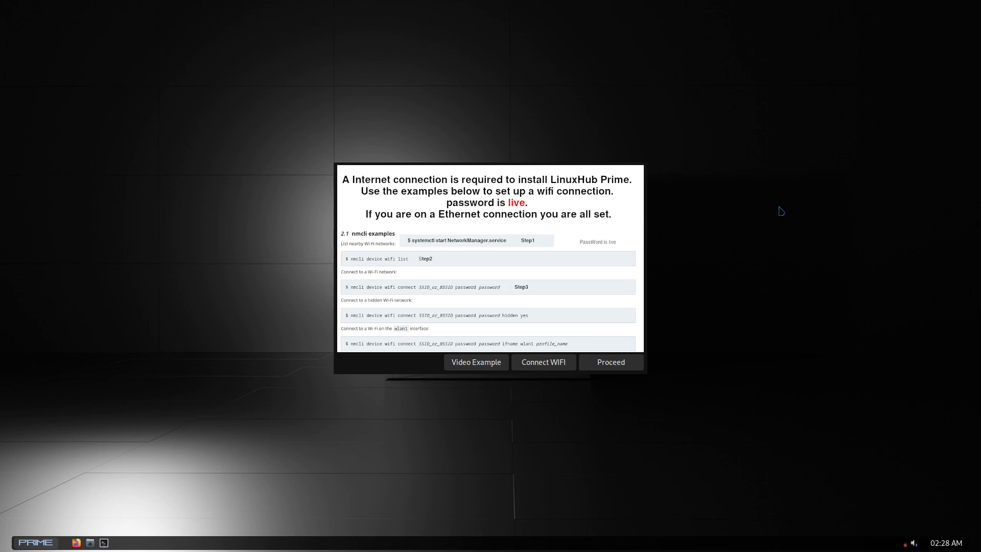
pyautogui.moveTo(476, 363)
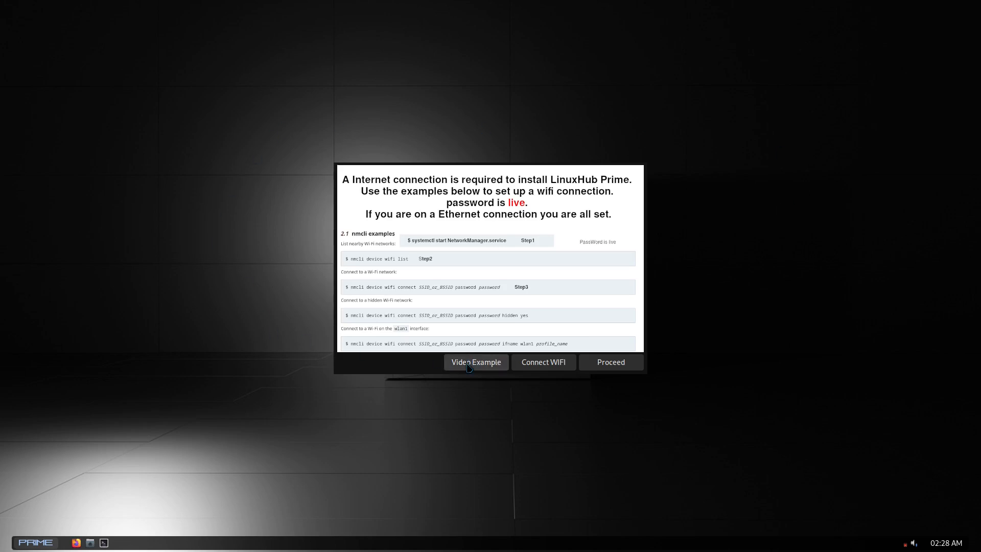
# - Watch part of the wifi connection example video, then proceed past the internet notice
pyautogui.click(476, 362)
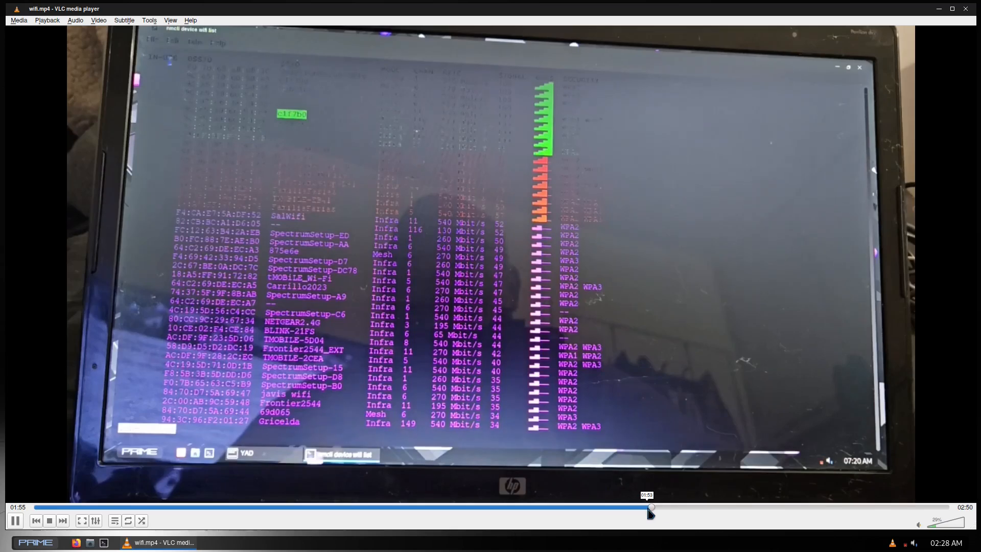
pyautogui.moveTo(651, 507); pyautogui.dragTo(794, 506)
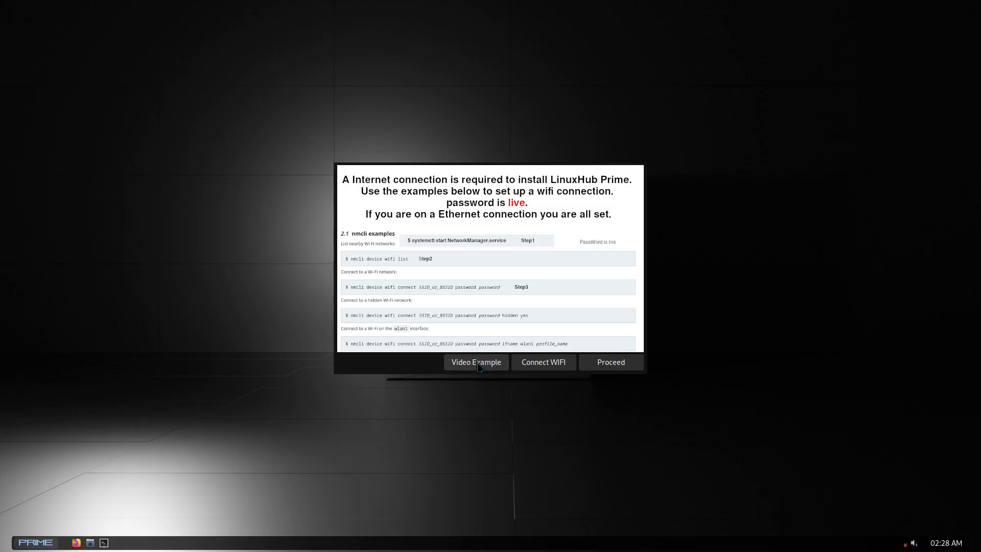
pyautogui.moveTo(467, 366)
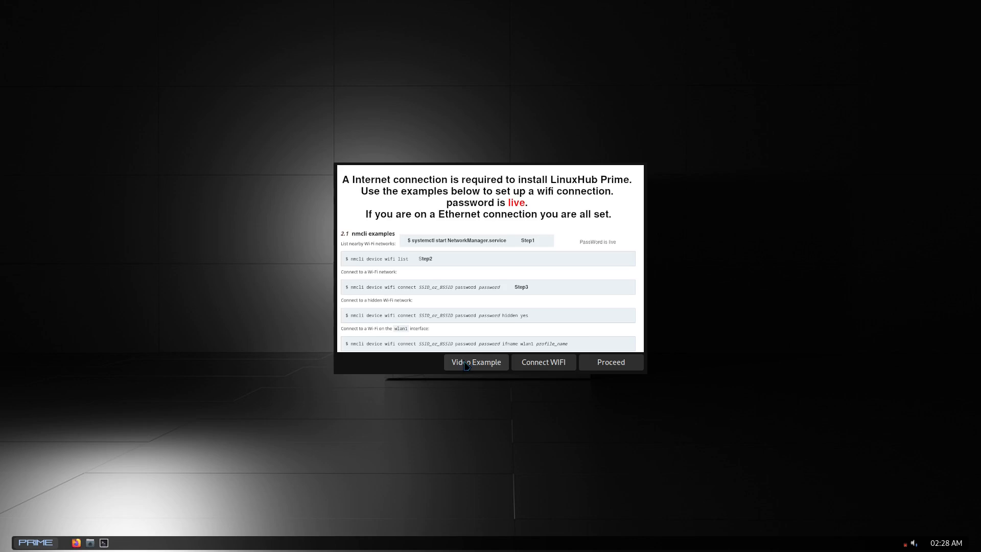
pyautogui.moveTo(628, 367)
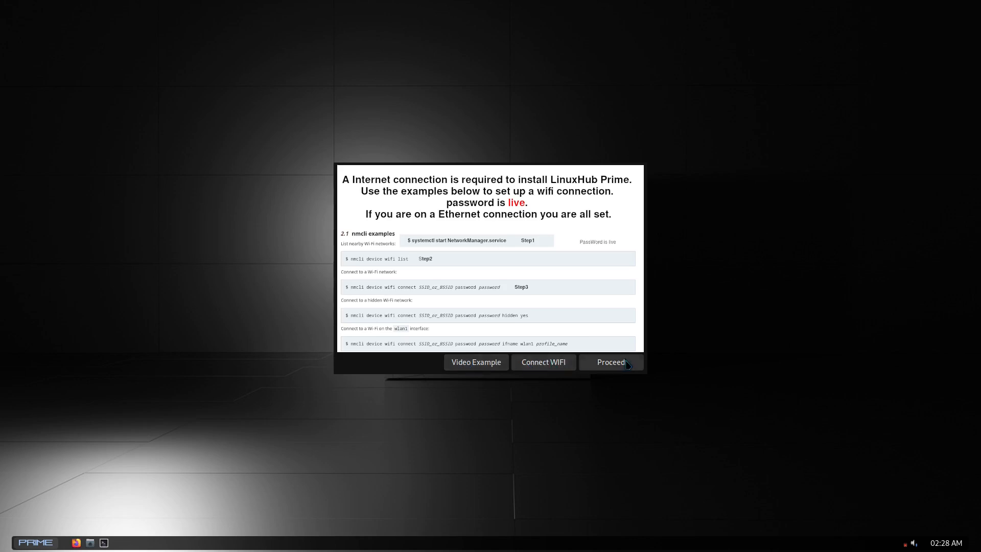
pyautogui.click(612, 362)
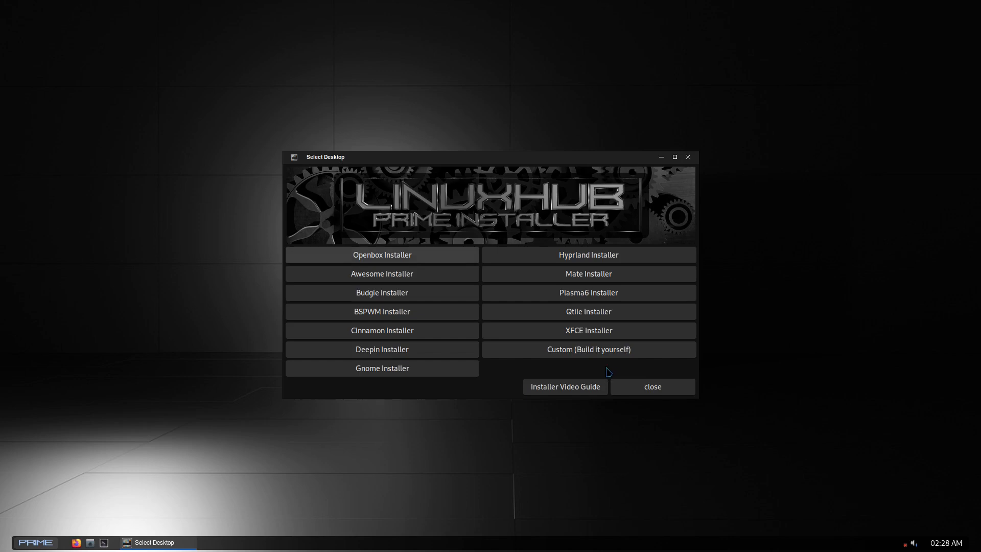
pyautogui.moveTo(502, 482)
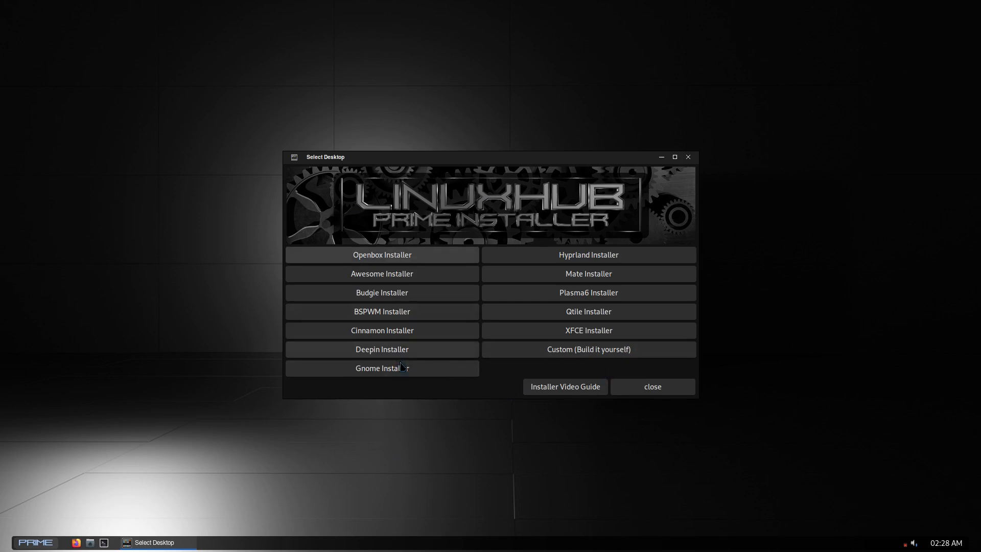
pyautogui.moveTo(525, 425)
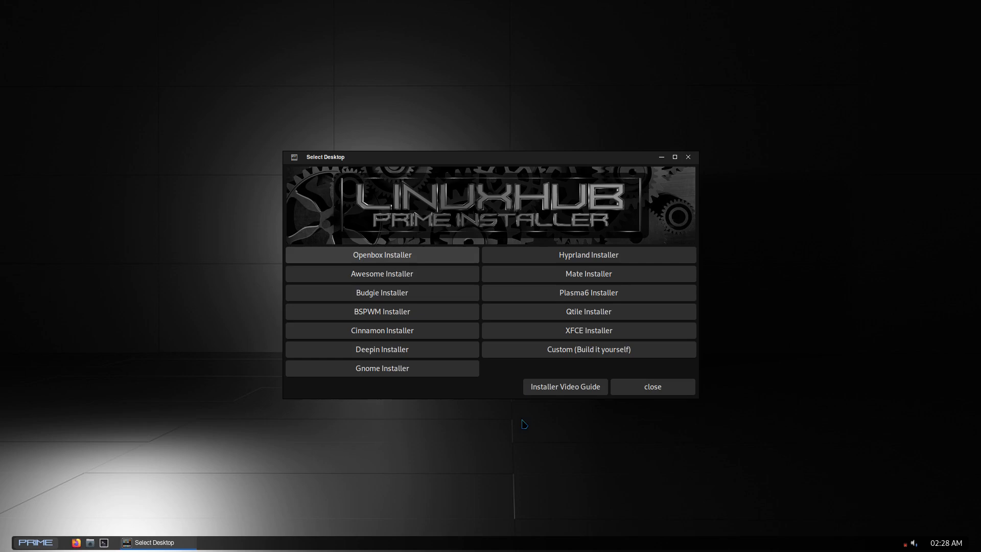
pyautogui.moveTo(492, 416)
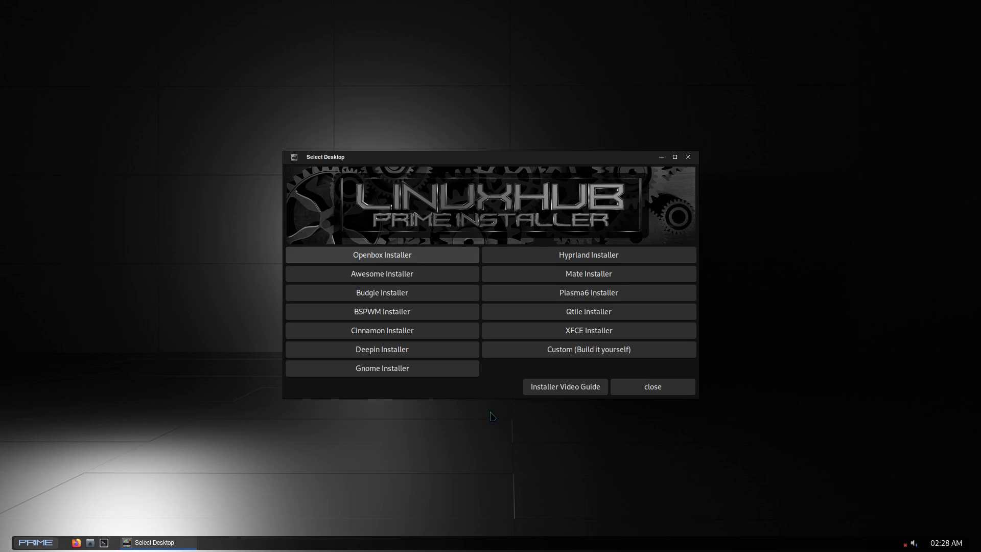
pyautogui.moveTo(487, 415)
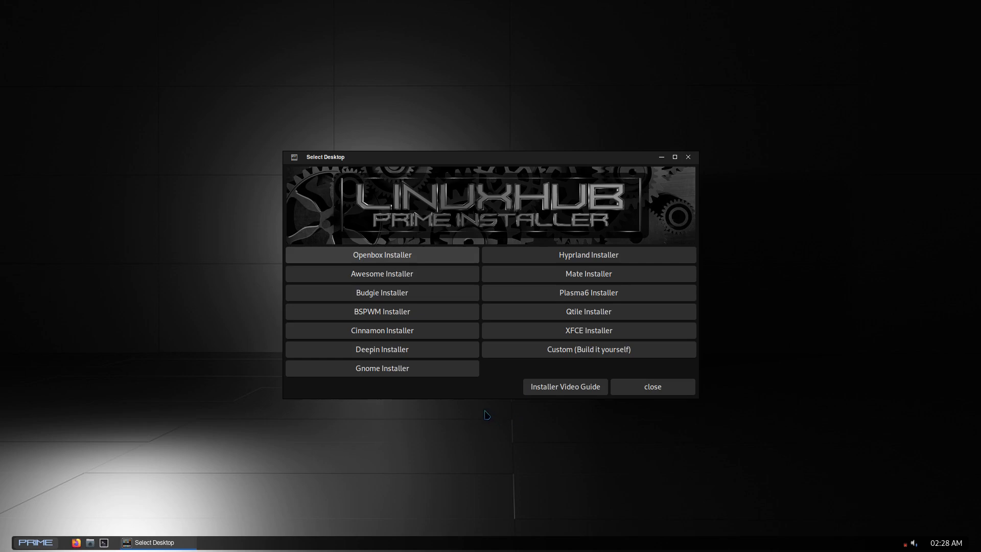
pyautogui.moveTo(471, 414)
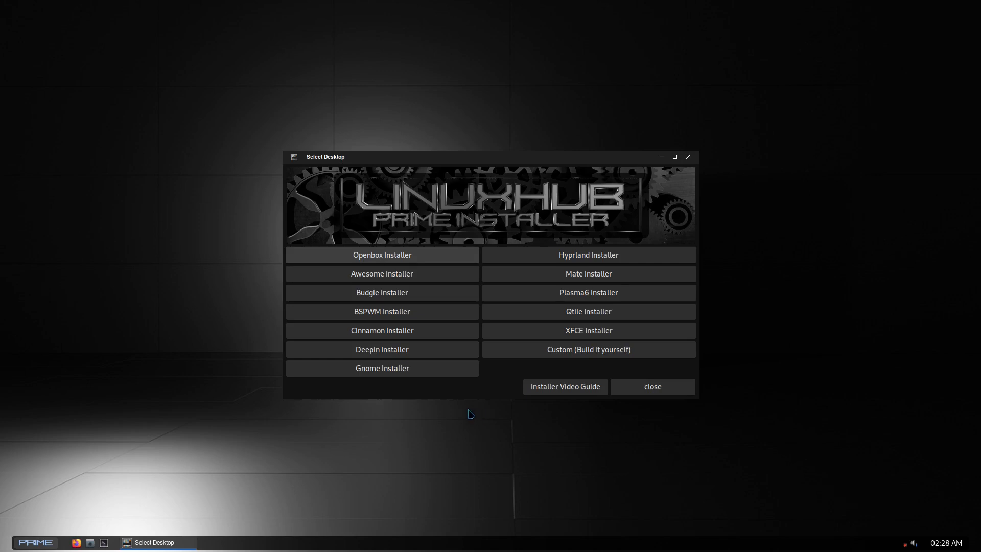
pyautogui.moveTo(474, 444)
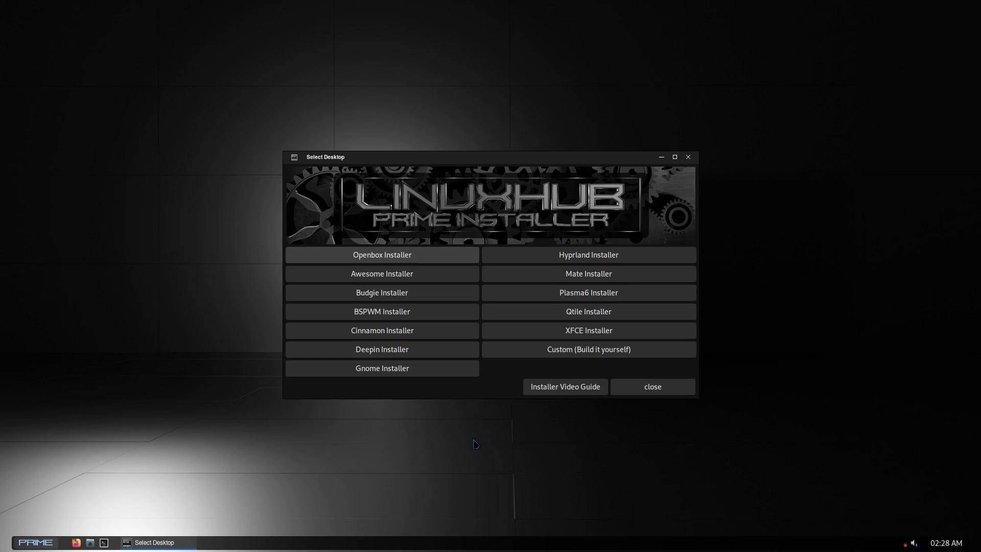
pyautogui.moveTo(465, 440)
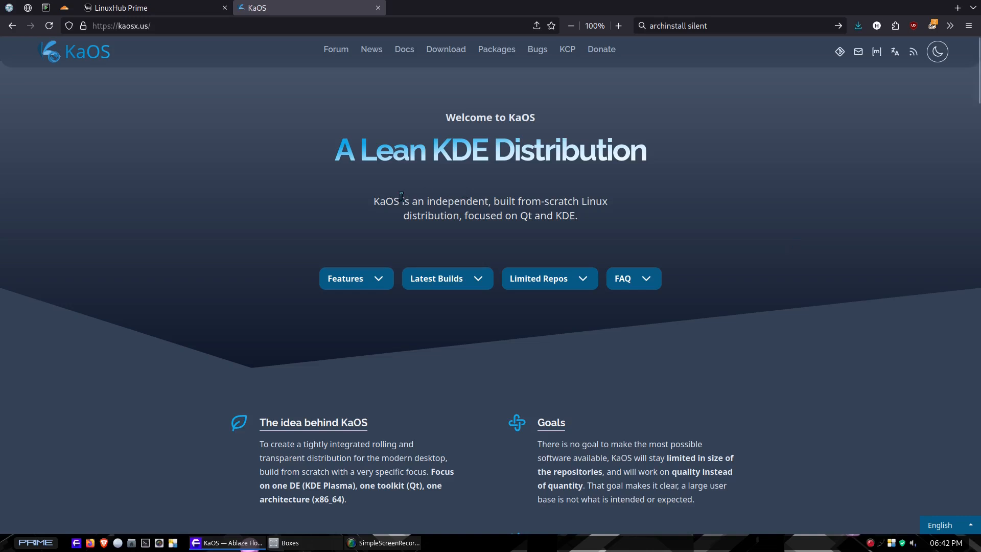
pyautogui.moveTo(446, 215)
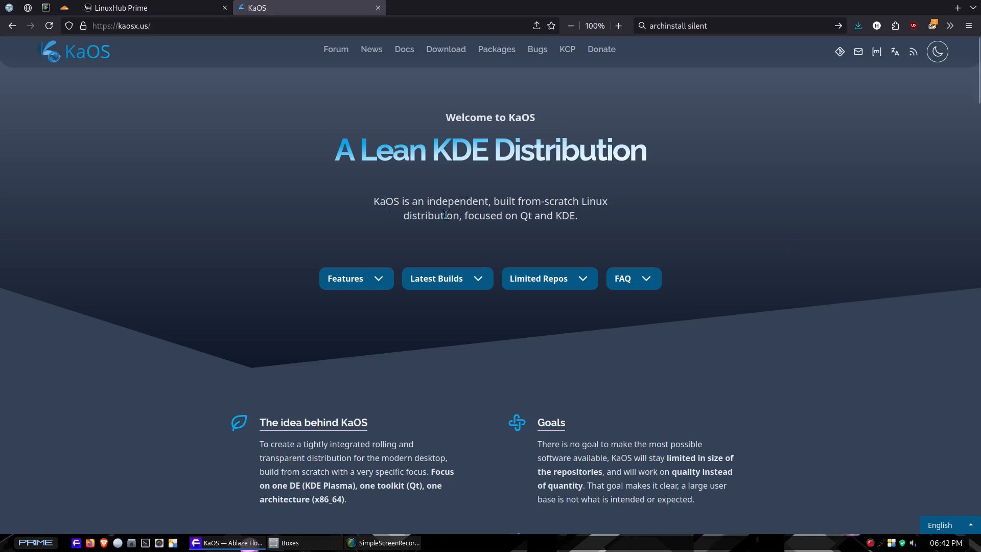
pyautogui.moveTo(393, 230)
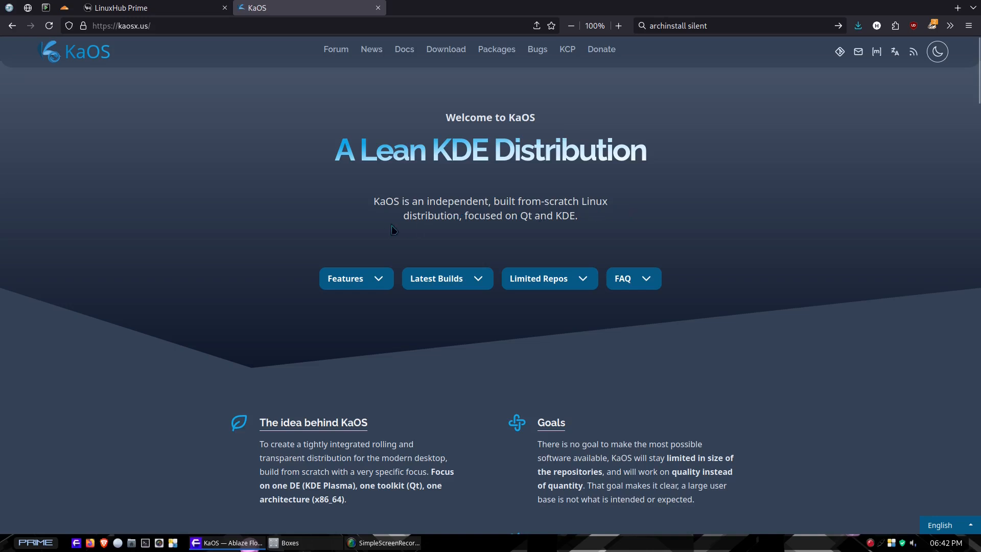
pyautogui.moveTo(580, 229)
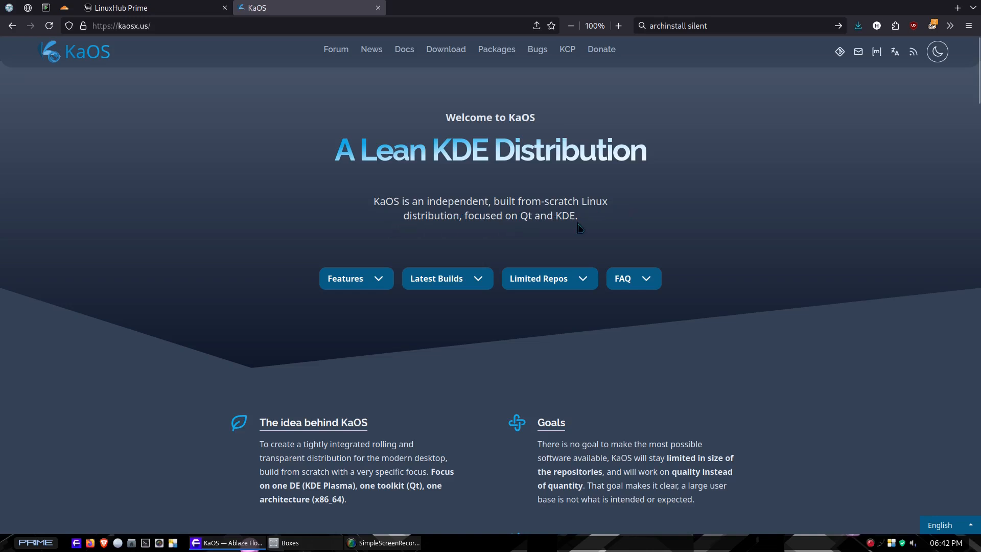
pyautogui.scroll(-3)
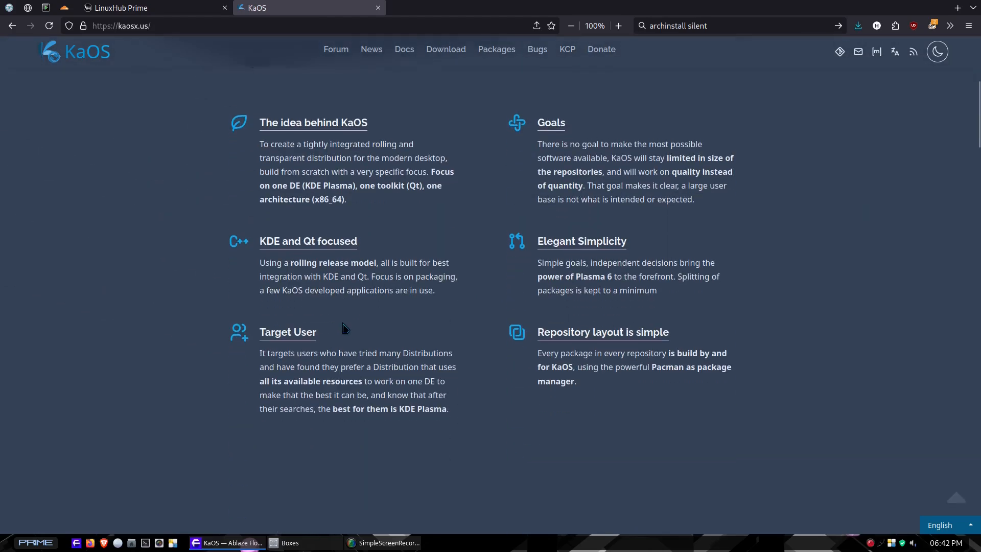
pyautogui.scroll(-3)
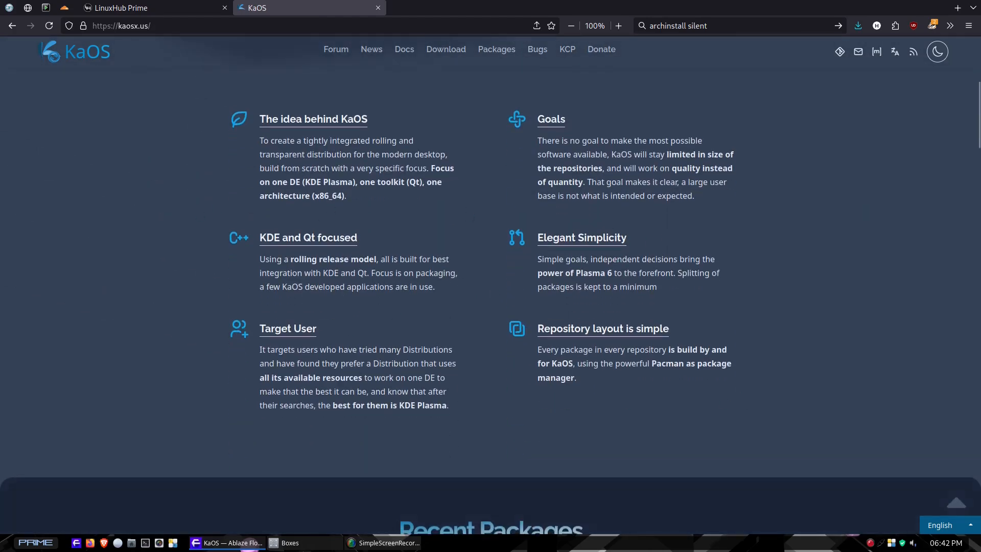
pyautogui.scroll(-3)
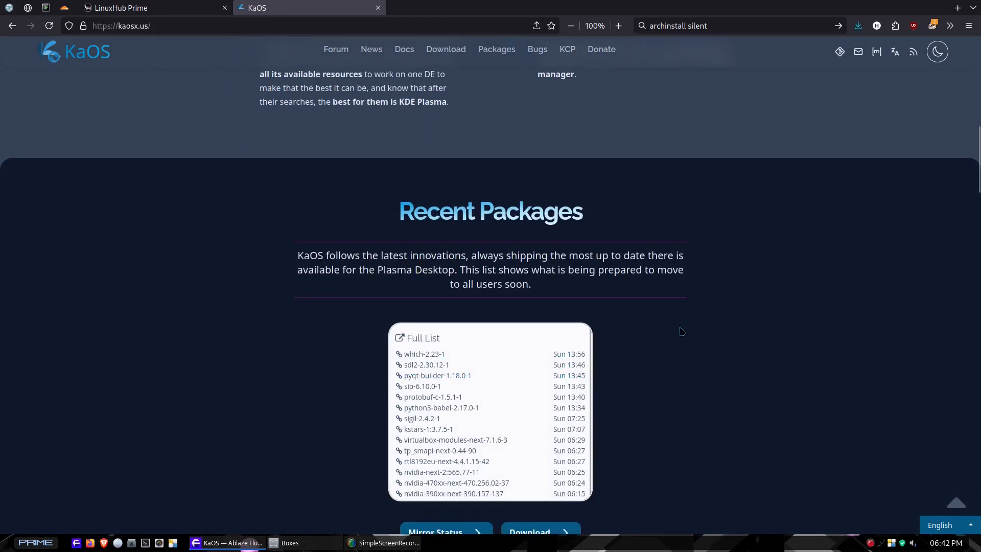
pyautogui.scroll(-3)
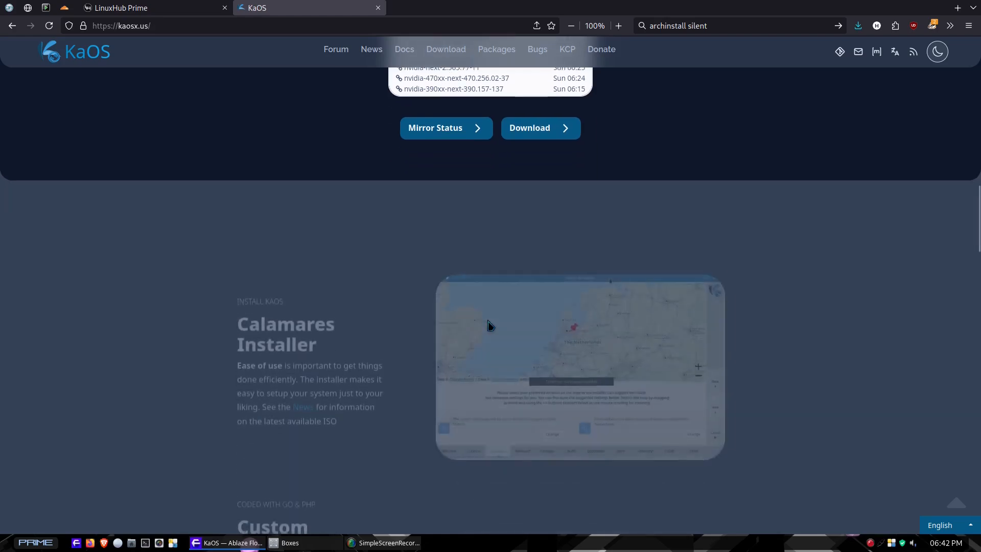
pyautogui.scroll(-3)
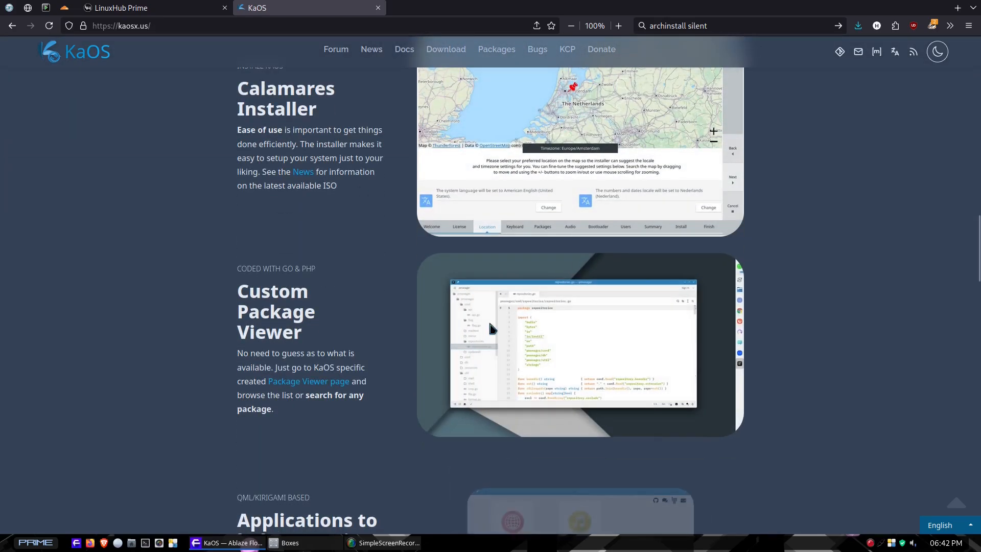
pyautogui.scroll(-3)
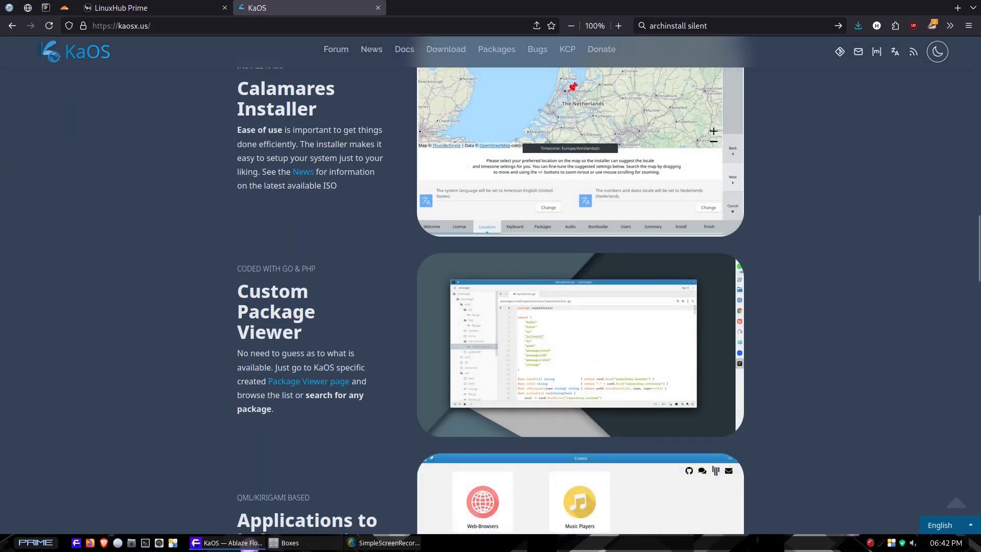
pyautogui.scroll(-3)
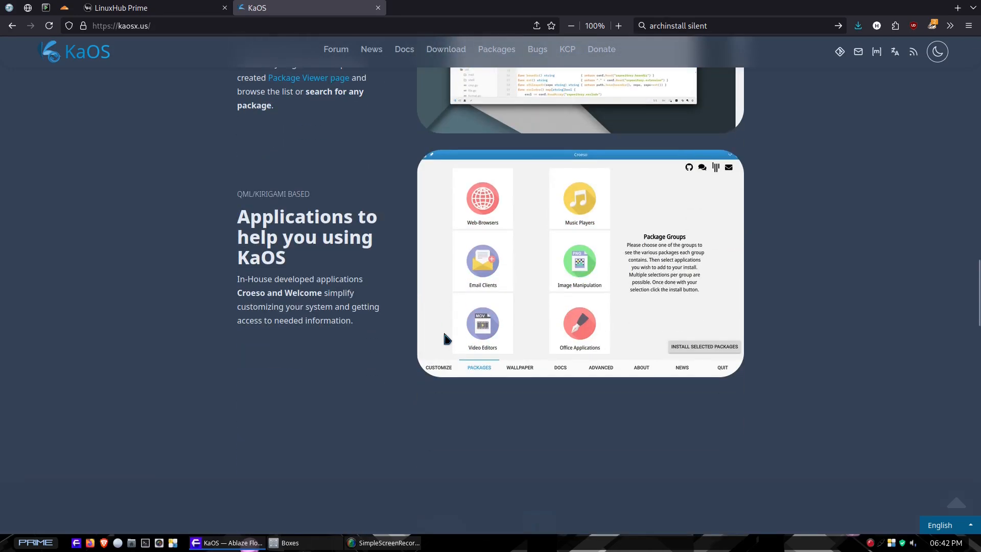
pyautogui.scroll(-3)
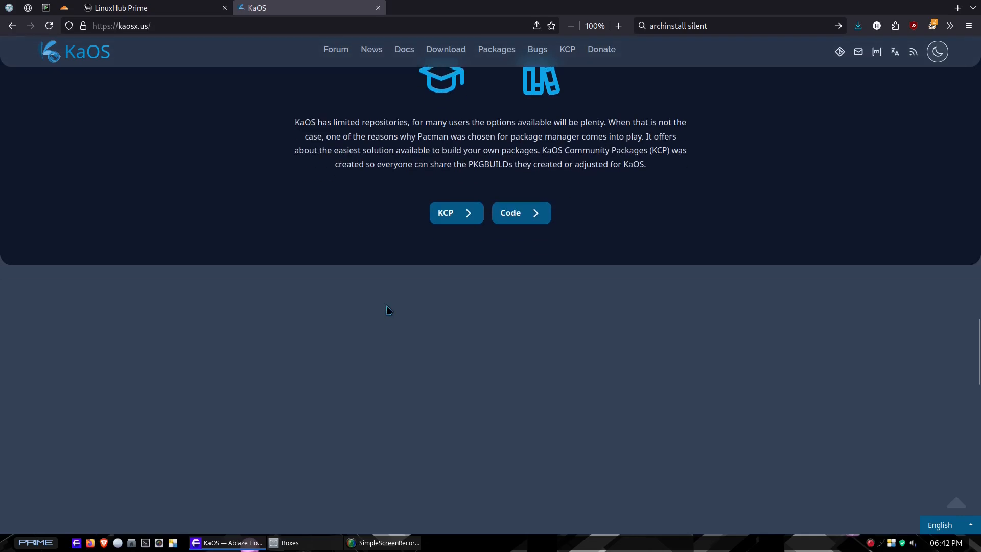
pyautogui.scroll(-3)
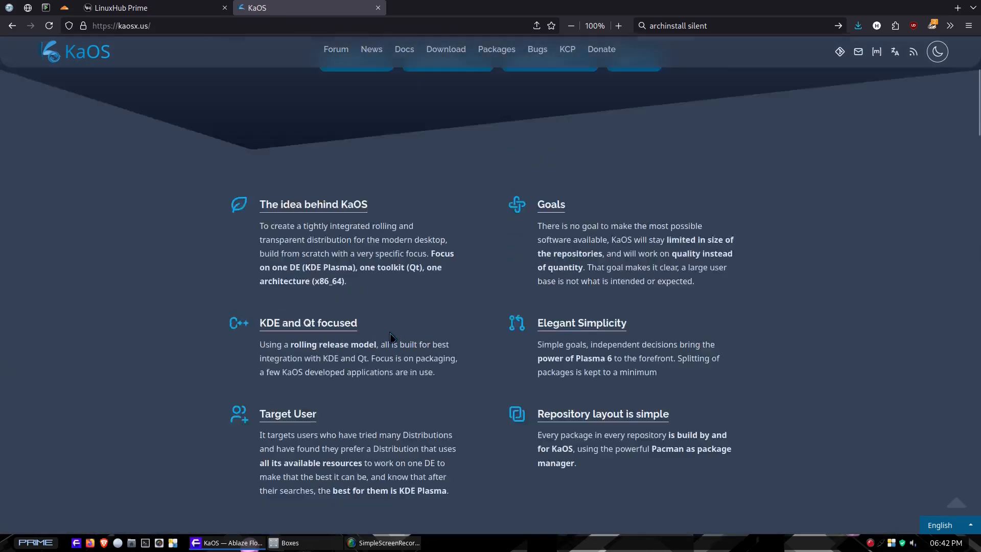
pyautogui.scroll(3)
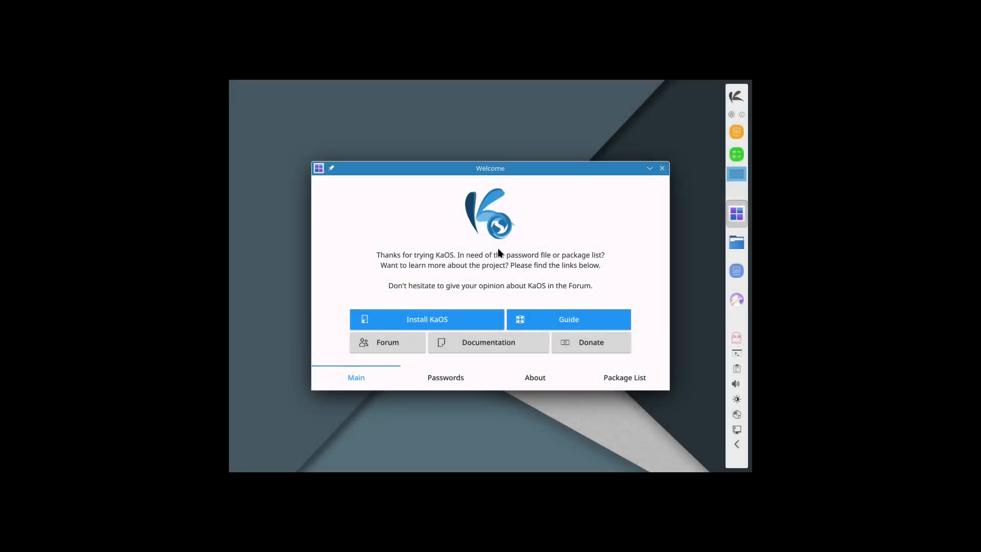
pyautogui.moveTo(414, 324)
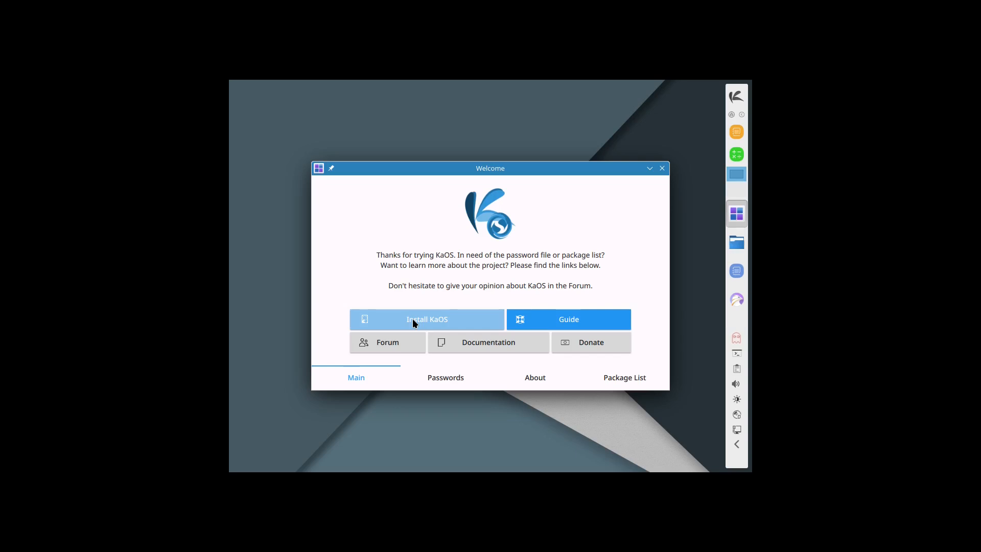
# - Launch Install KaOS from the Welcome app's Main tab
pyautogui.click(427, 319)
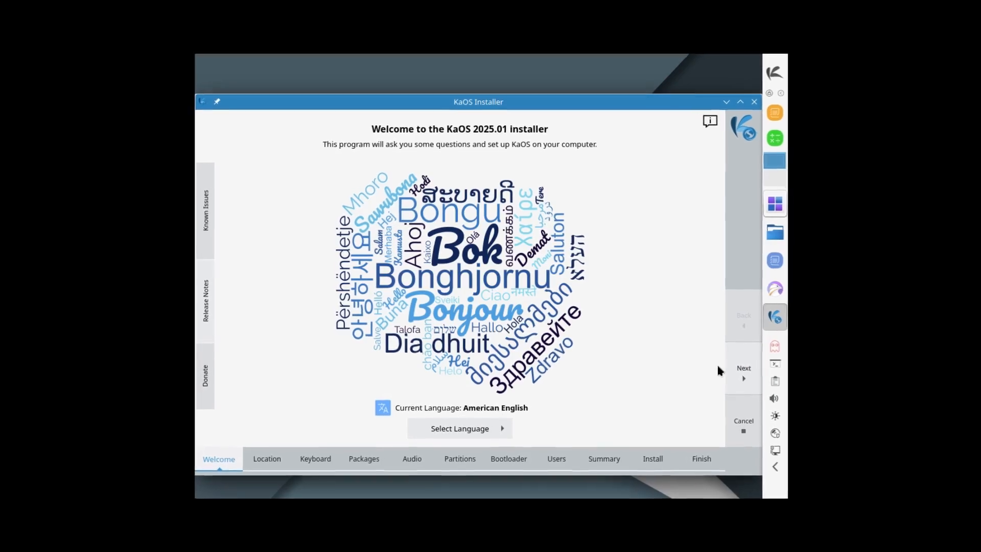
# - Accept the default location, timezone and English (US) keyboard layout
pyautogui.click(744, 371)
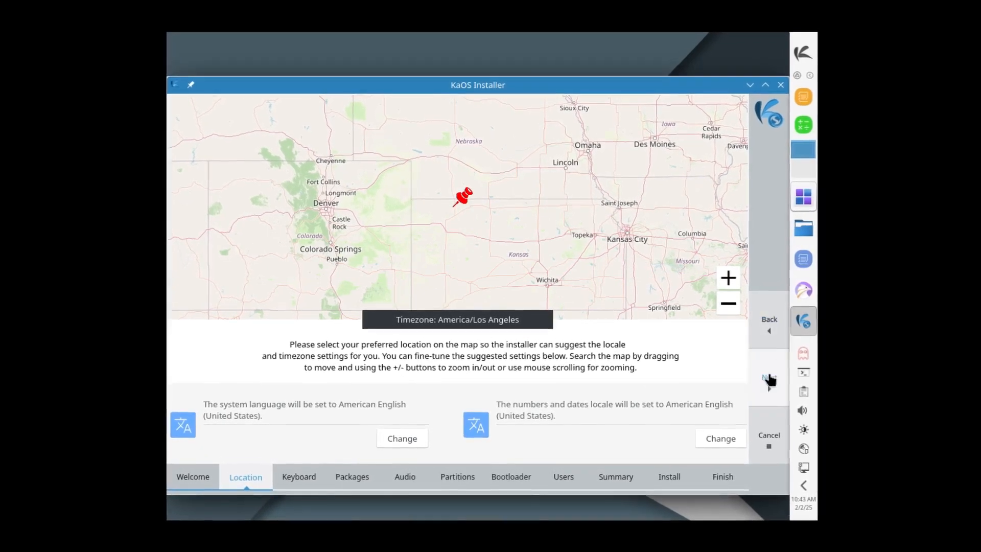
pyautogui.click(769, 378)
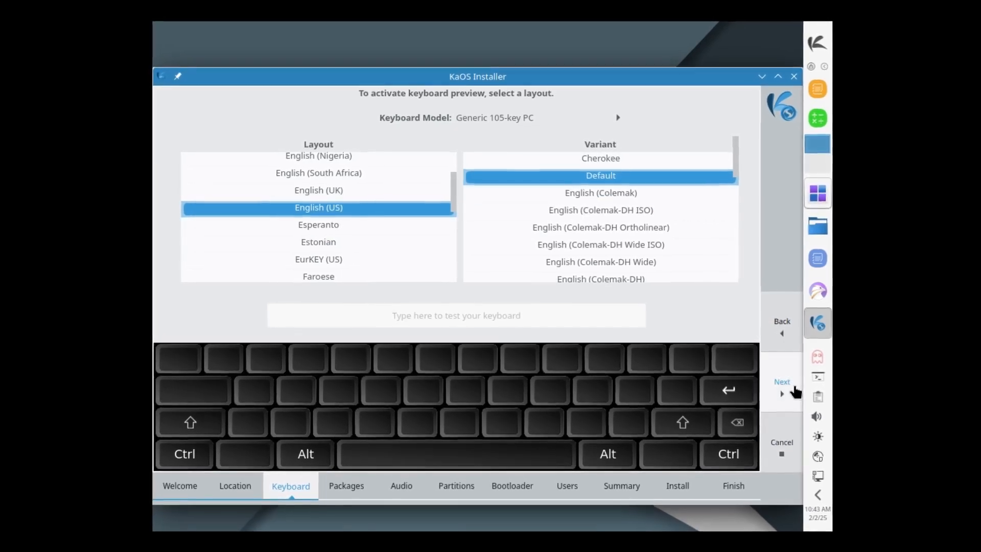
pyautogui.click(782, 384)
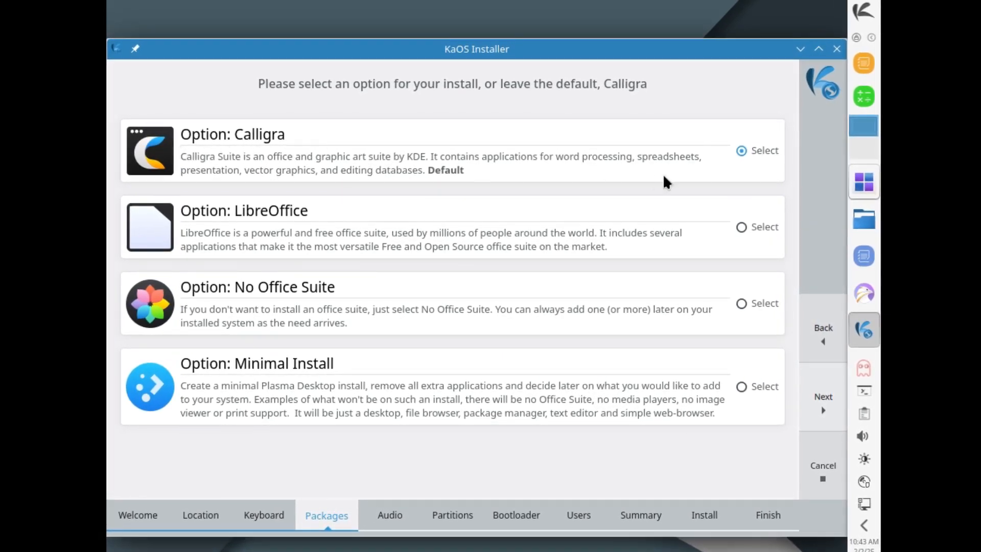
pyautogui.moveTo(812, 415)
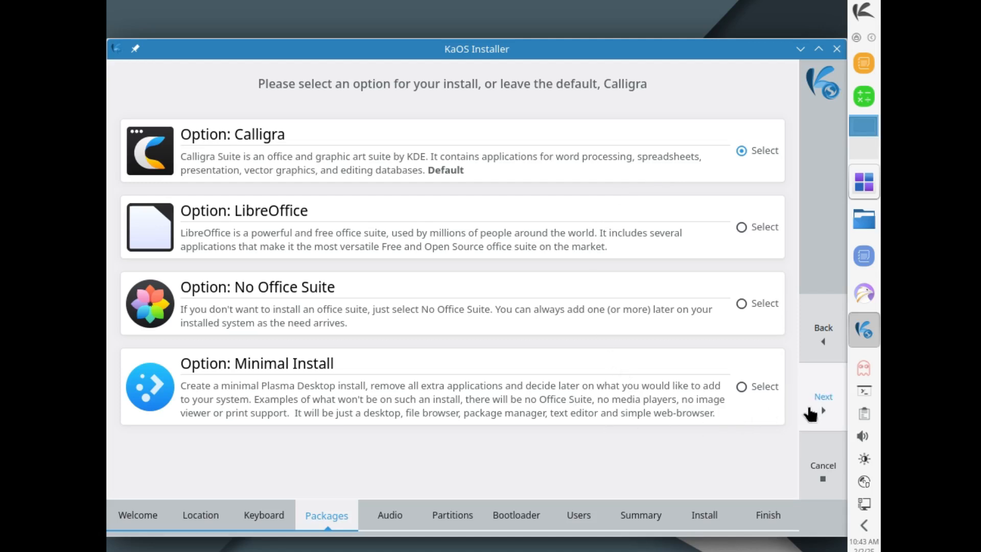
# - Keep the default Calligra office suite and Pipewire audio
pyautogui.click(824, 397)
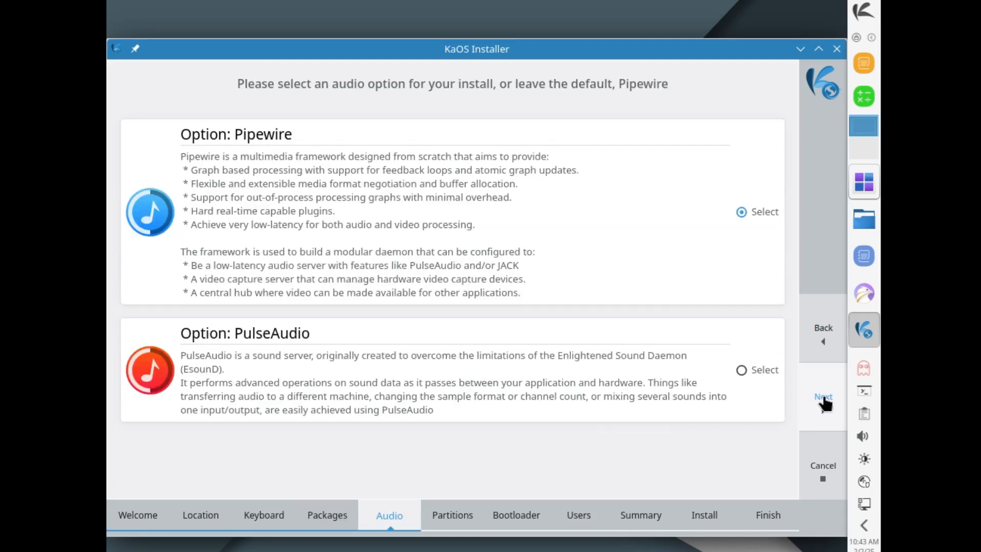
pyautogui.moveTo(411, 111)
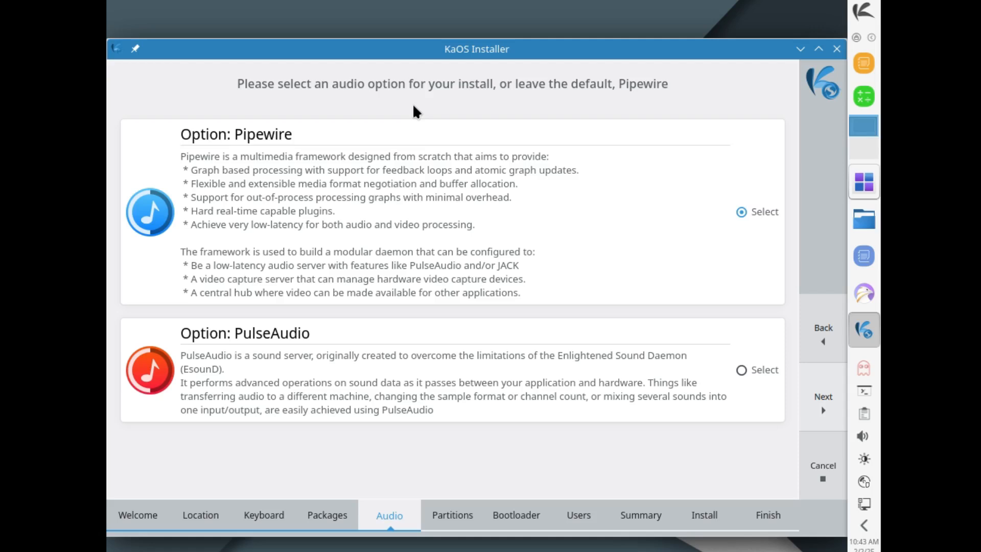
pyautogui.moveTo(594, 103)
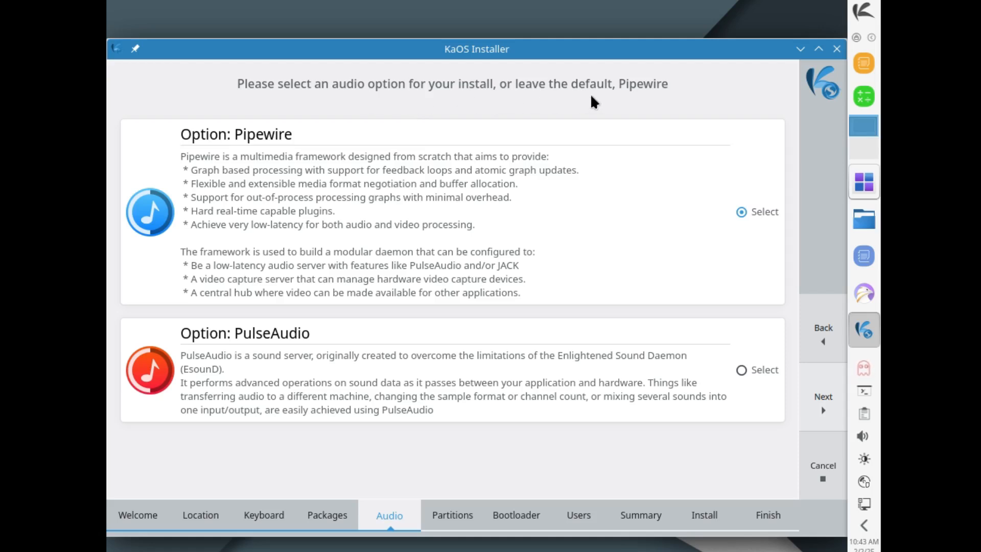
pyautogui.moveTo(253, 262)
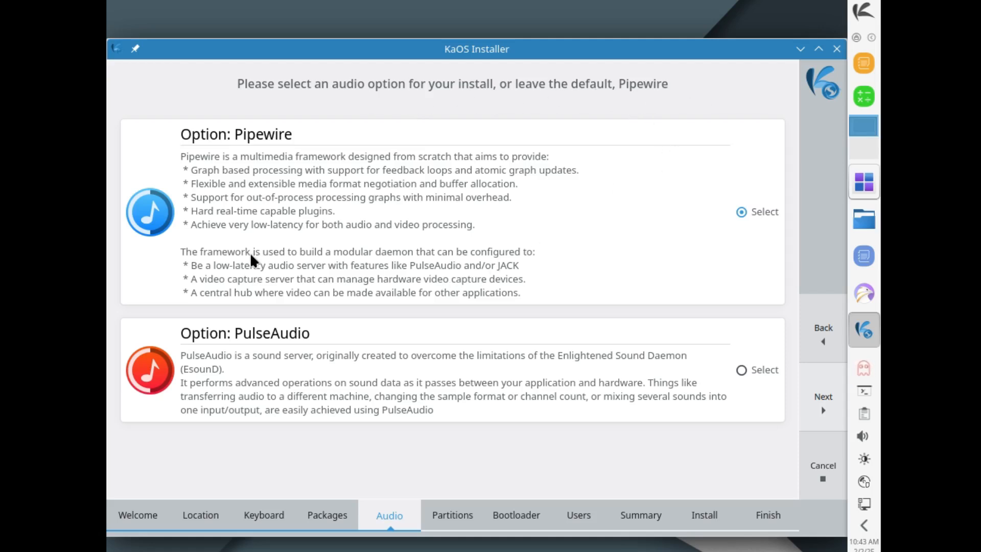
pyautogui.moveTo(336, 309)
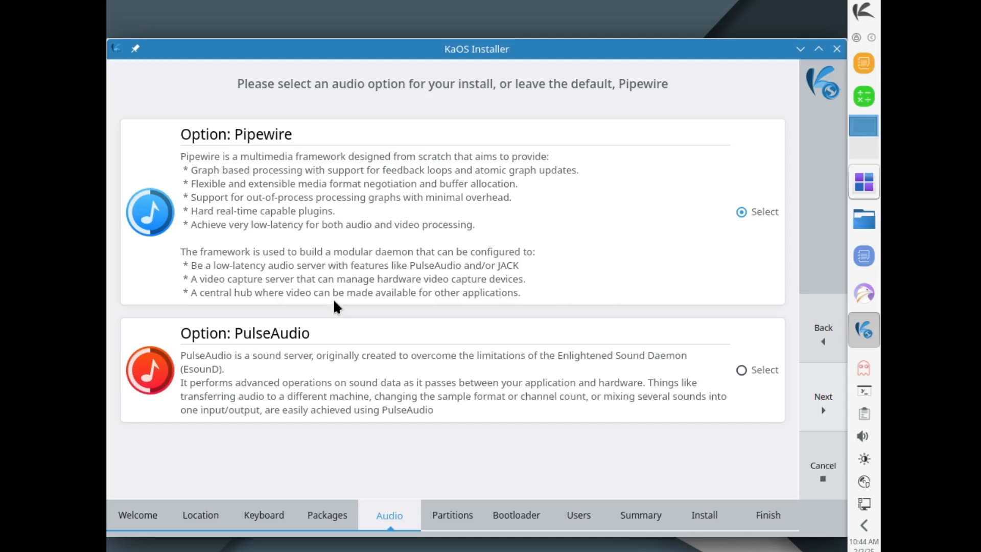
pyautogui.moveTo(659, 368)
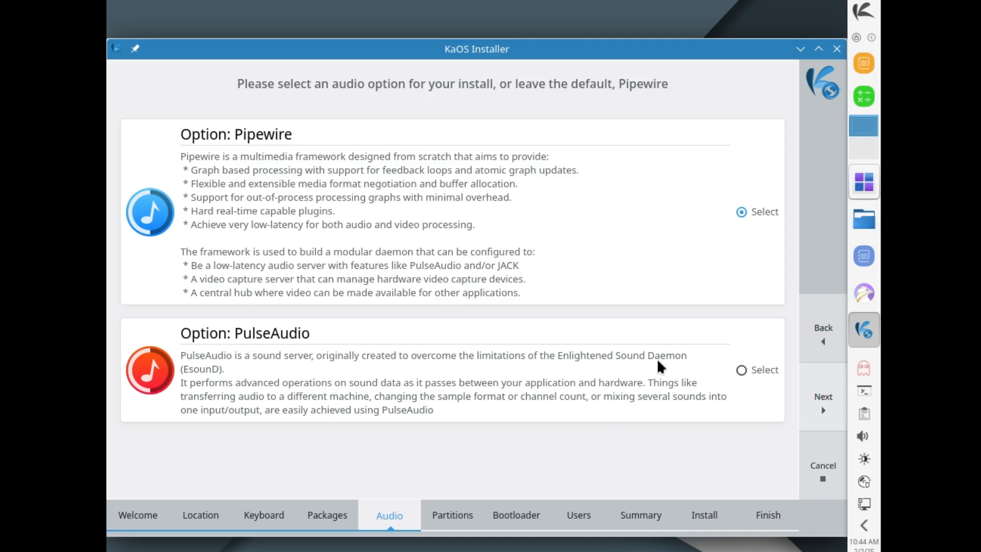
pyautogui.click(823, 397)
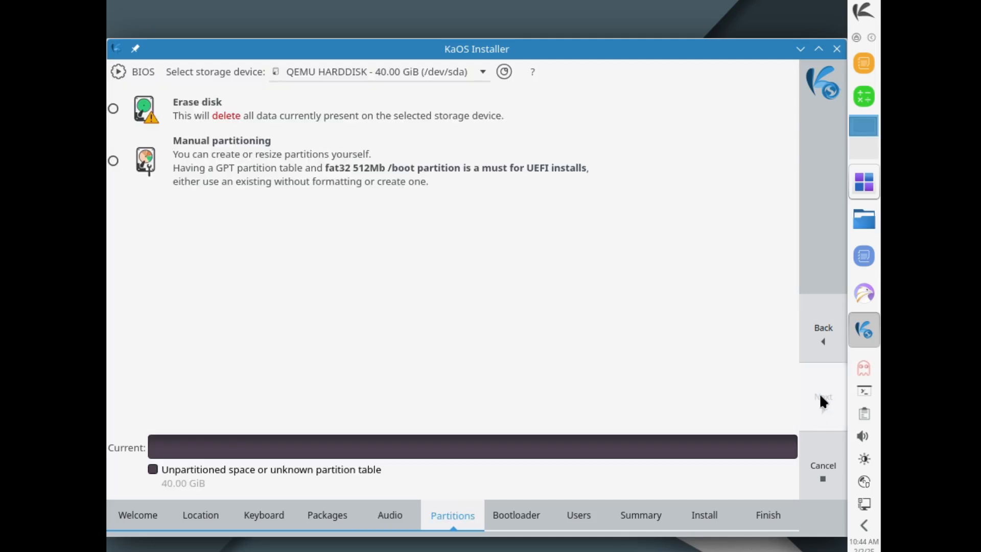
# - Choose Erase disk with Swap to file and an ext4 file system
pyautogui.click(113, 108)
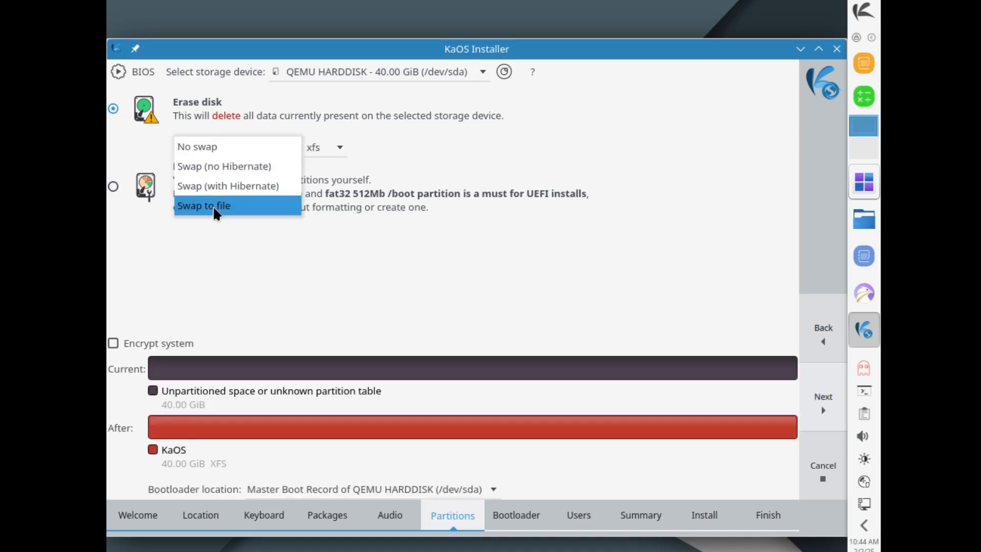
pyautogui.click(204, 206)
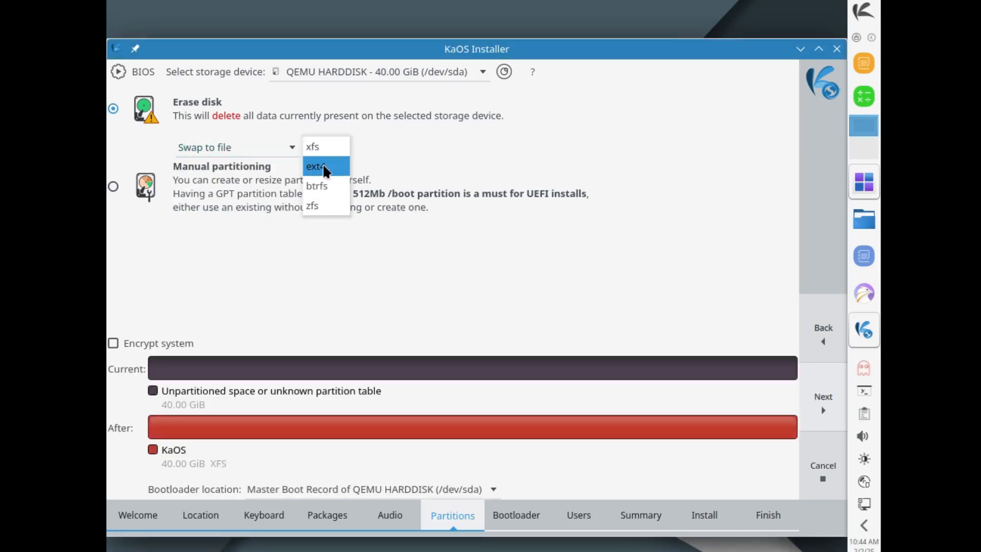
pyautogui.click(319, 165)
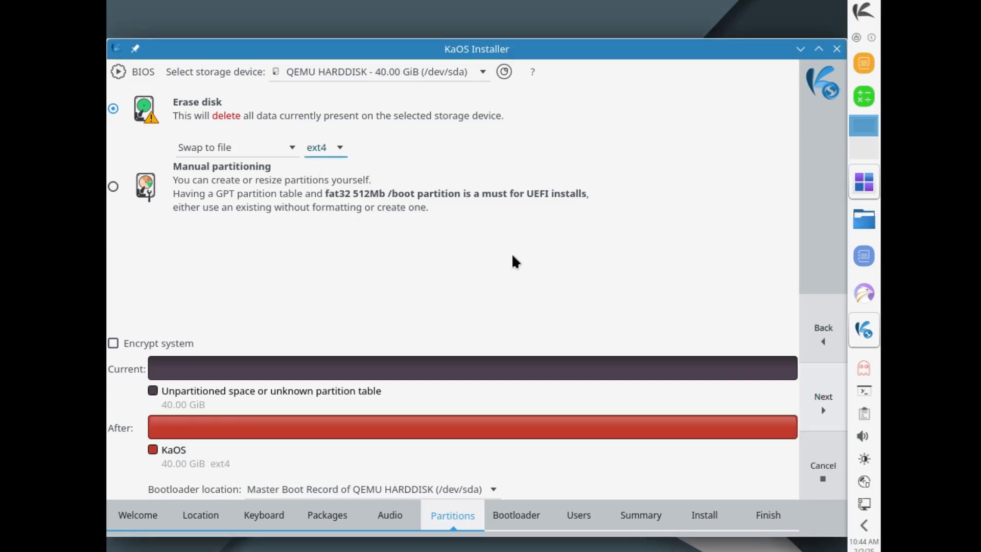
pyautogui.moveTo(819, 404)
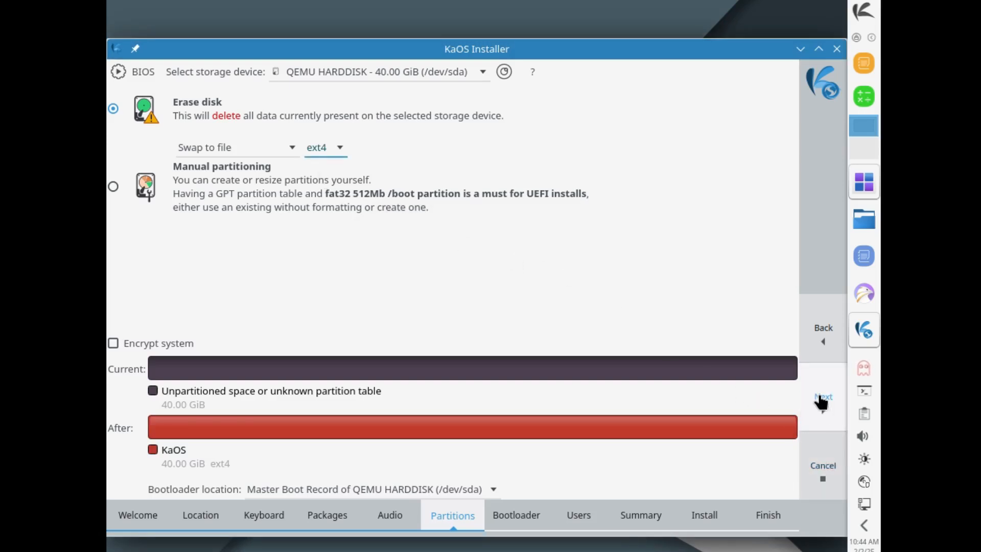
# - Keep GRUB, fill in the 'hub' account, reuse its password for root, and auto-login
pyautogui.click(823, 397)
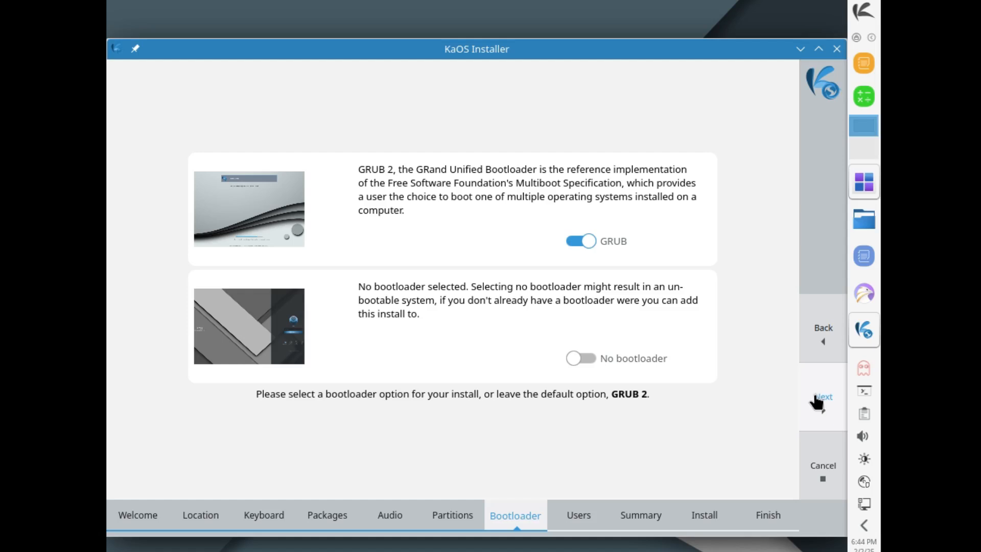
pyautogui.moveTo(459, 376)
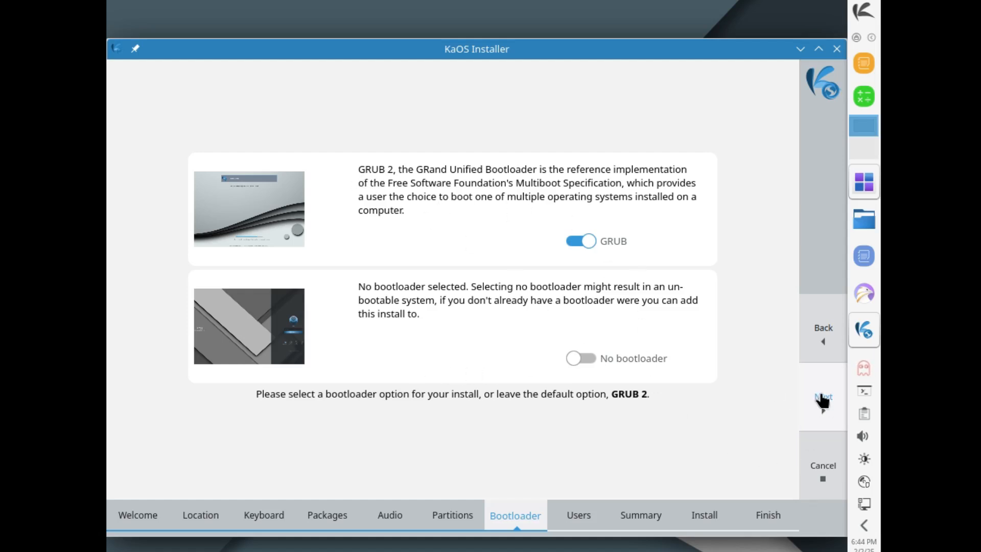
pyautogui.click(822, 397)
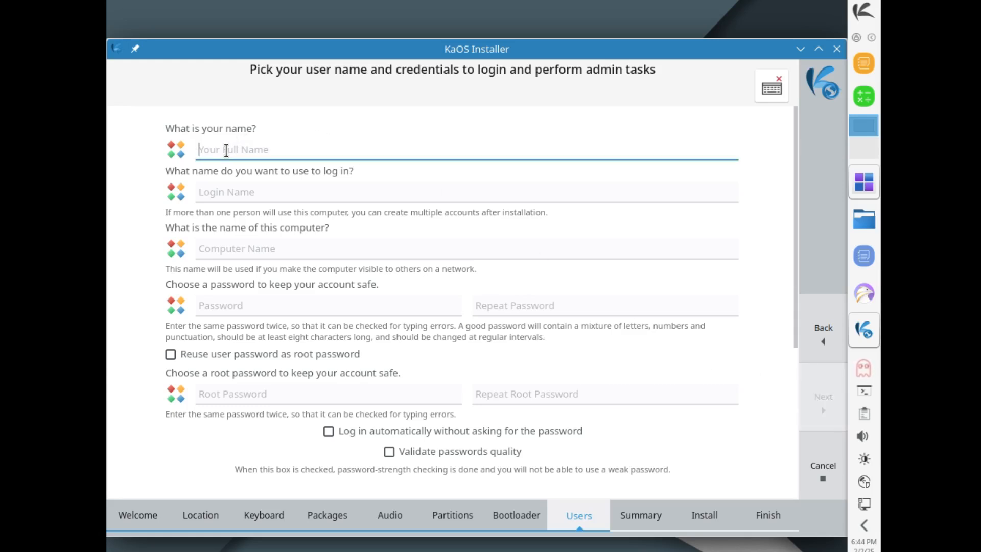
pyautogui.write('hub')
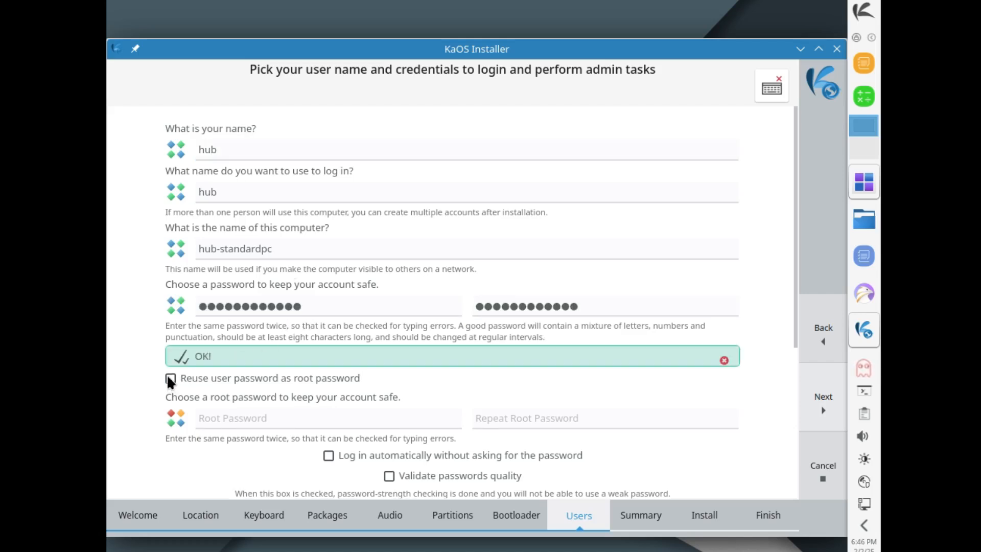
pyautogui.click(170, 378)
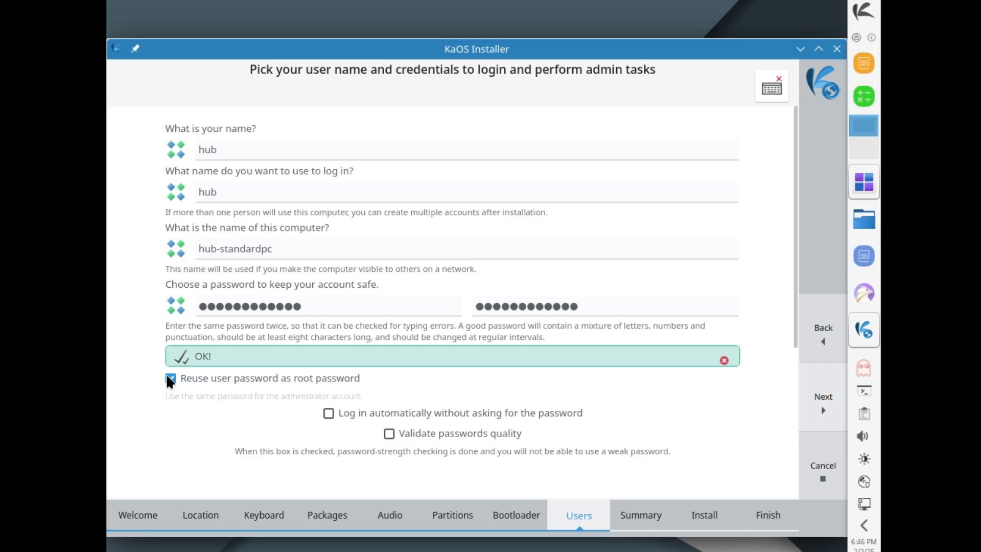
pyautogui.click(328, 413)
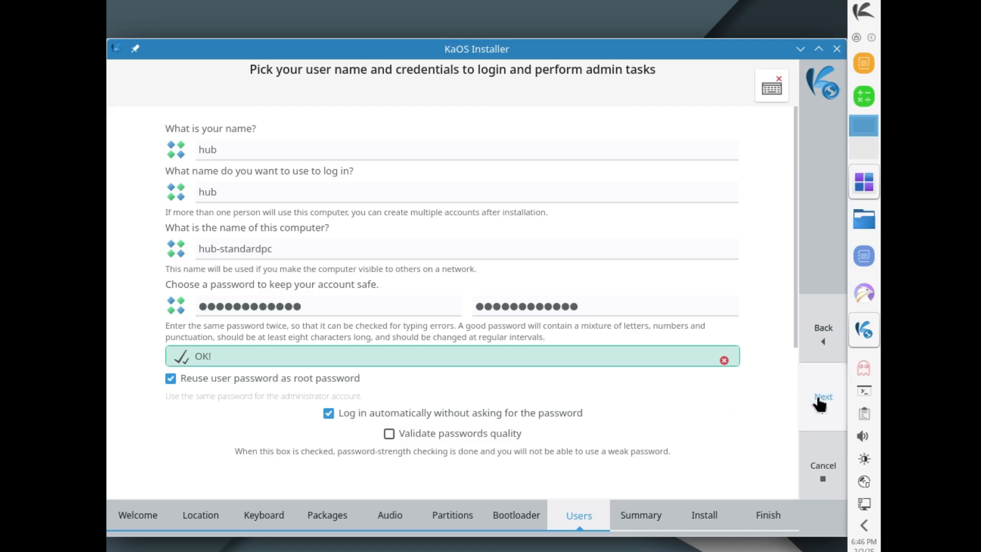
# - Review the install summary and confirm Install Now to write KaOS to disk
pyautogui.click(823, 396)
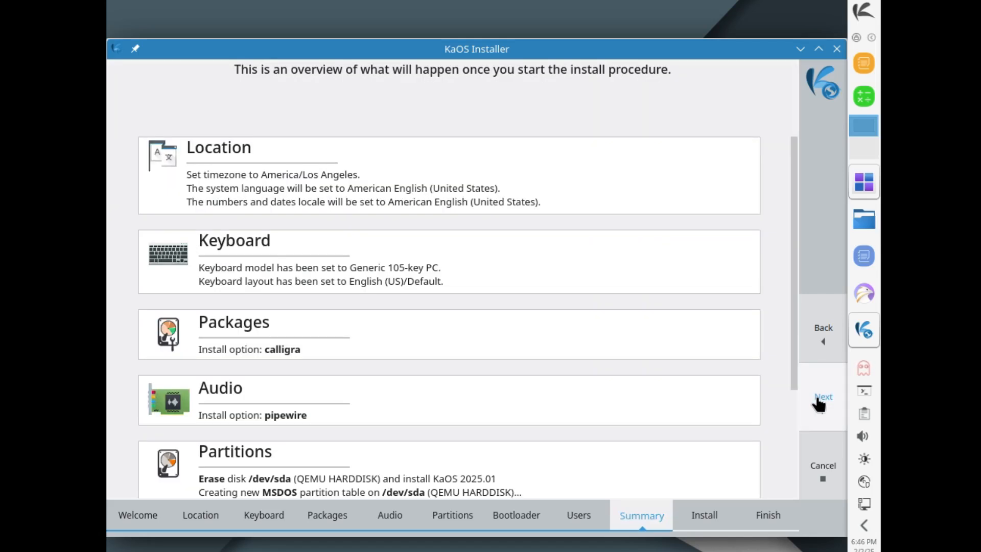
pyautogui.scroll(-3)
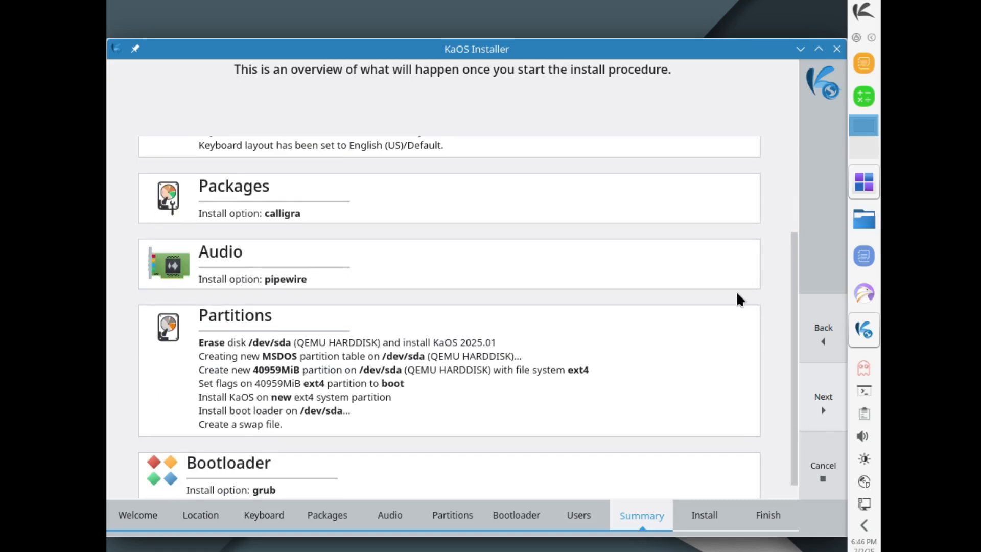
pyautogui.click(823, 397)
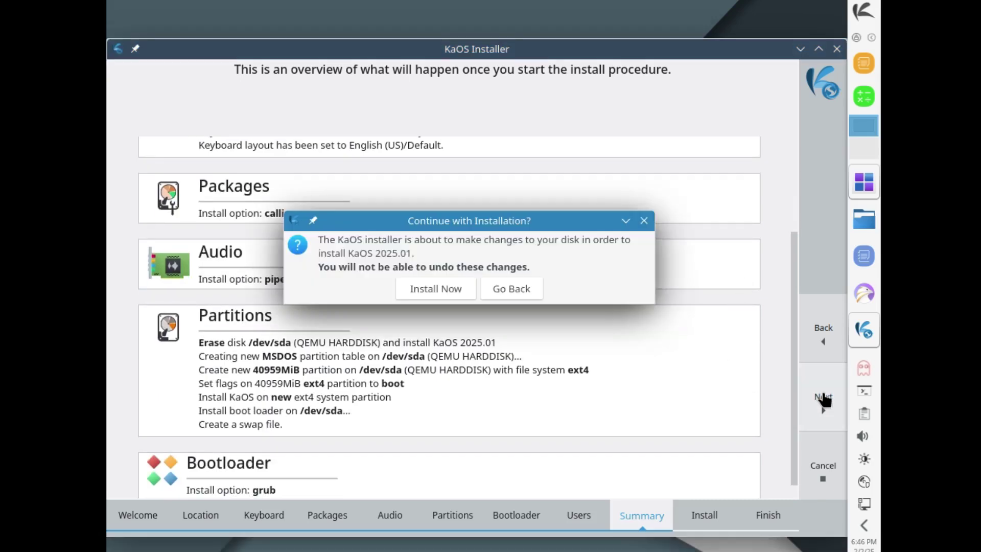
pyautogui.click(436, 288)
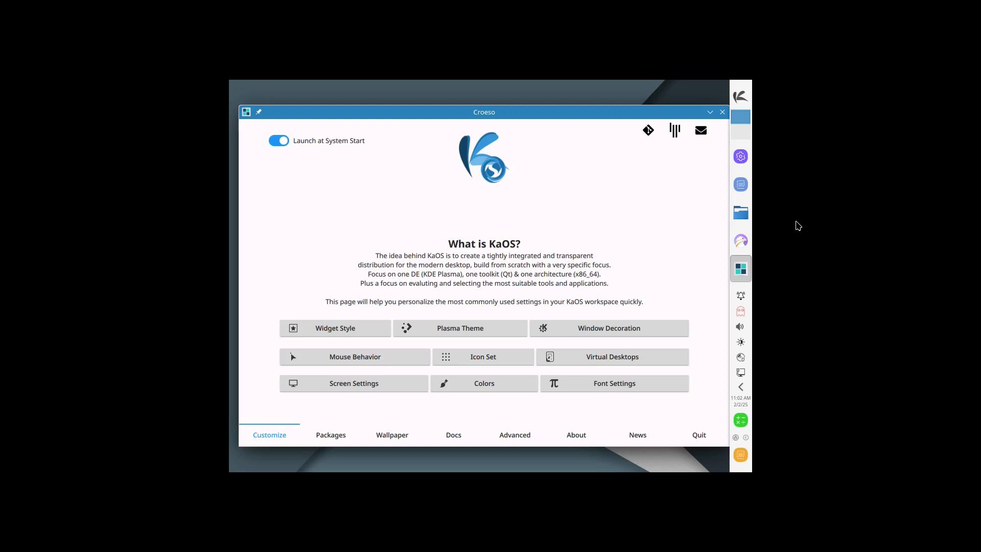
pyautogui.moveTo(770, 224)
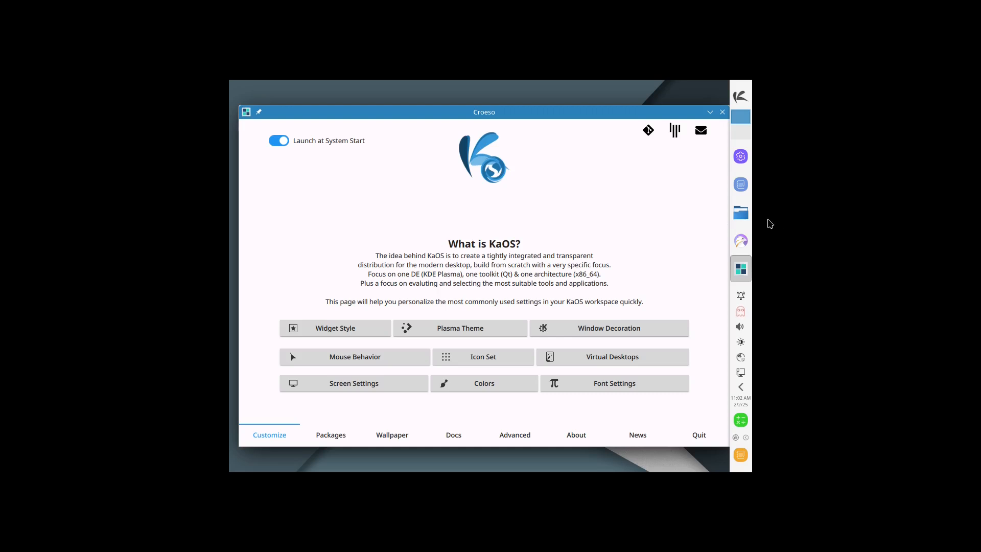
pyautogui.moveTo(569, 374)
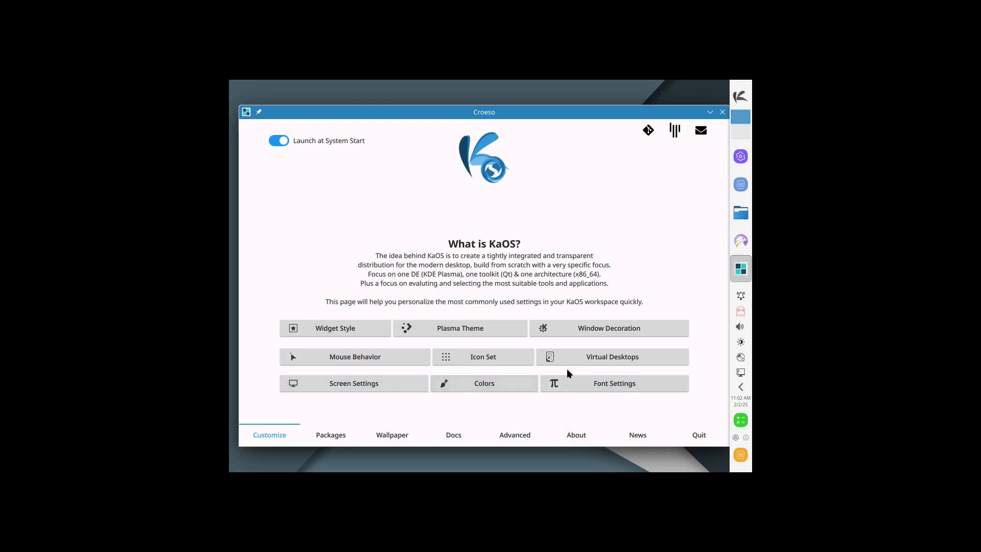
pyautogui.moveTo(485, 250)
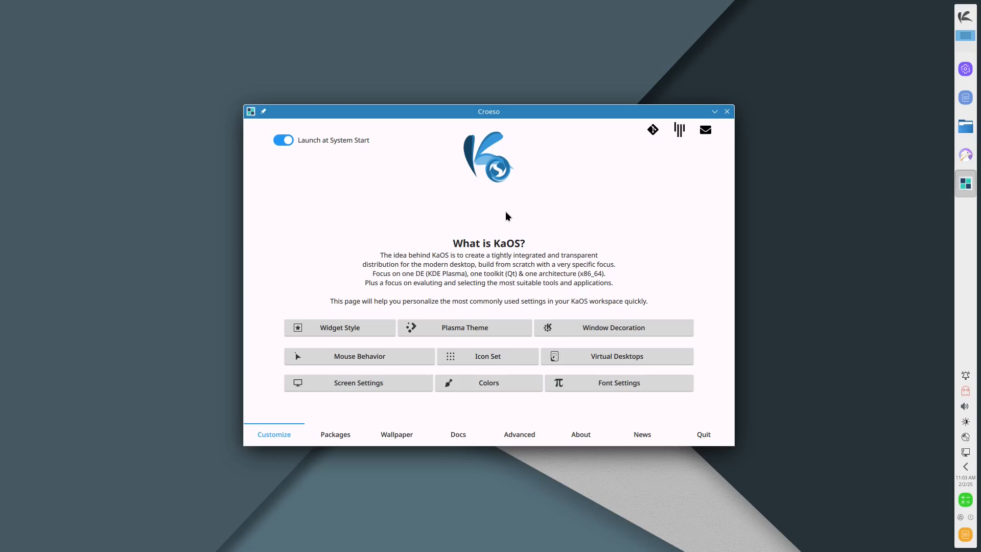
pyautogui.moveTo(459, 313)
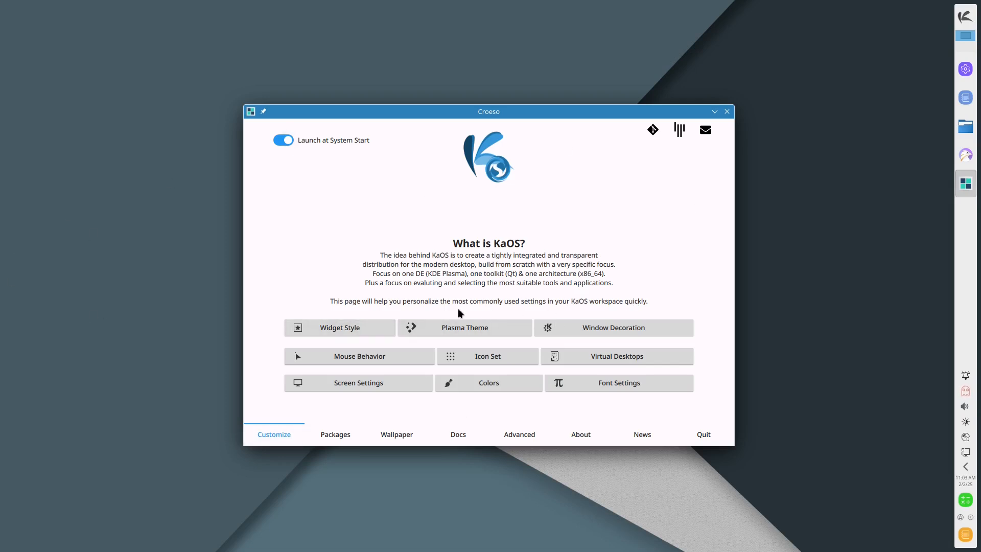
pyautogui.moveTo(595, 211)
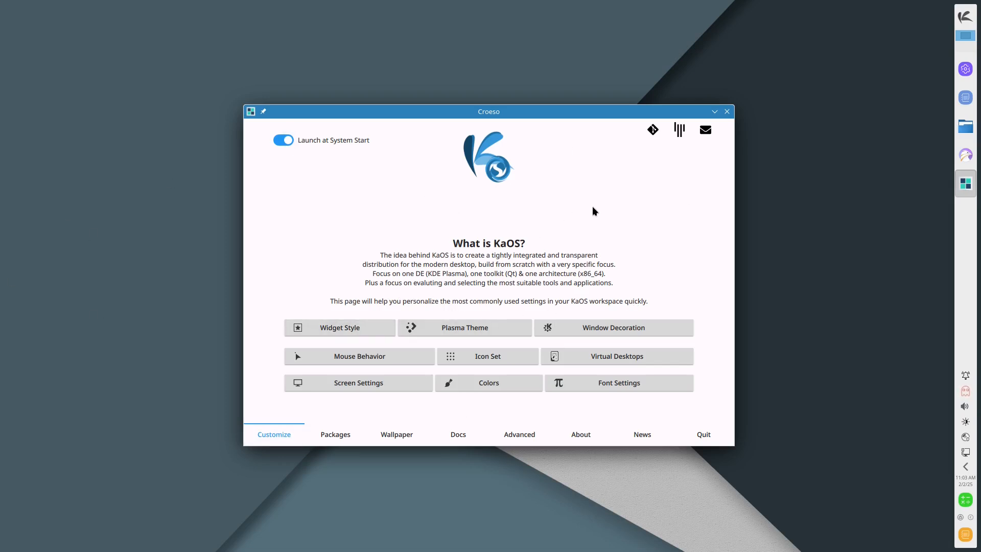
pyautogui.moveTo(477, 120)
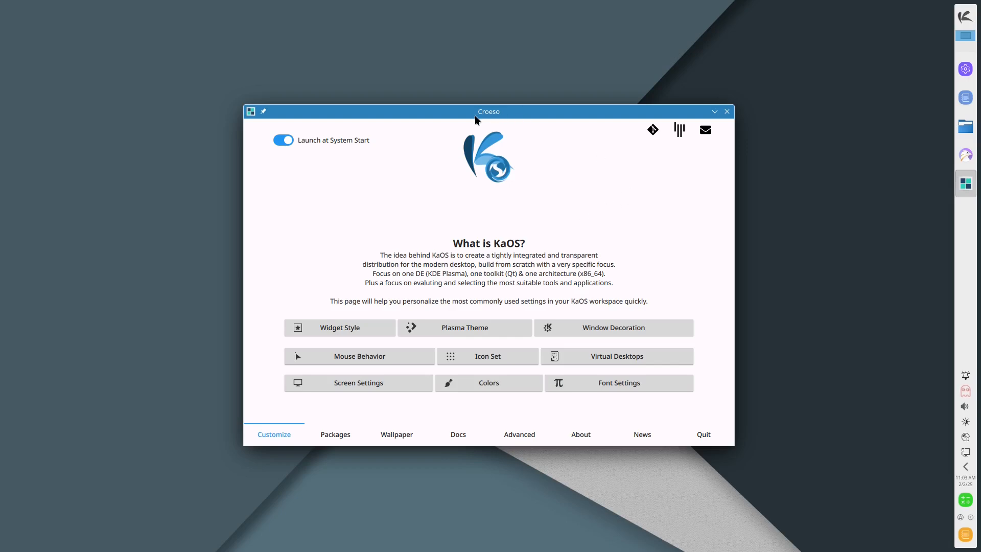
pyautogui.moveTo(550, 168)
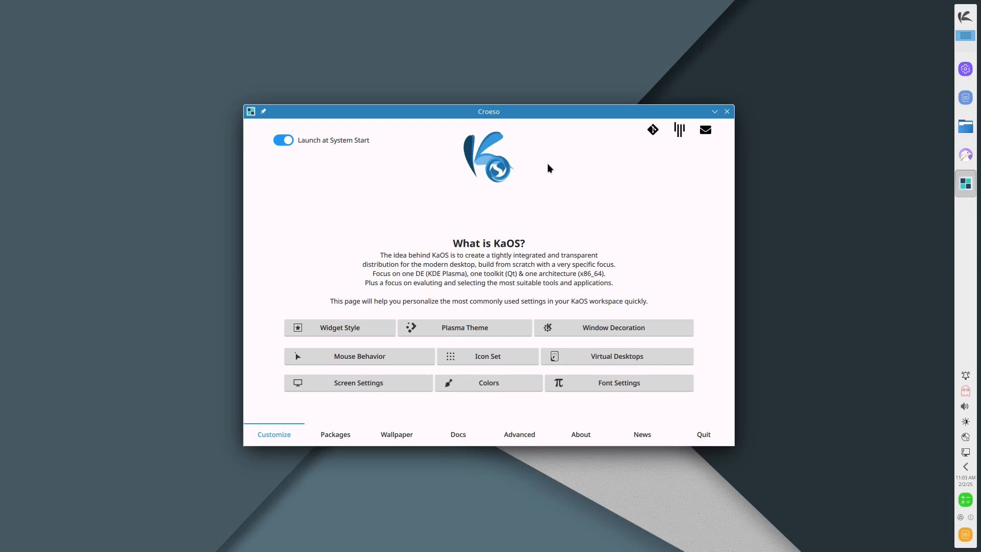
pyautogui.moveTo(516, 256)
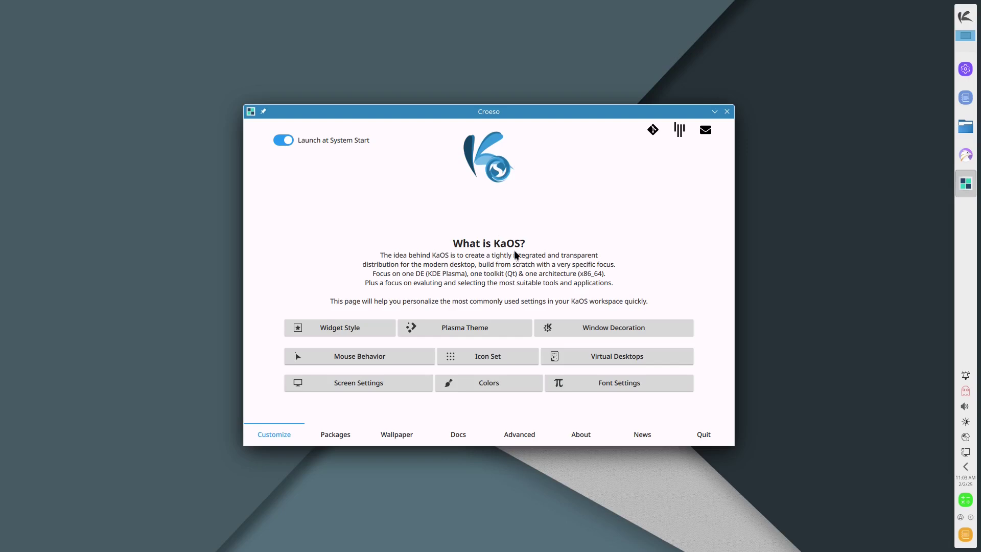
pyautogui.moveTo(444, 258)
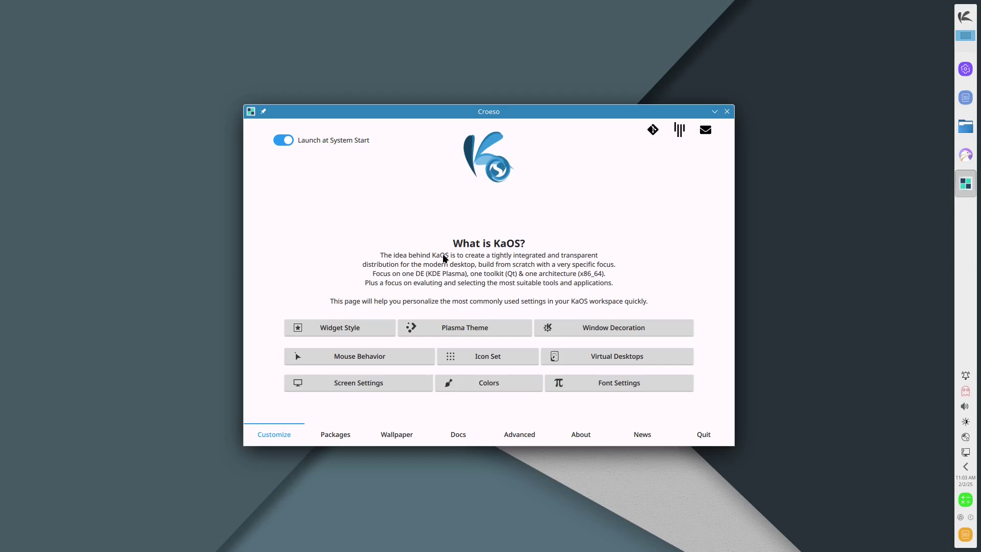
pyautogui.moveTo(535, 263)
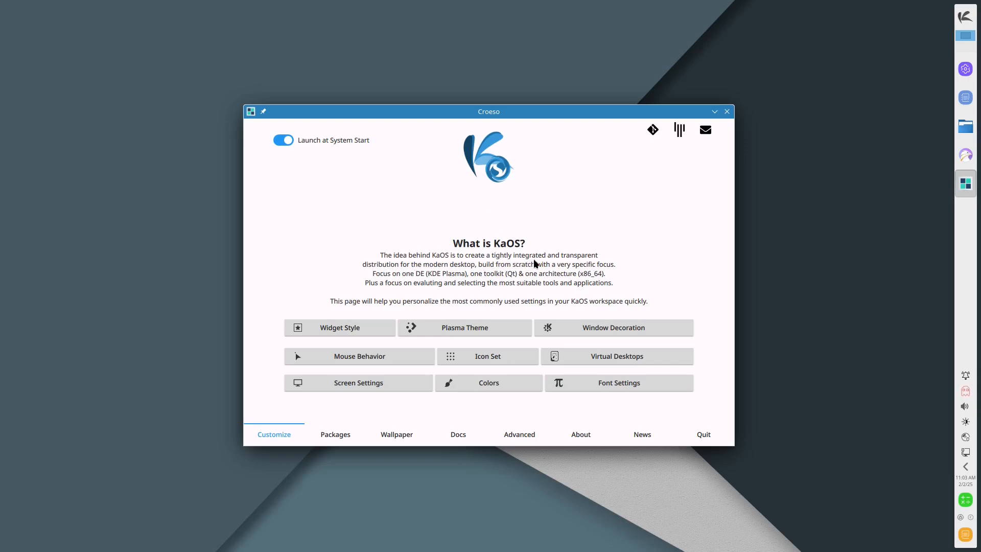
pyautogui.moveTo(443, 275)
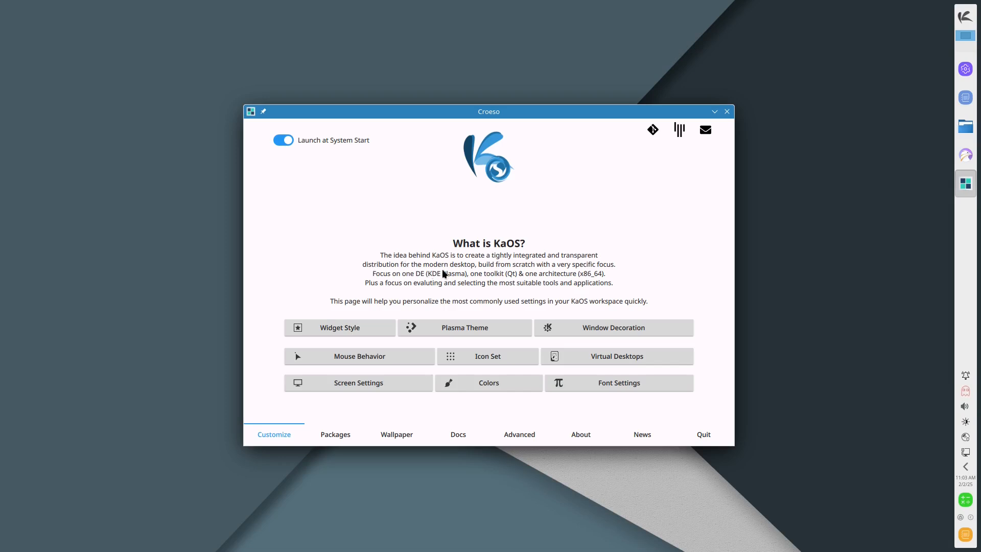
pyautogui.moveTo(533, 270)
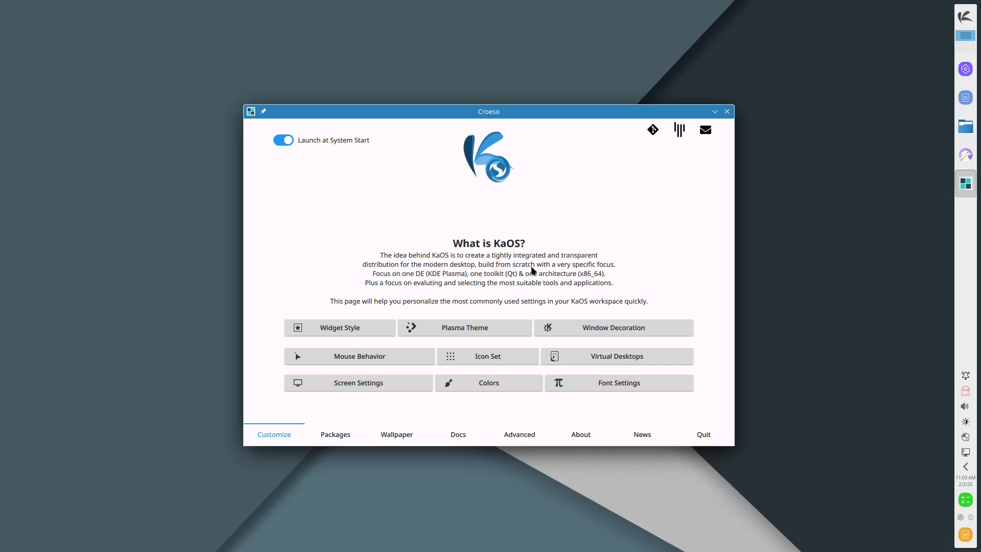
pyautogui.moveTo(382, 285)
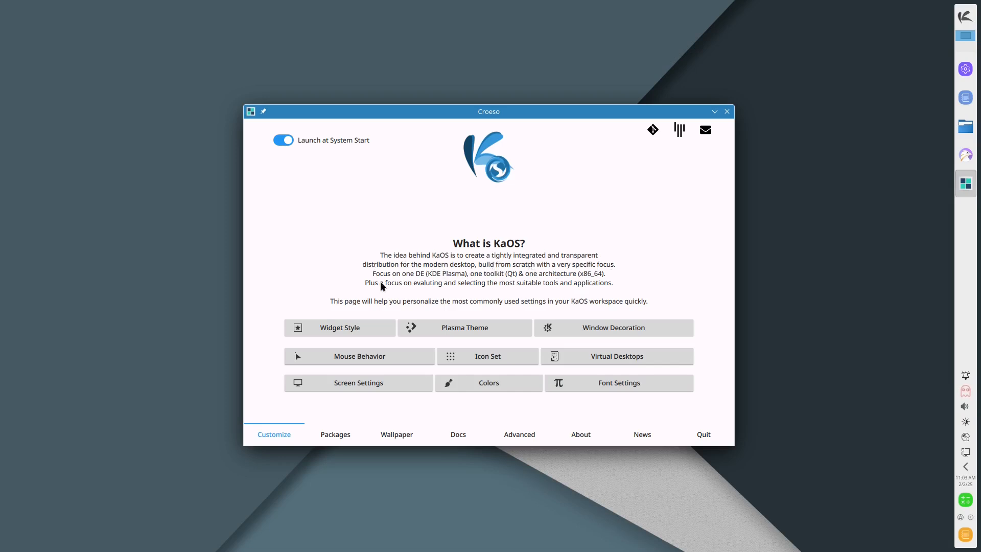
pyautogui.moveTo(433, 284)
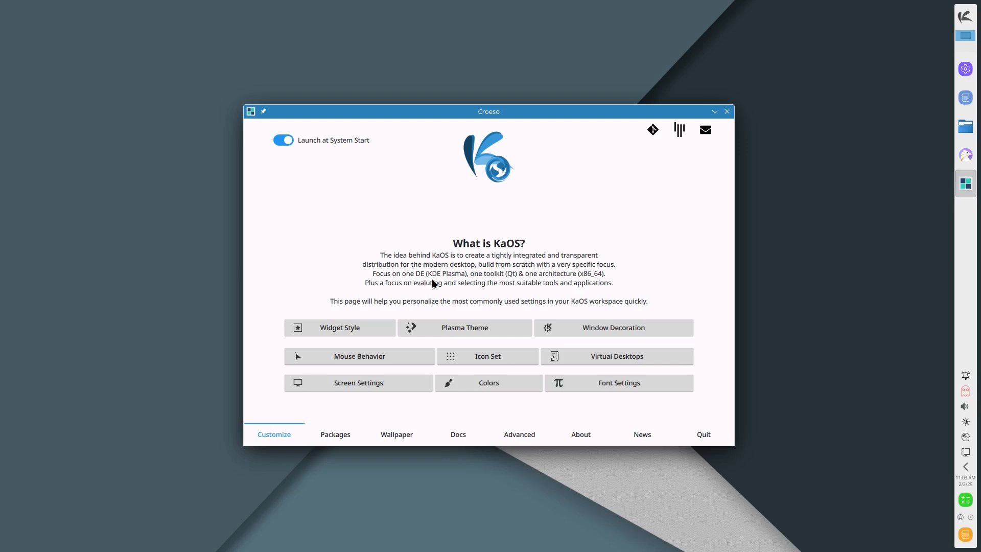
pyautogui.moveTo(497, 285)
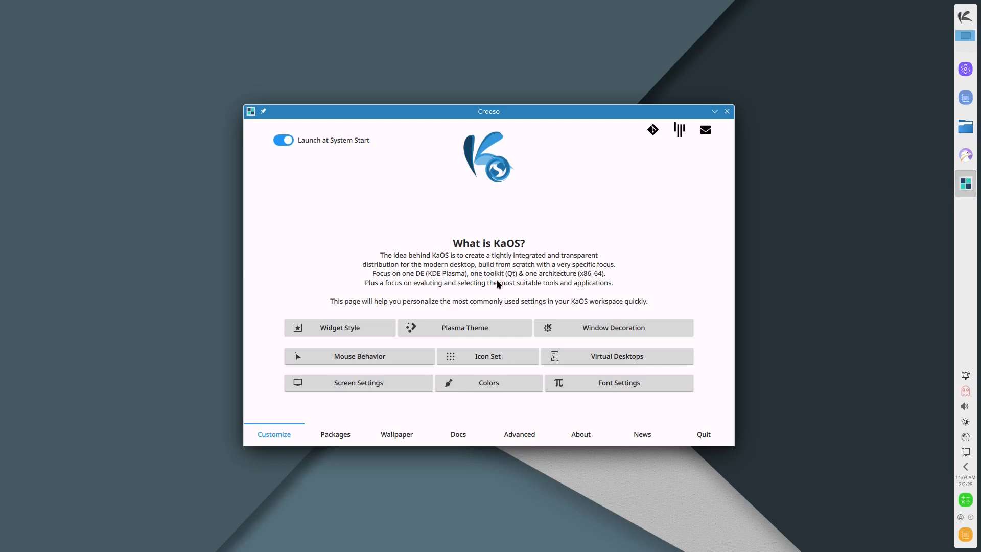
pyautogui.moveTo(527, 284)
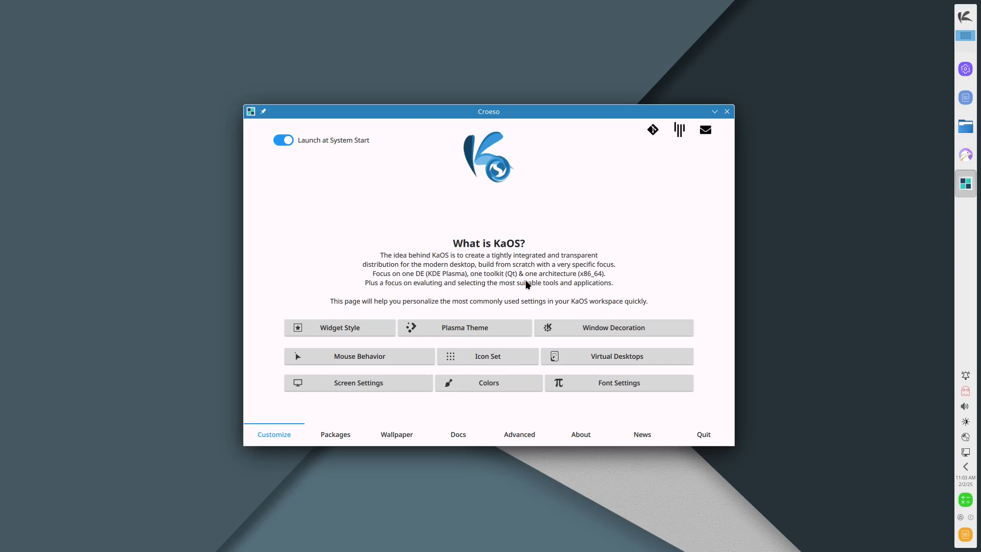
pyautogui.moveTo(586, 281)
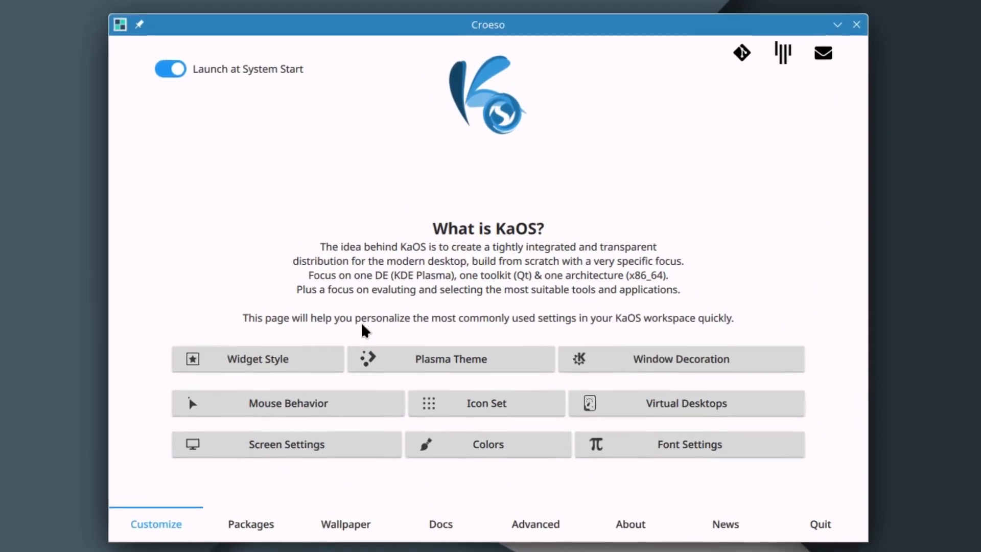
pyautogui.moveTo(547, 327)
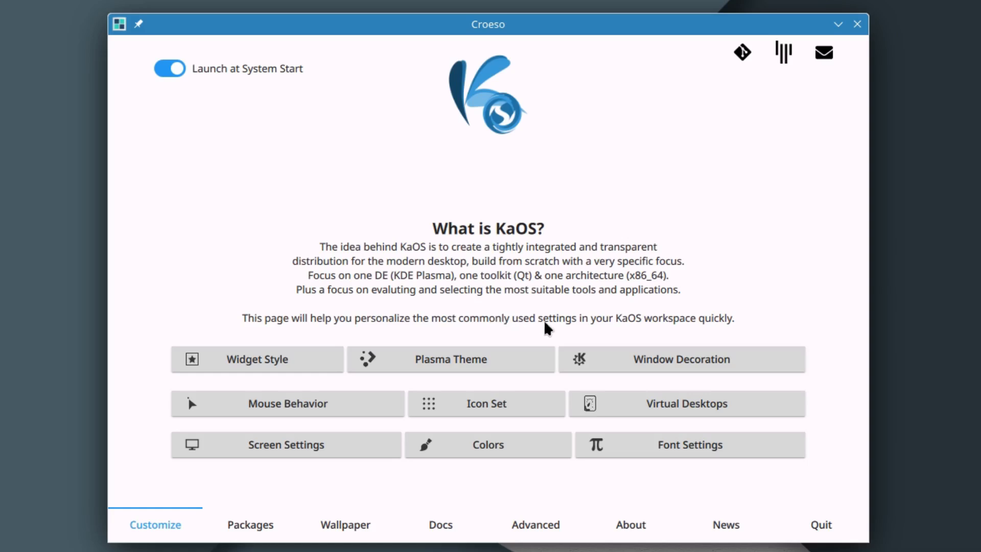
pyautogui.moveTo(706, 330)
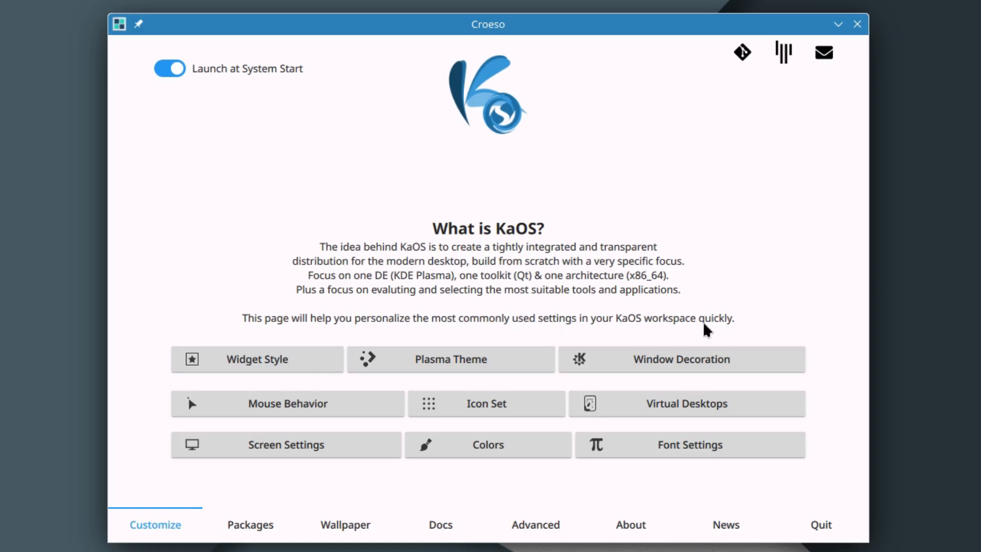
pyautogui.moveTo(738, 307)
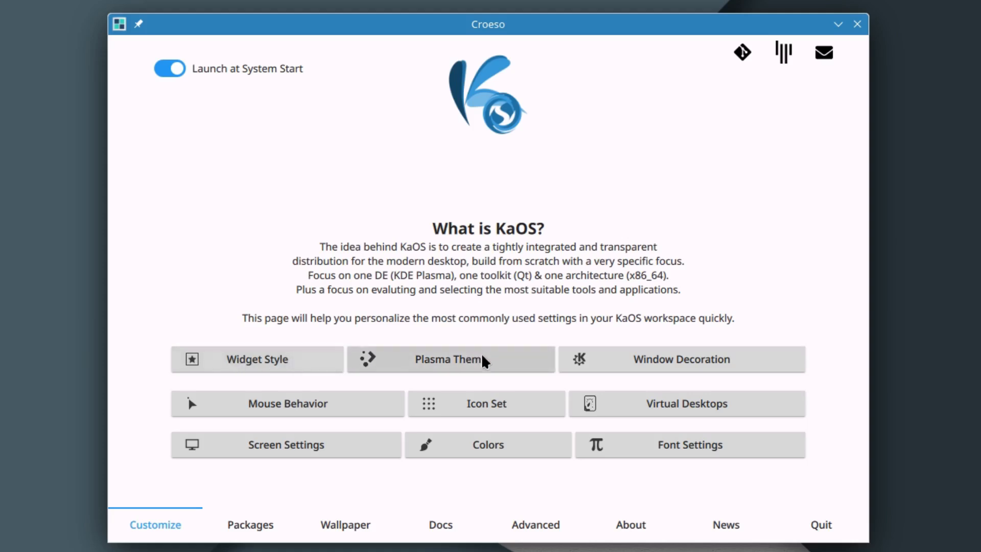
pyautogui.moveTo(696, 368)
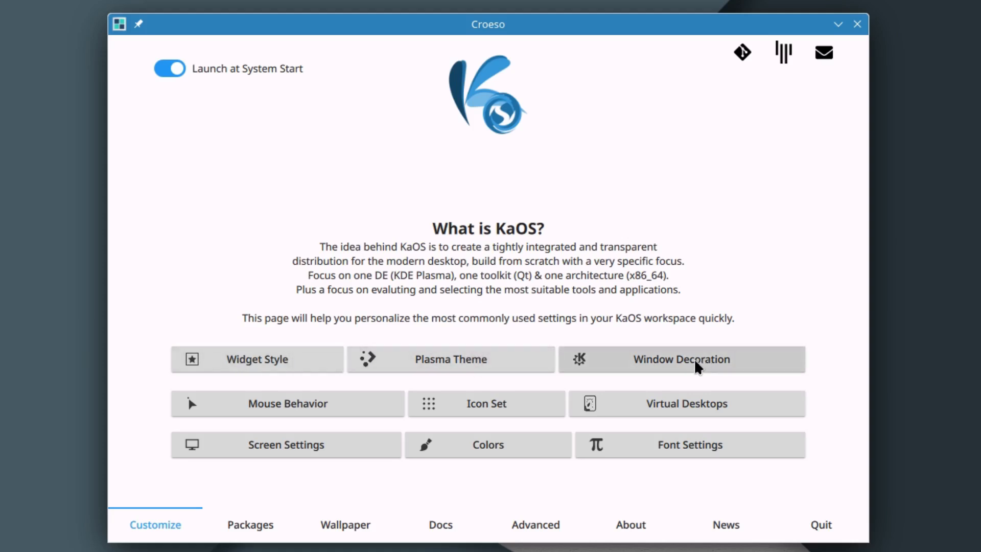
pyautogui.moveTo(553, 421)
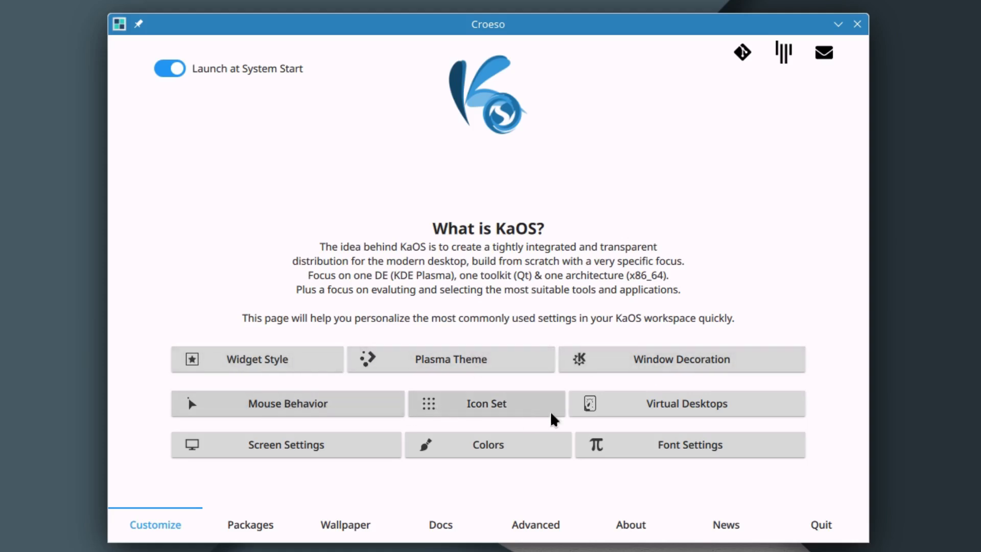
pyautogui.moveTo(699, 413)
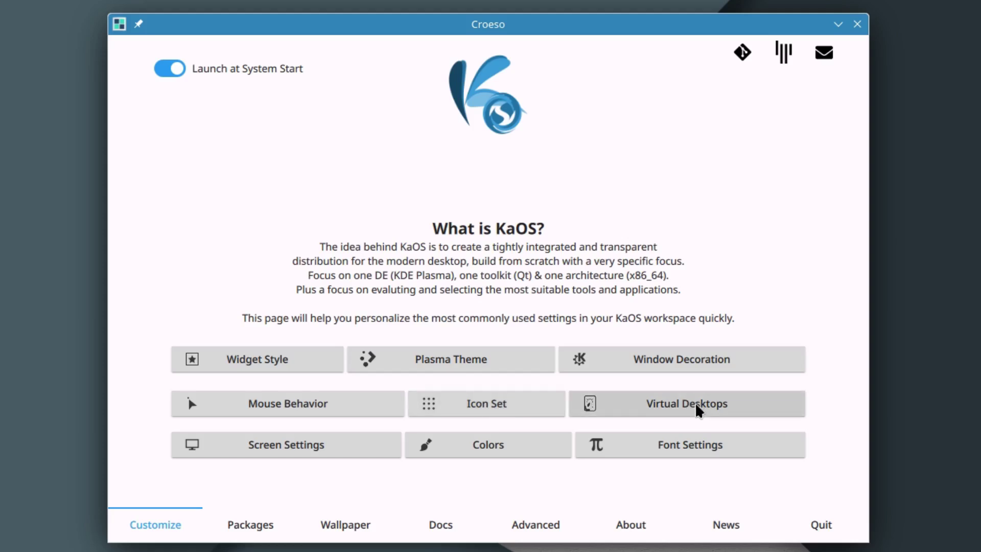
pyautogui.moveTo(510, 447)
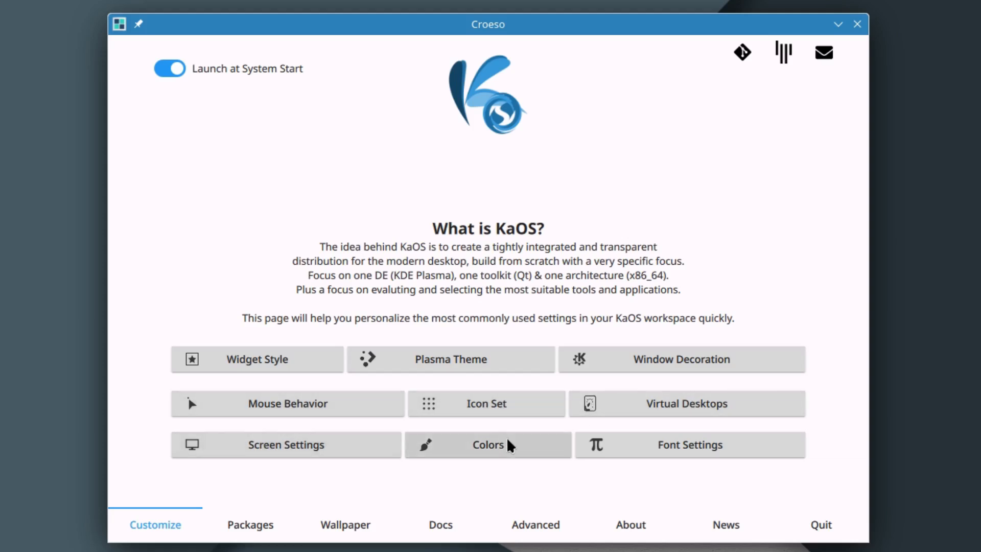
pyautogui.moveTo(711, 471)
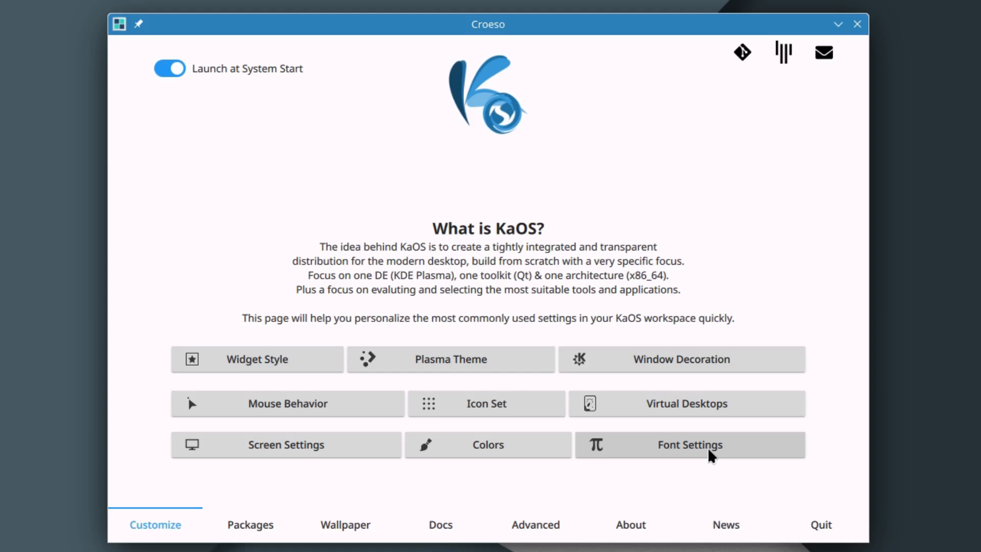
pyautogui.moveTo(148, 516)
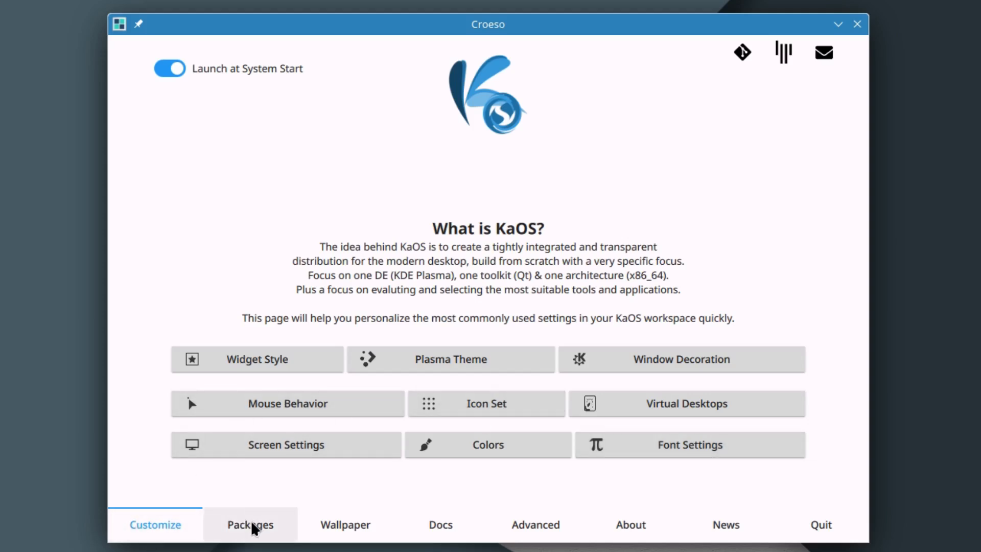
# - Browse Croeso's Packages, Wallpaper and Docs pages, ending on Advanced
pyautogui.click(249, 525)
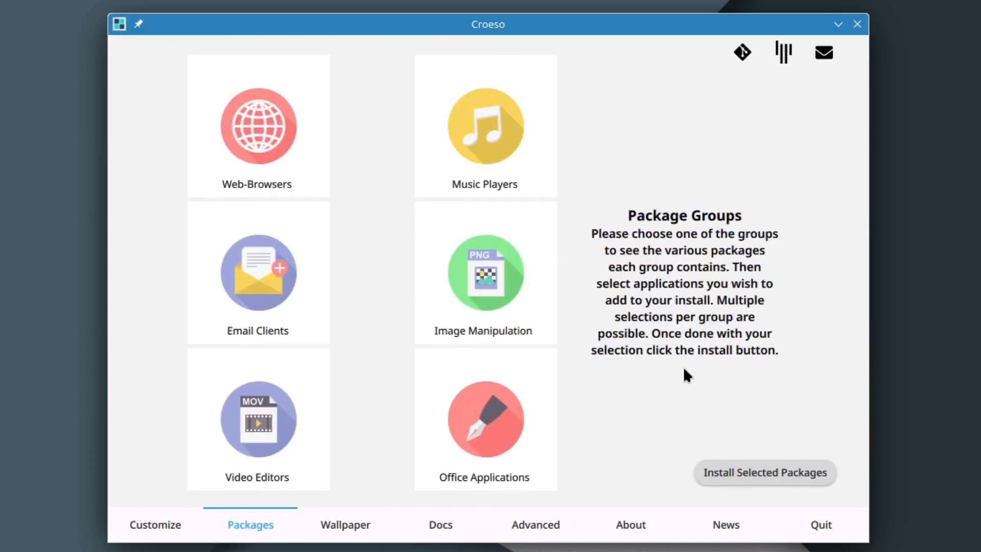
pyautogui.moveTo(361, 534)
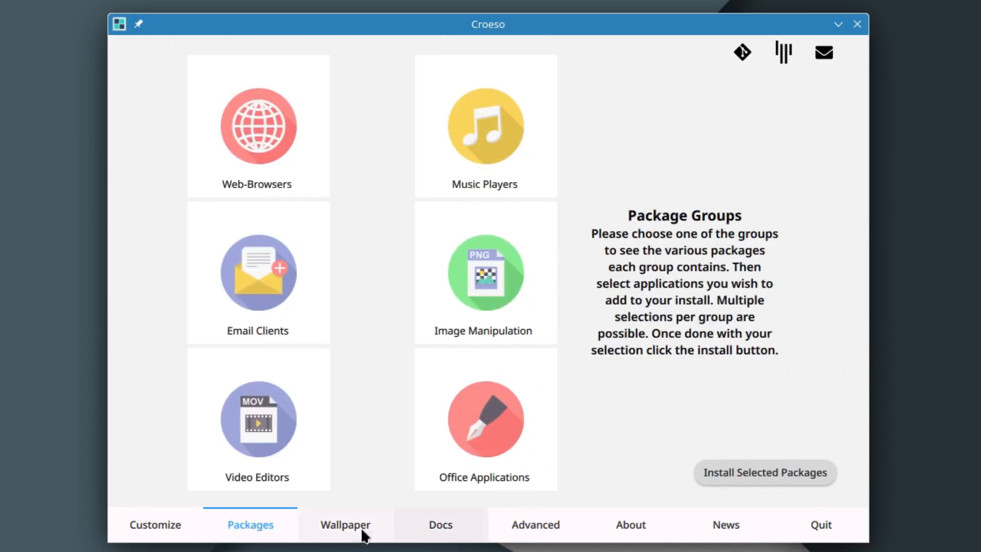
pyautogui.click(345, 525)
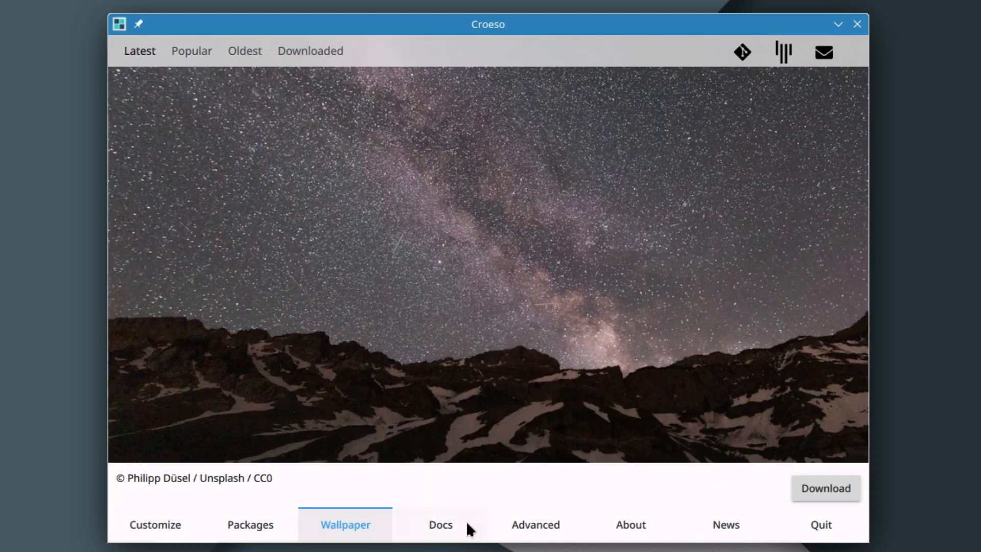
pyautogui.click(441, 525)
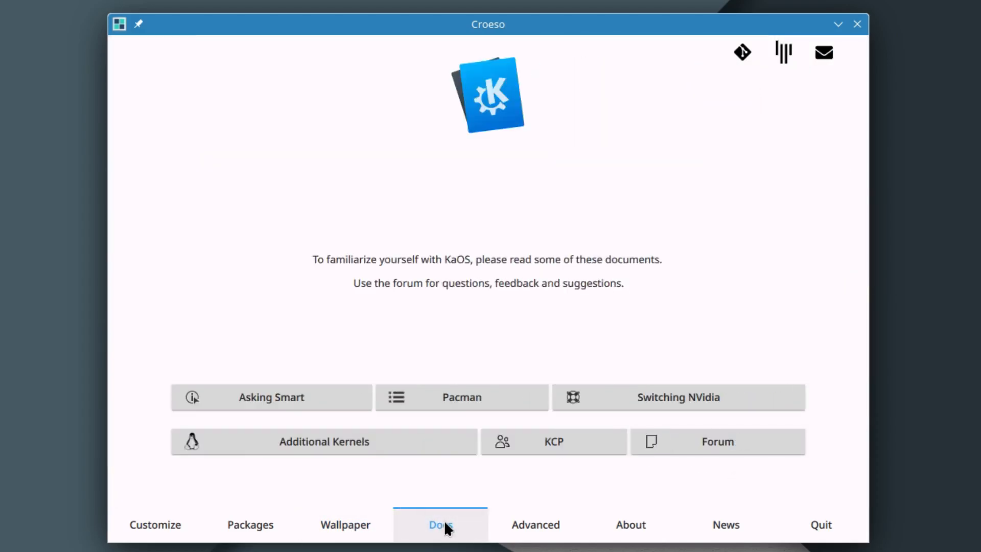
pyautogui.click(535, 524)
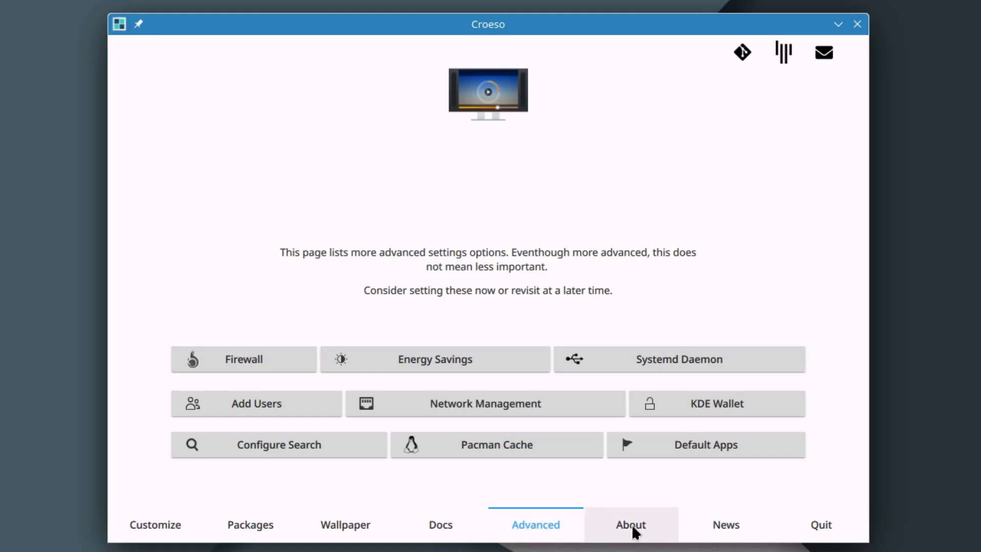
# - Scroll through the About KaOS page, then show the KaOS 2024.11 news
pyautogui.click(630, 525)
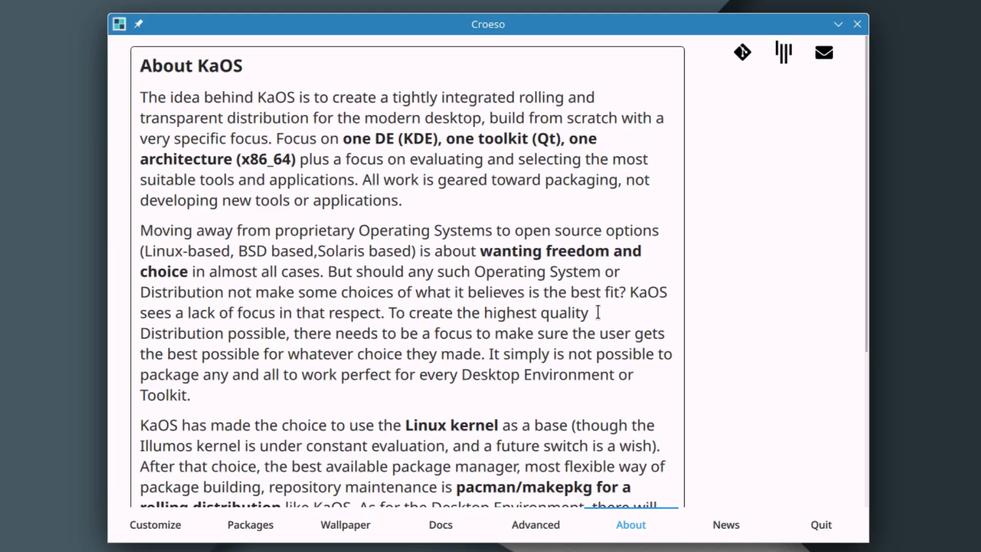
pyautogui.scroll(-3)
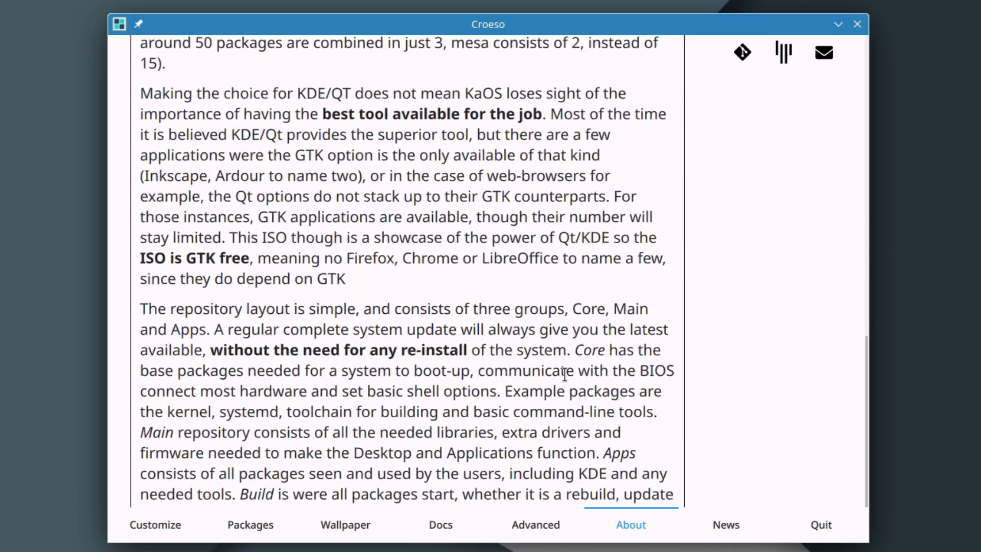
pyautogui.scroll(-3)
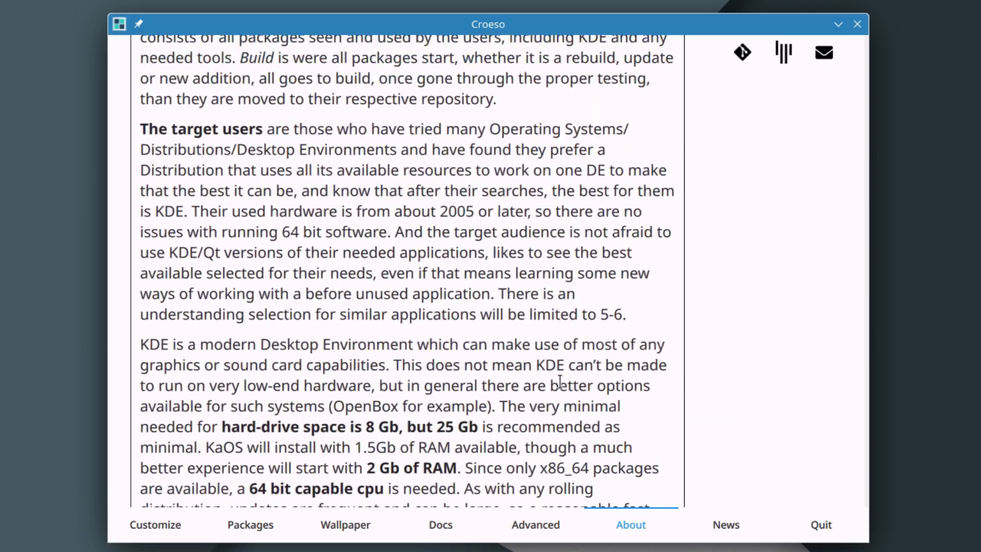
pyautogui.scroll(-3)
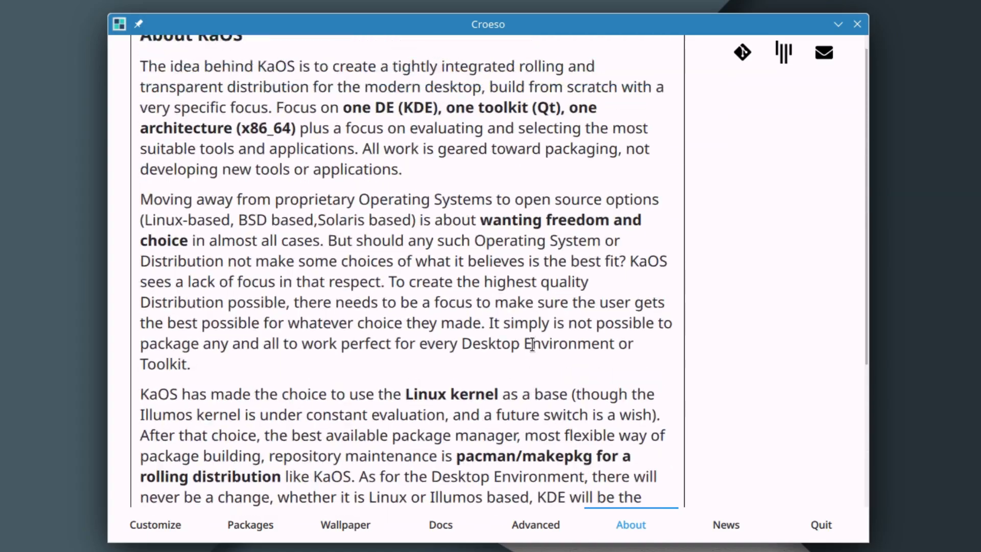
pyautogui.click(725, 525)
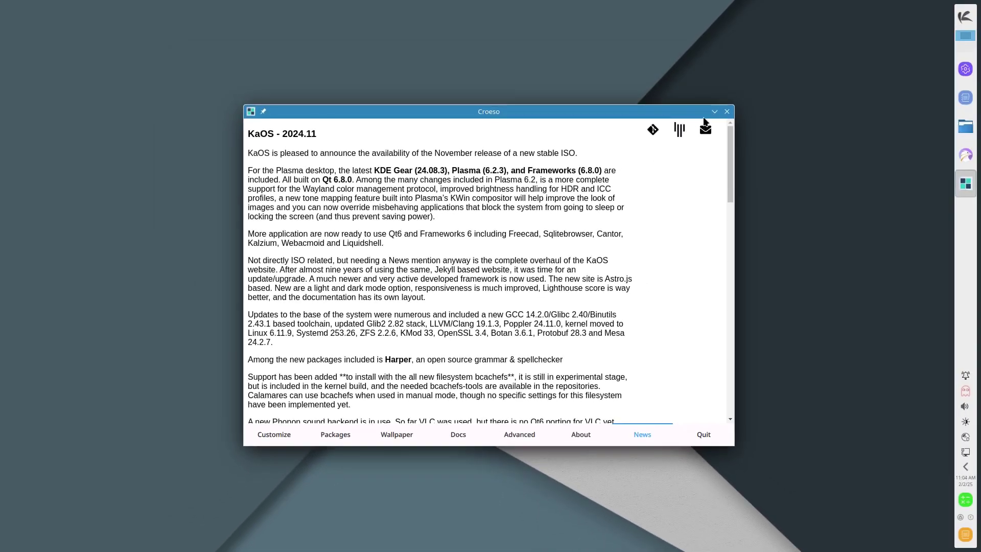
pyautogui.moveTo(965, 184)
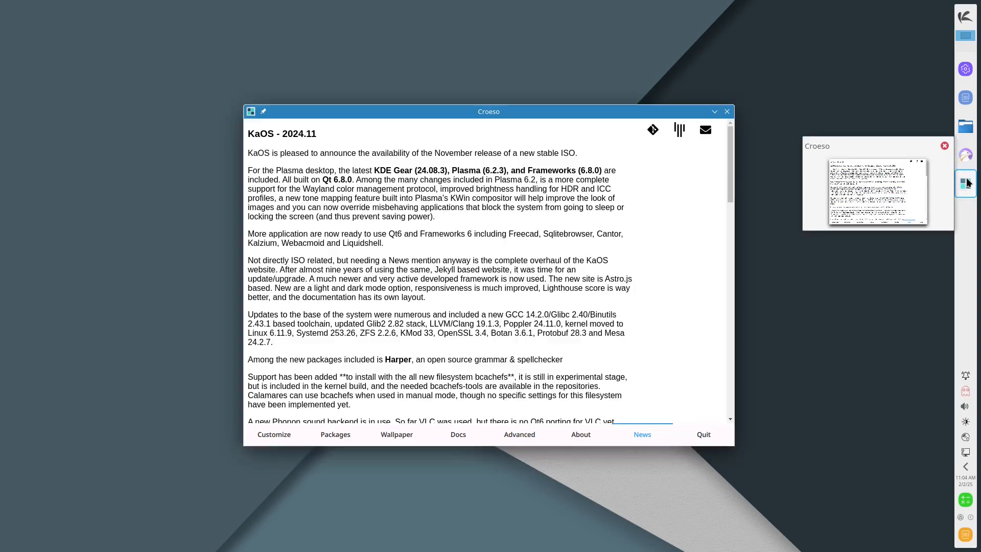
# - Minimize the Croeso window from the task manager to reveal the desktop
pyautogui.click(727, 111)
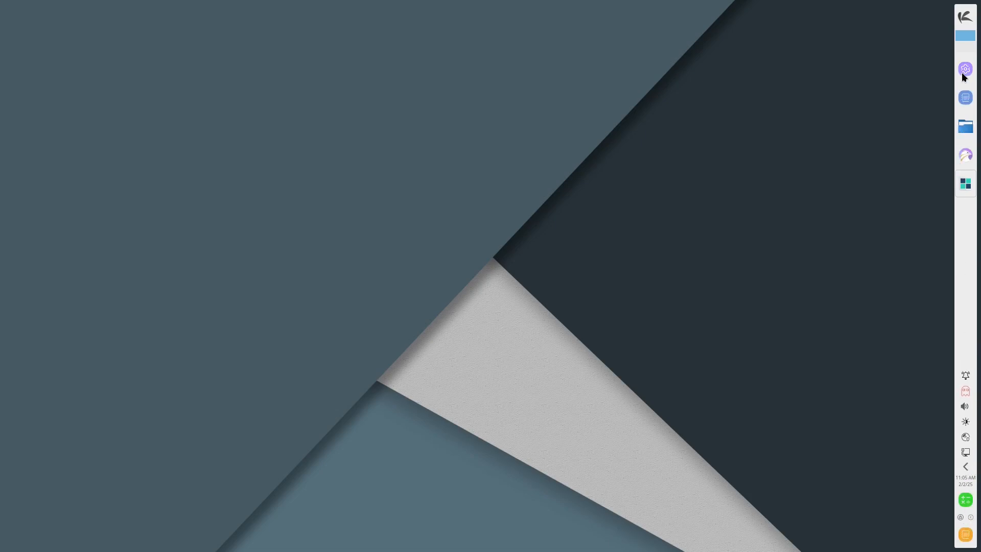
pyautogui.click(965, 17)
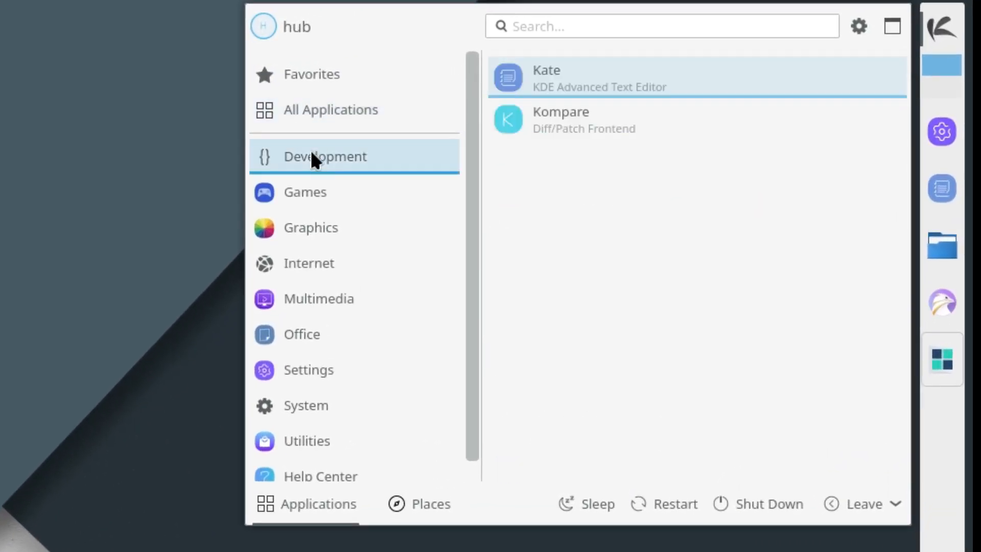
pyautogui.click(305, 193)
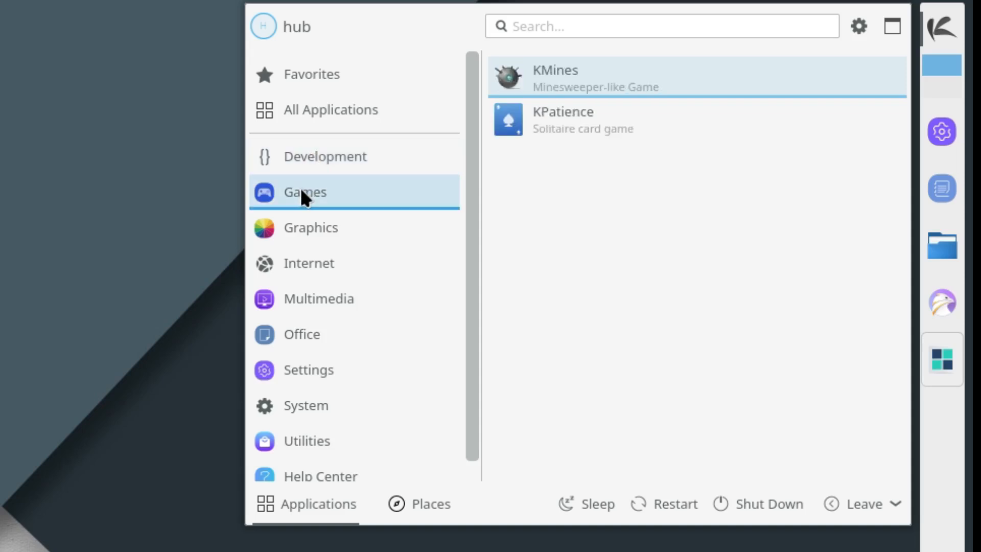
pyautogui.click(310, 263)
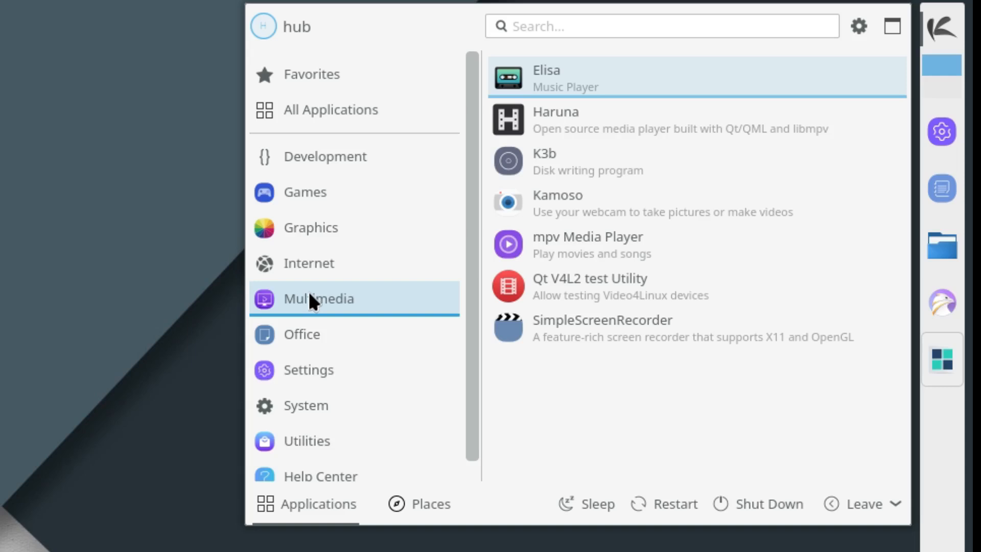
pyautogui.click(302, 335)
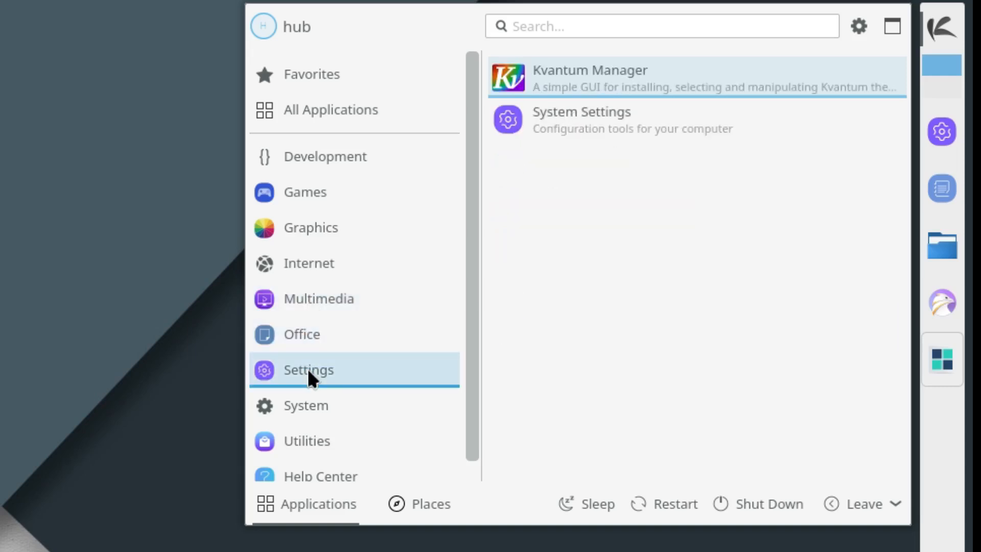
pyautogui.click(306, 406)
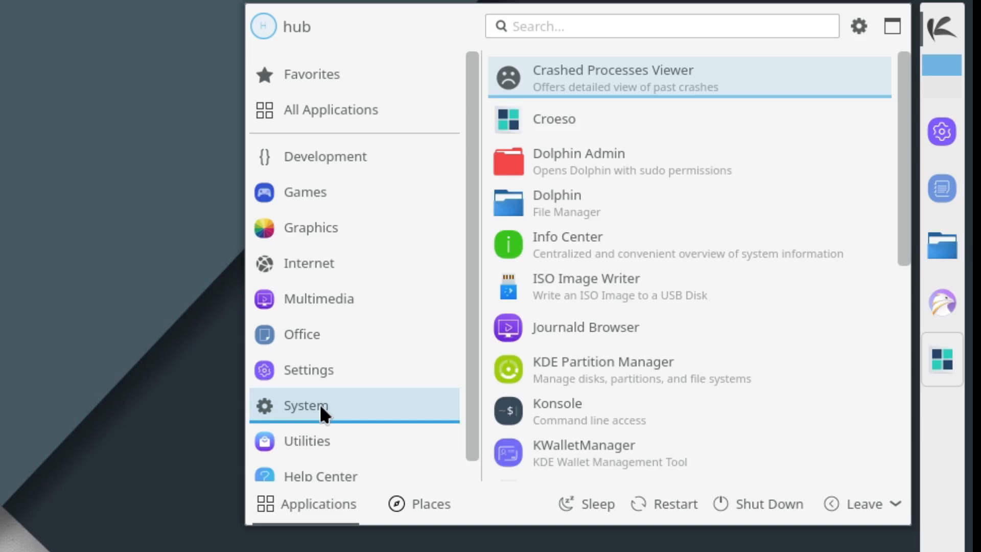
pyautogui.click(306, 441)
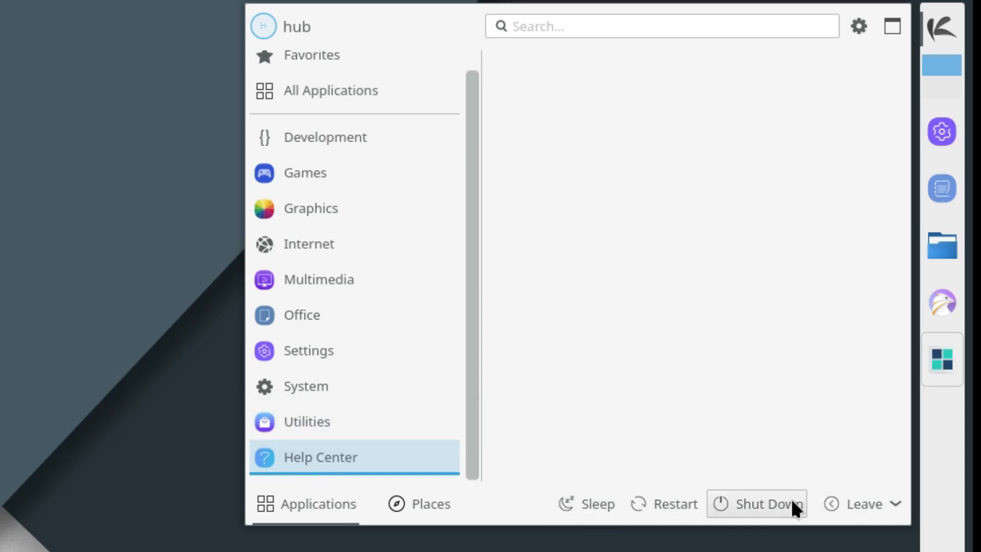
pyautogui.moveTo(307, 514)
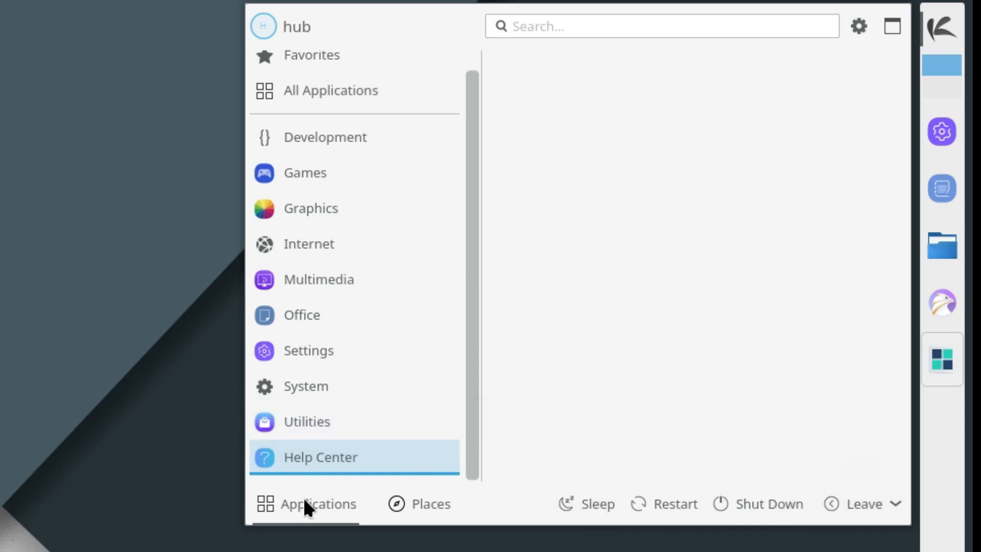
pyautogui.click(430, 504)
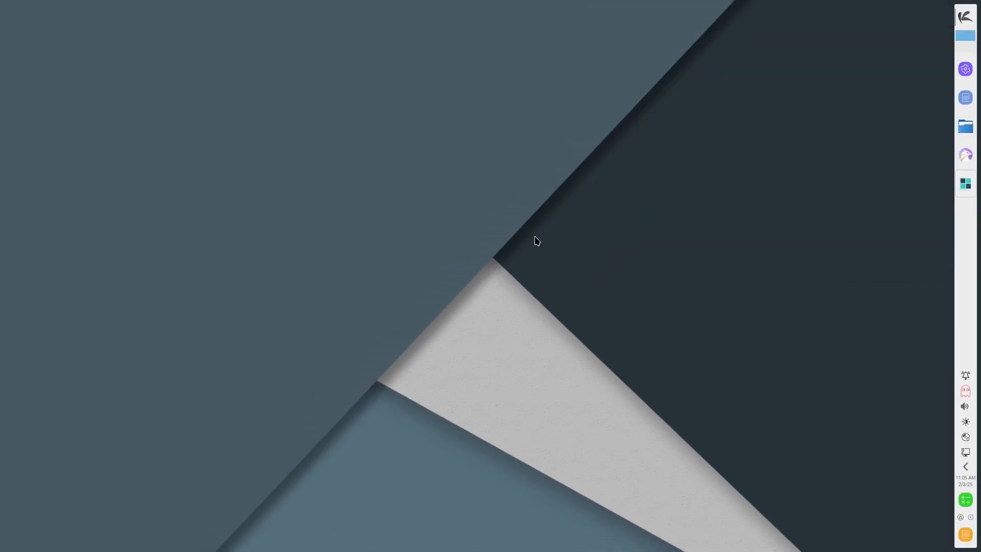
# - Restore Croeso, go to its Packages page, and start installing the selected packages
pyautogui.click(965, 183)
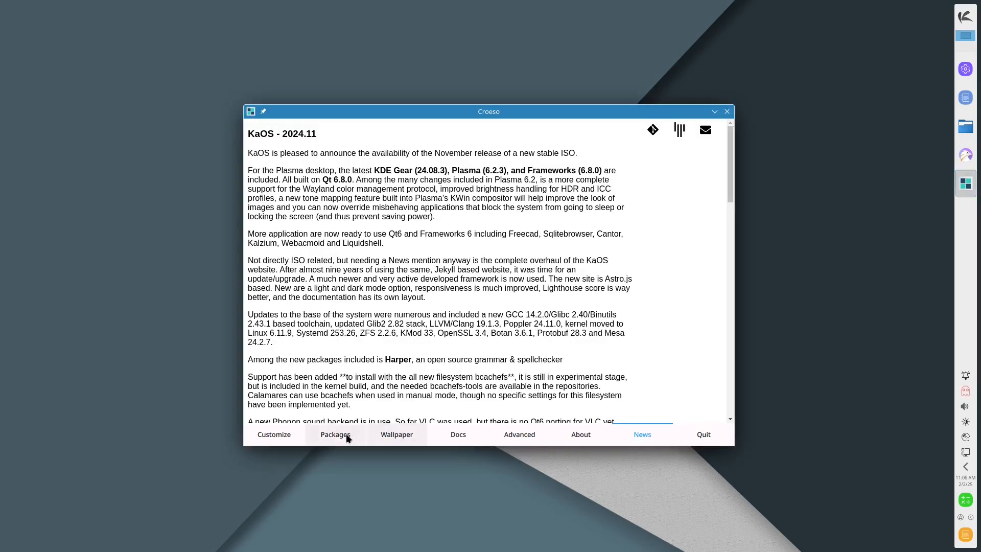
pyautogui.click(335, 434)
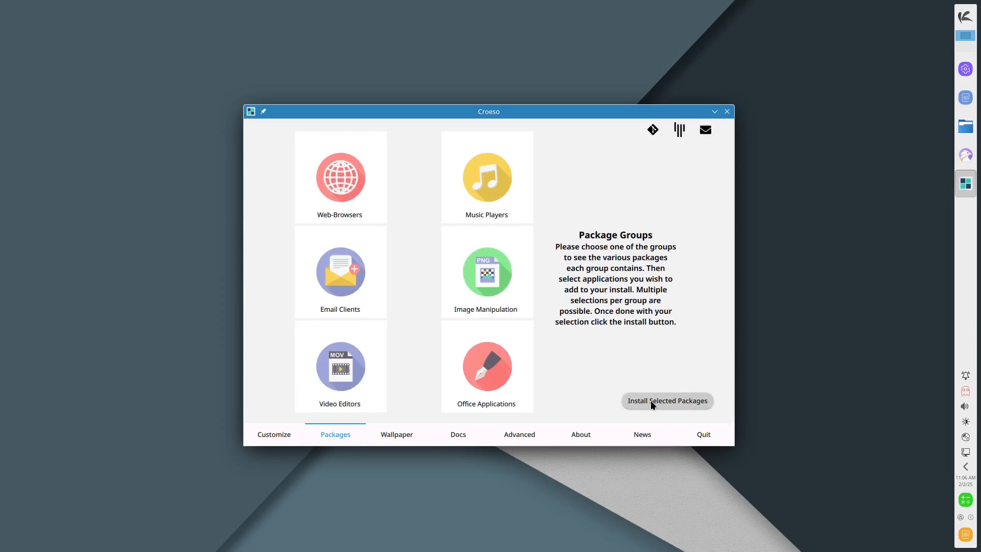
pyautogui.moveTo(647, 407)
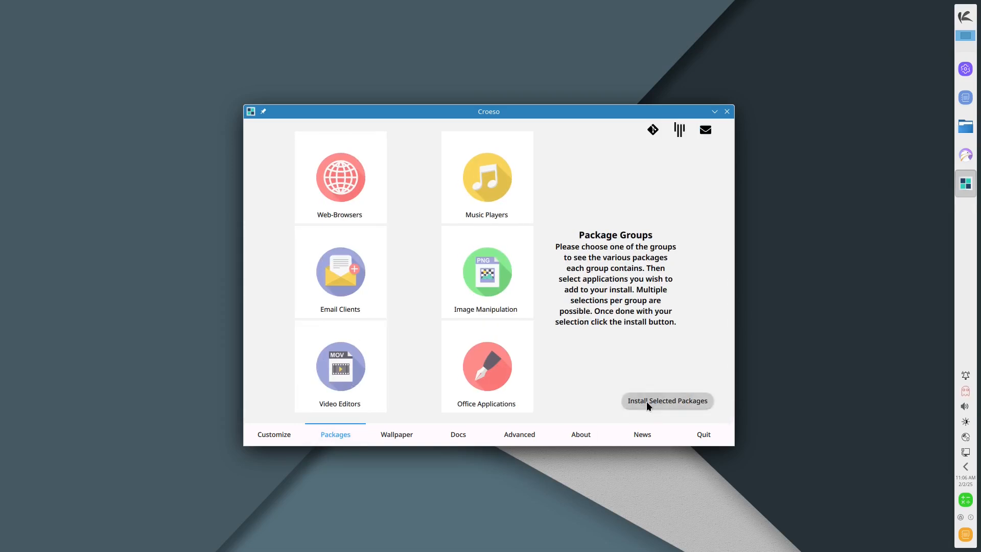
pyautogui.click(667, 400)
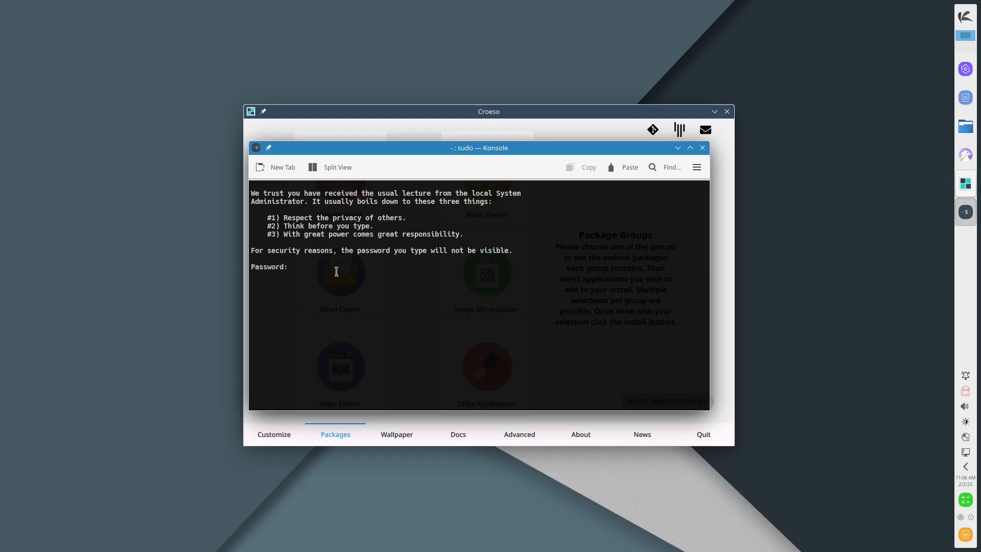
pyautogui.moveTo(309, 278)
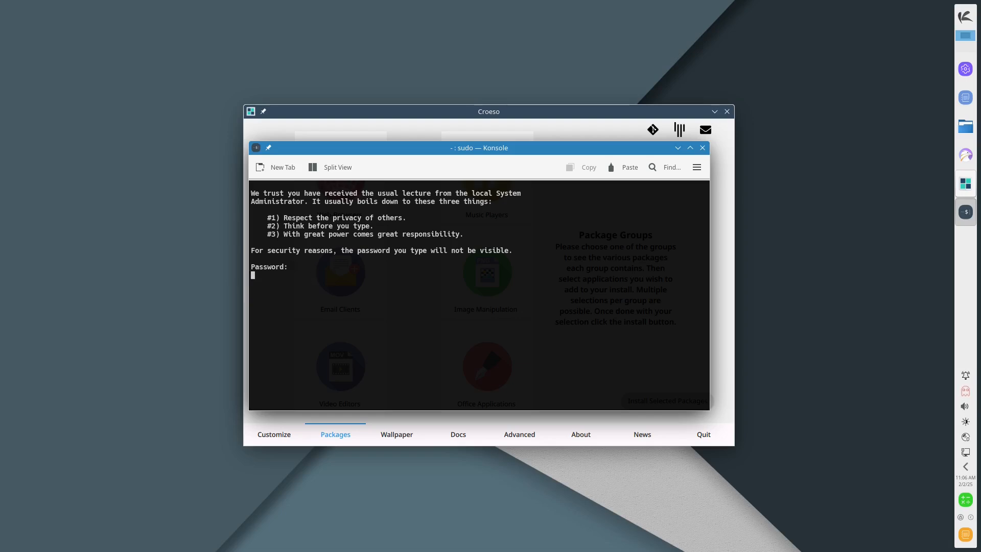
# - Enter the sudo password, answer n to the nine-package upgrade, and close Konsole
pyautogui.press('Return')
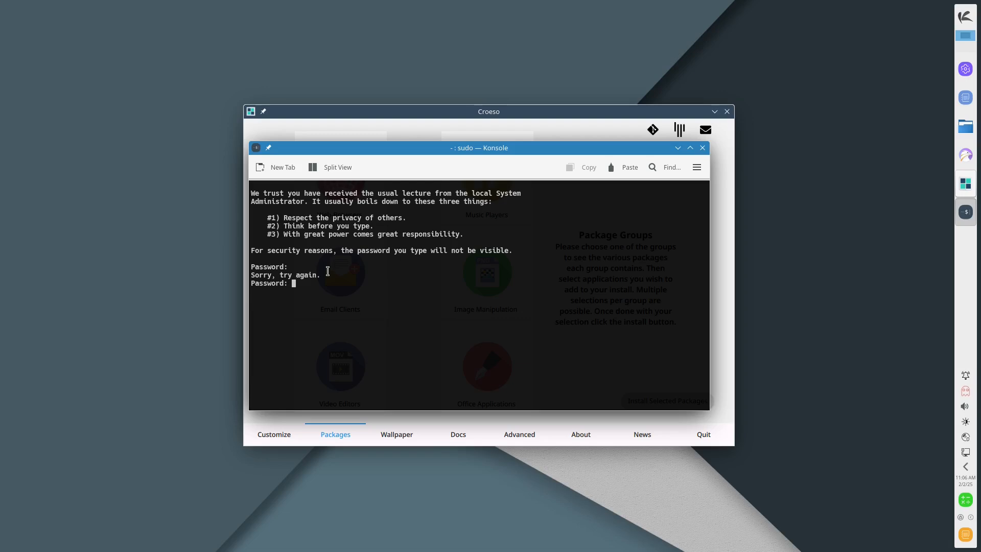
pyautogui.moveTo(349, 306)
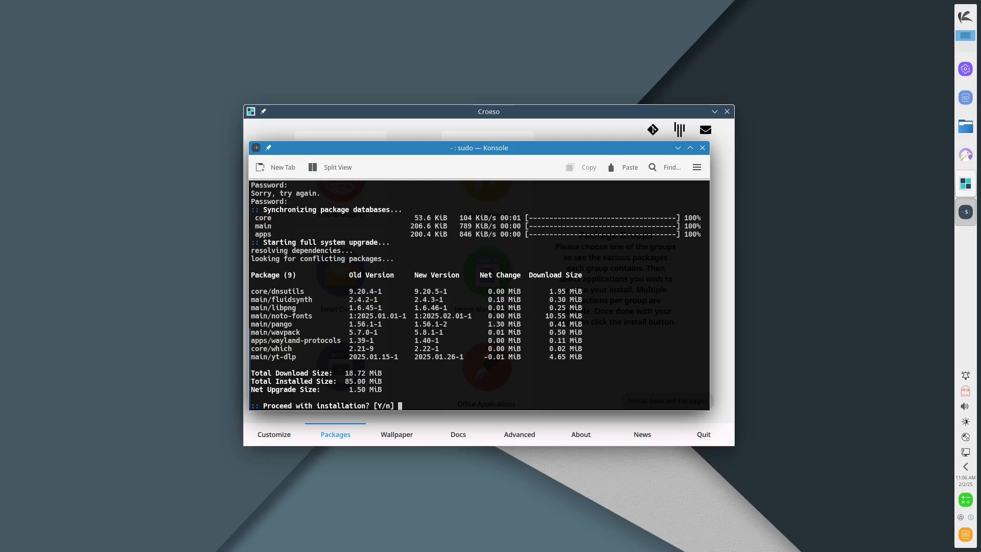
pyautogui.write('n')
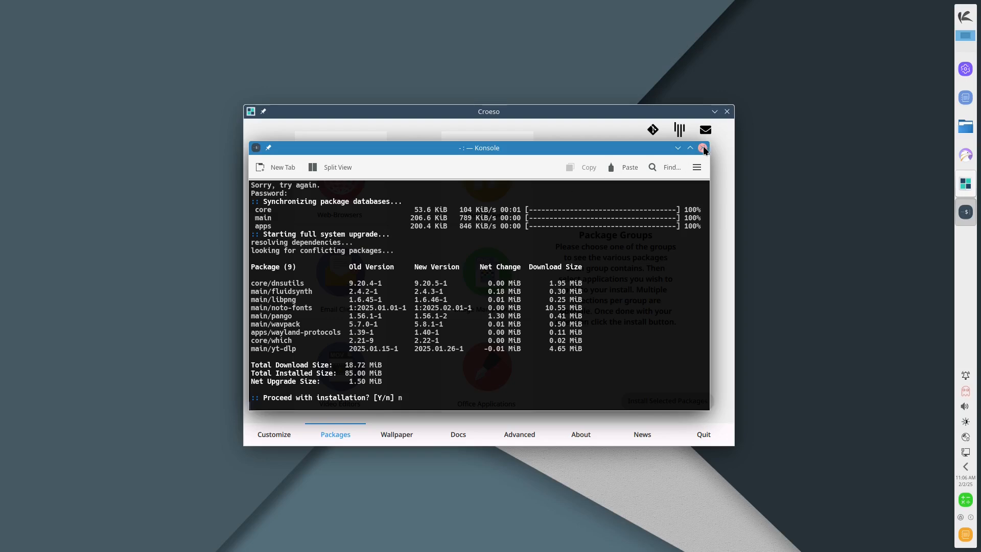
pyautogui.click(702, 148)
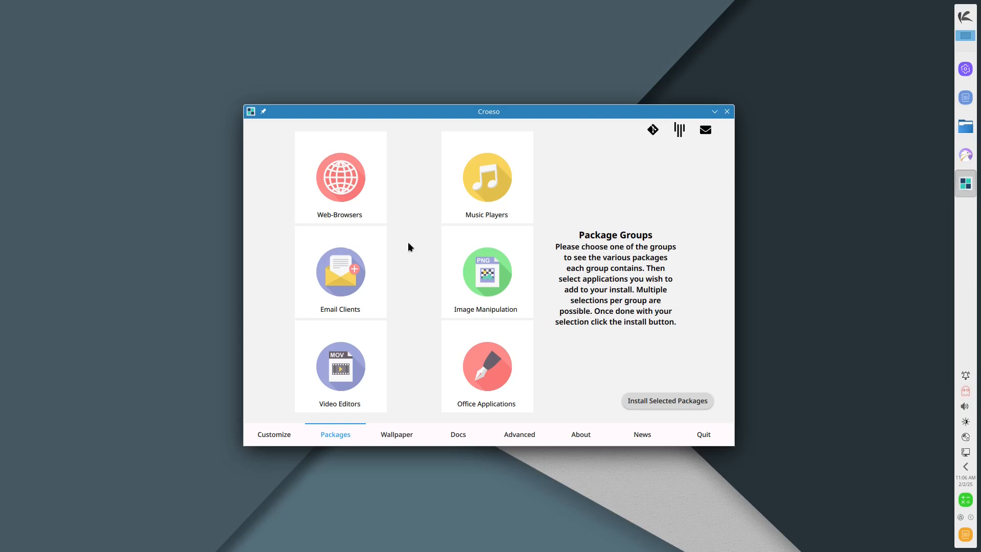
pyautogui.moveTo(484, 292)
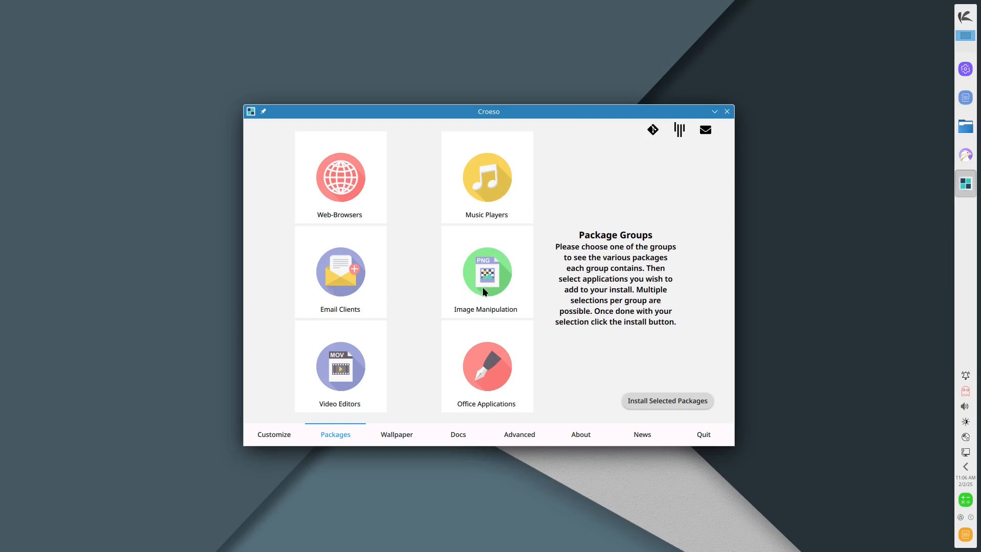
pyautogui.moveTo(364, 381)
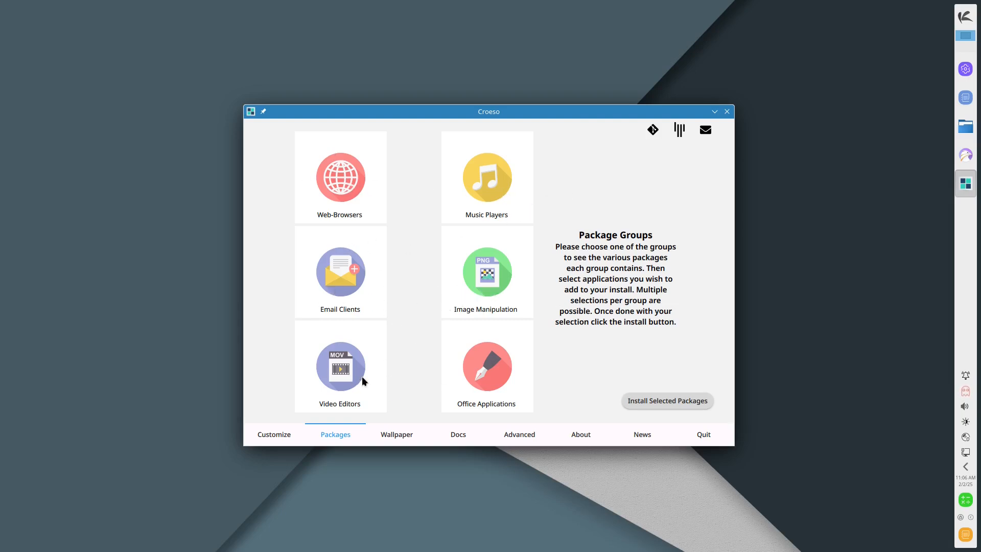
pyautogui.moveTo(882, 128)
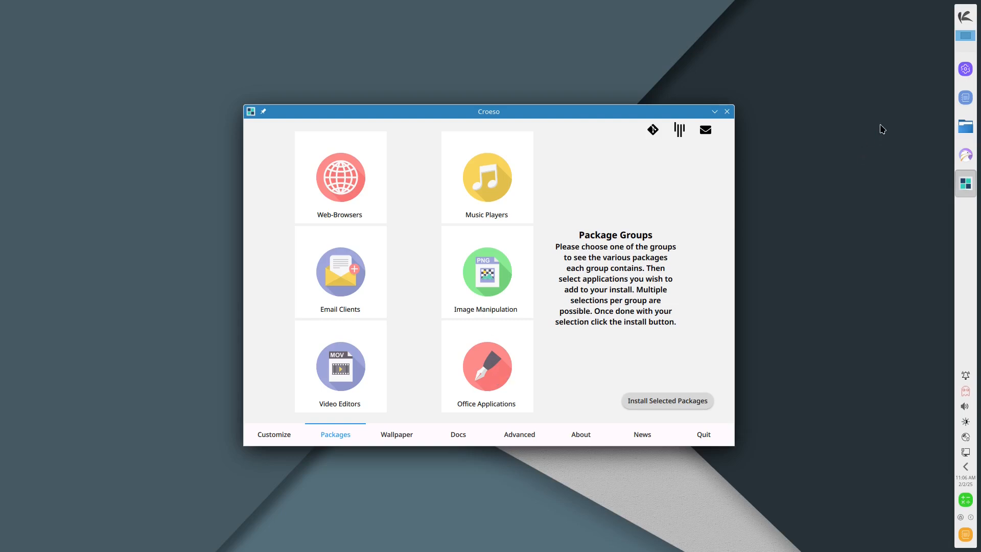
pyautogui.click(966, 16)
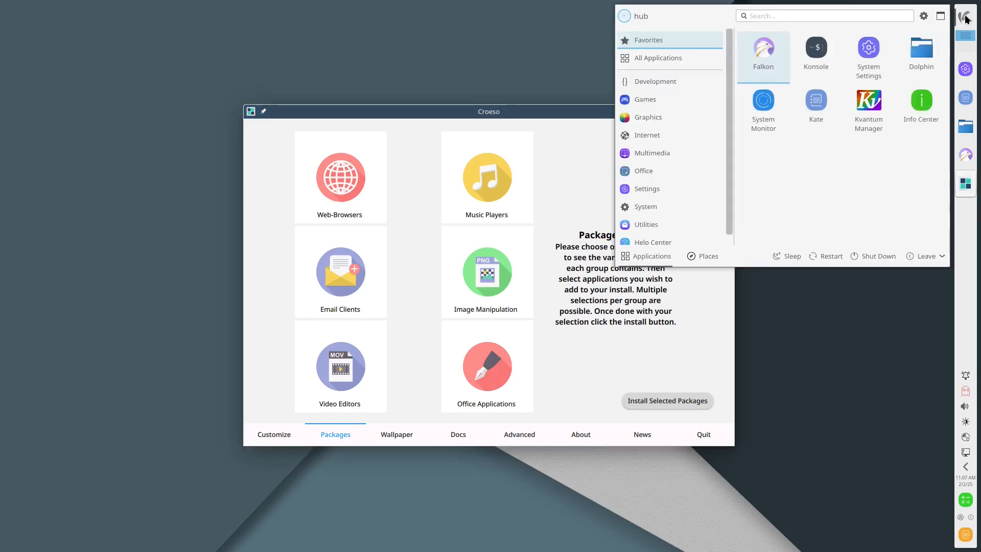
pyautogui.click(652, 153)
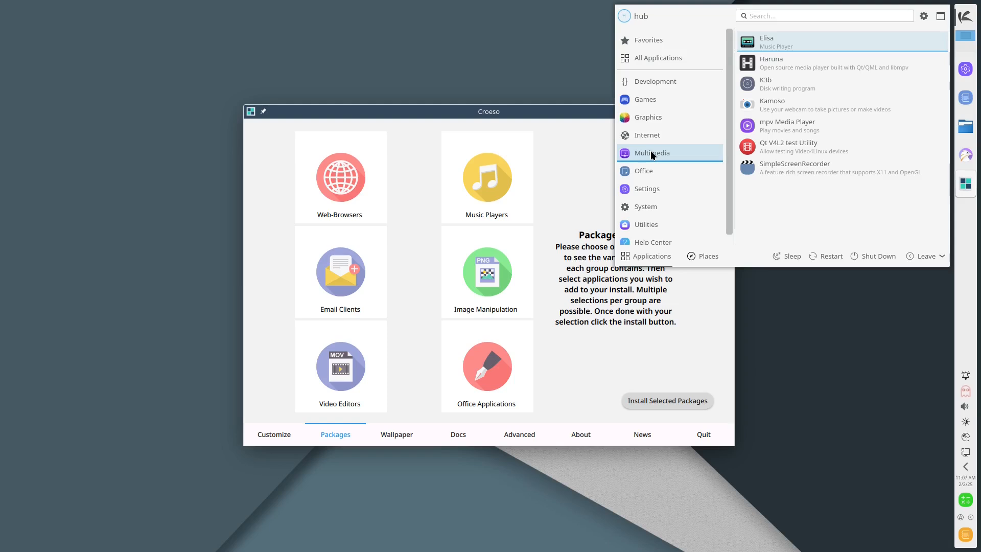
pyautogui.moveTo(832, 143)
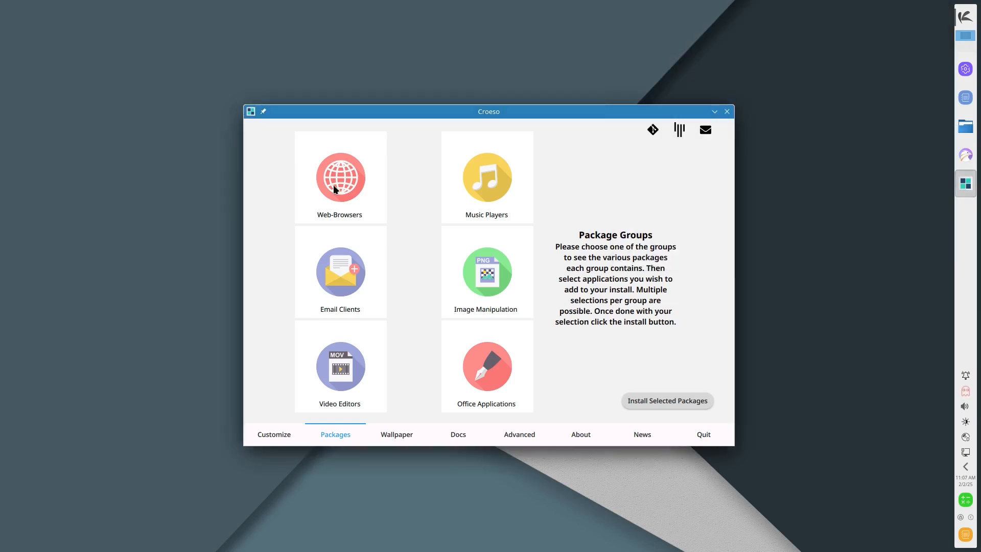
# - Browse the Web-Browsers and Music Players groups, then start installing the selected packages
pyautogui.click(340, 177)
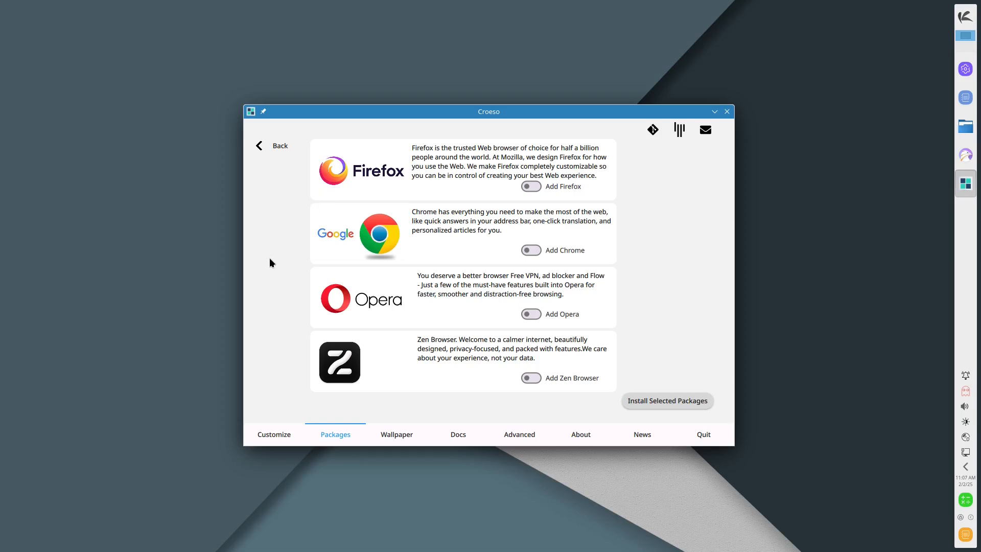
pyautogui.moveTo(660, 165)
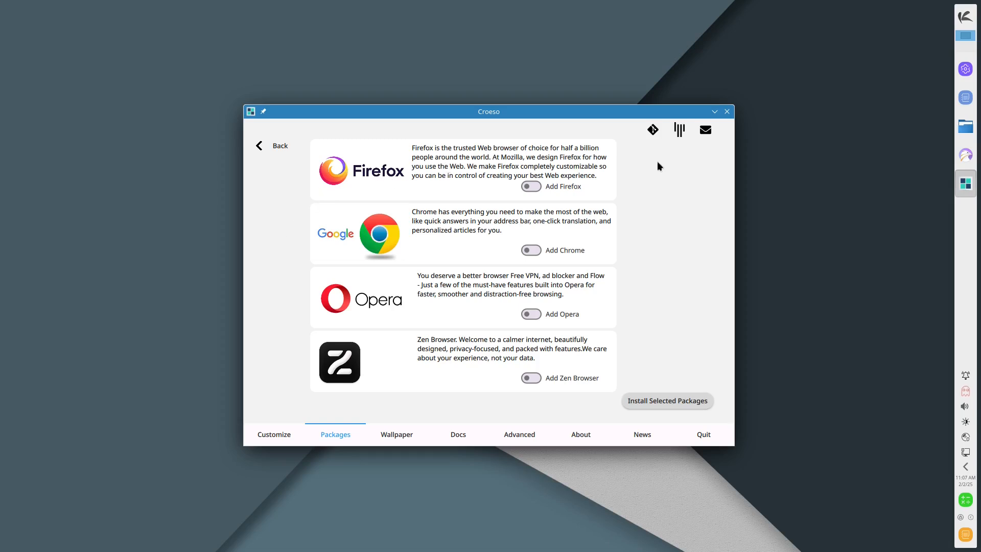
pyautogui.click(965, 16)
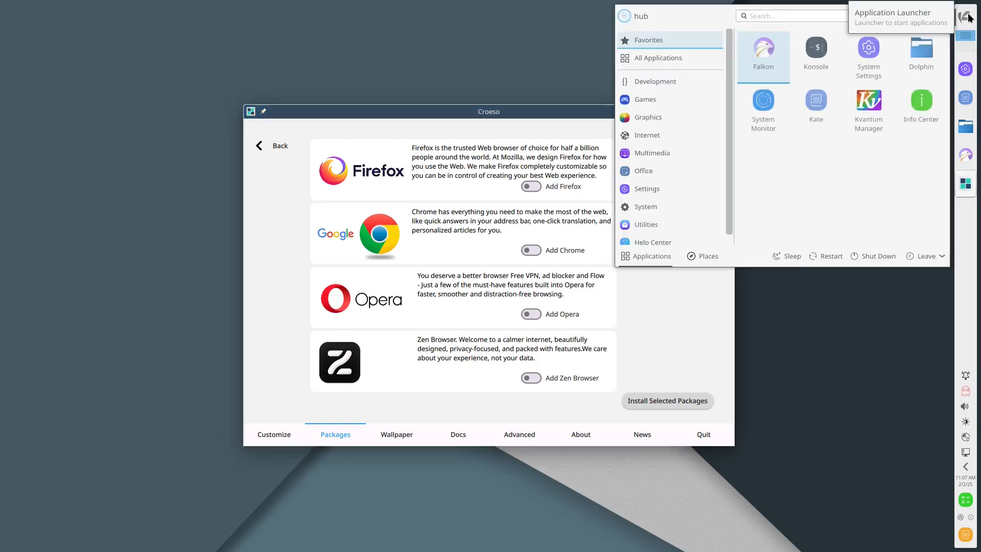
pyautogui.click(647, 135)
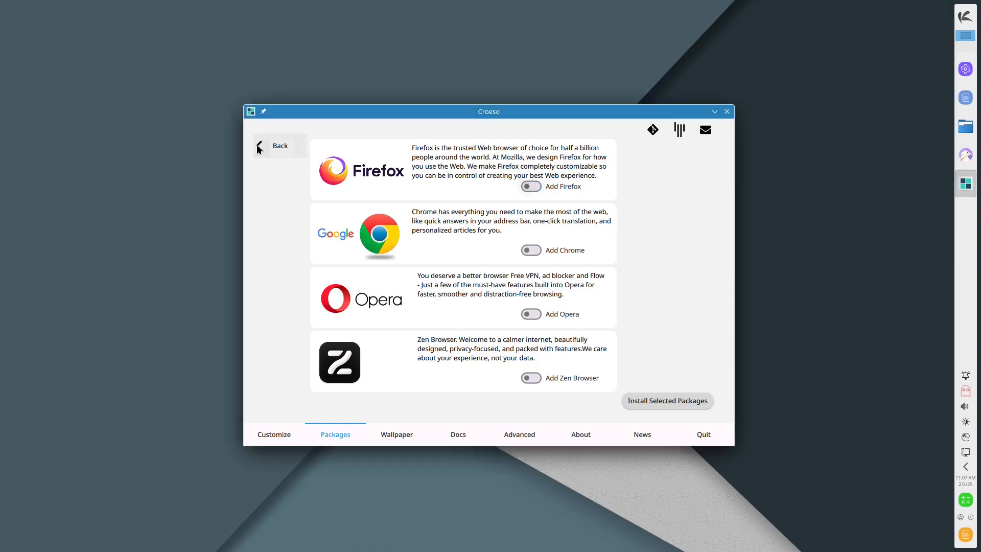
pyautogui.click(261, 145)
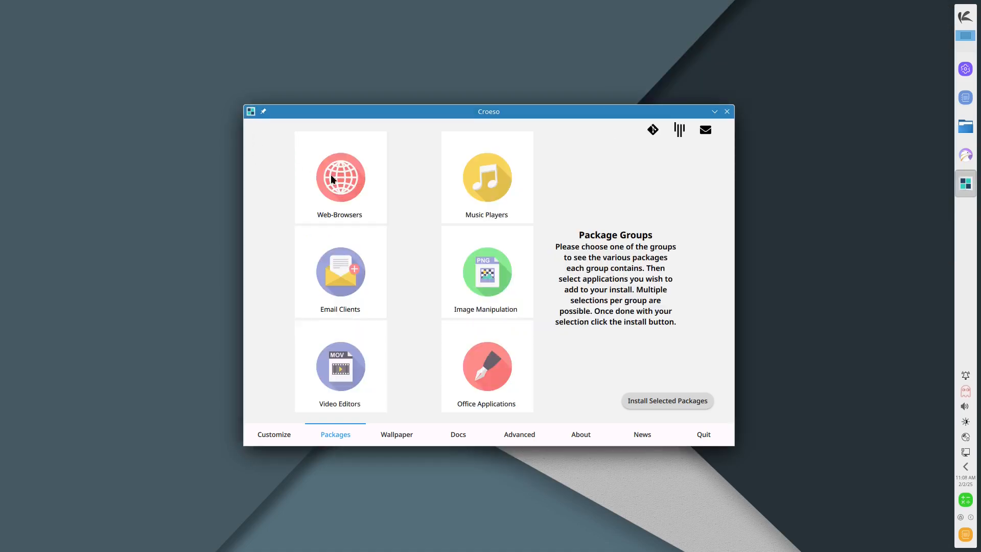
pyautogui.click(486, 178)
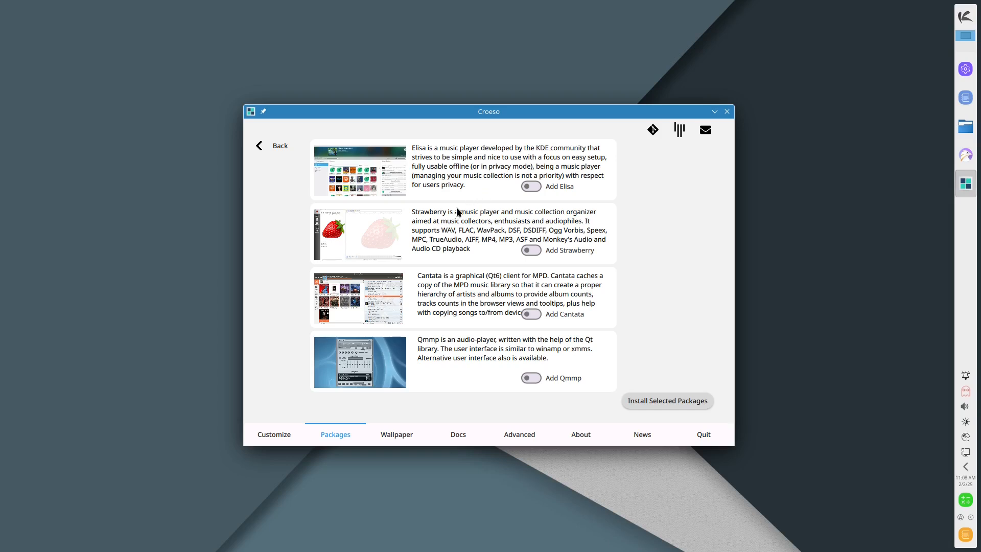
pyautogui.moveTo(424, 276)
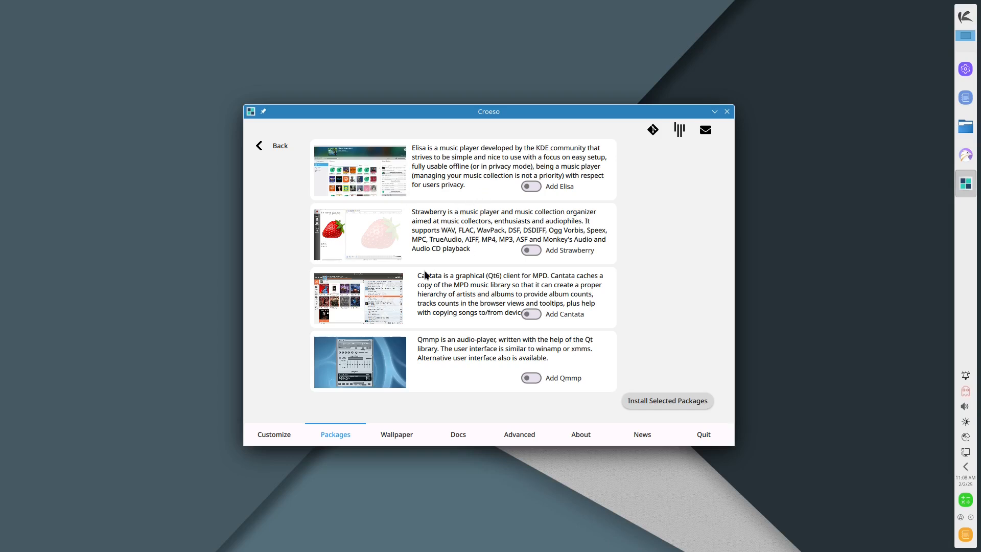
pyautogui.click(273, 145)
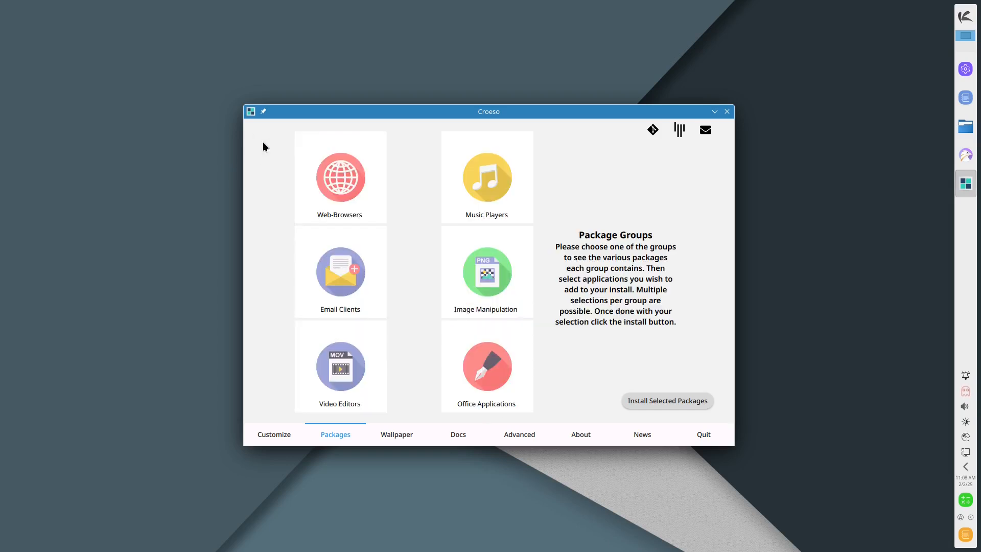
pyautogui.moveTo(664, 405)
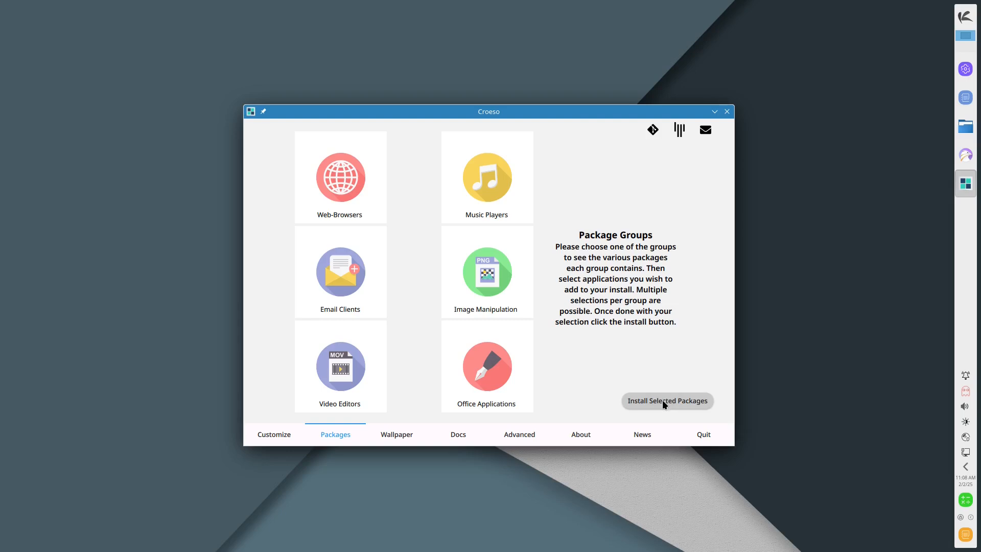
pyautogui.click(667, 401)
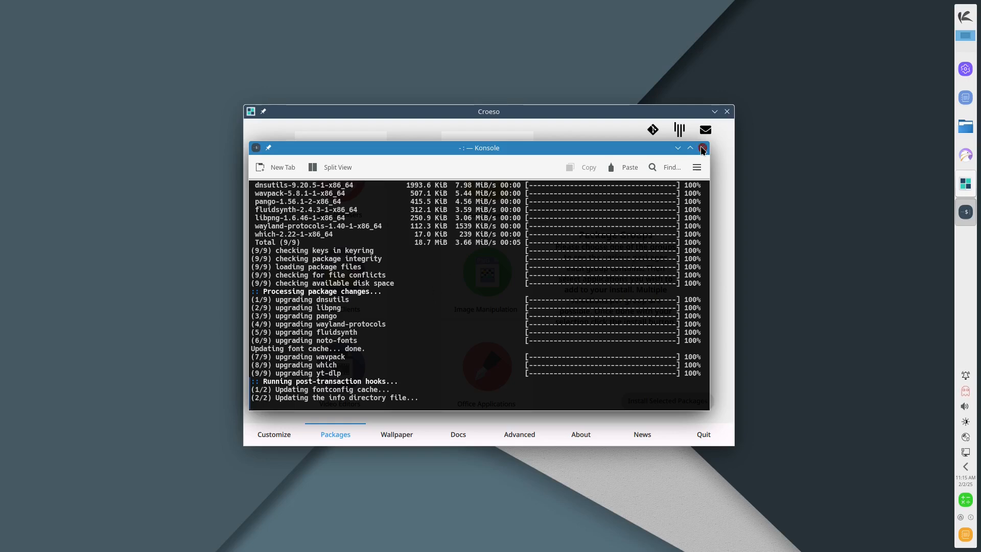
# - Close the finished Konsole upgrade window and then Croeso
pyautogui.click(703, 148)
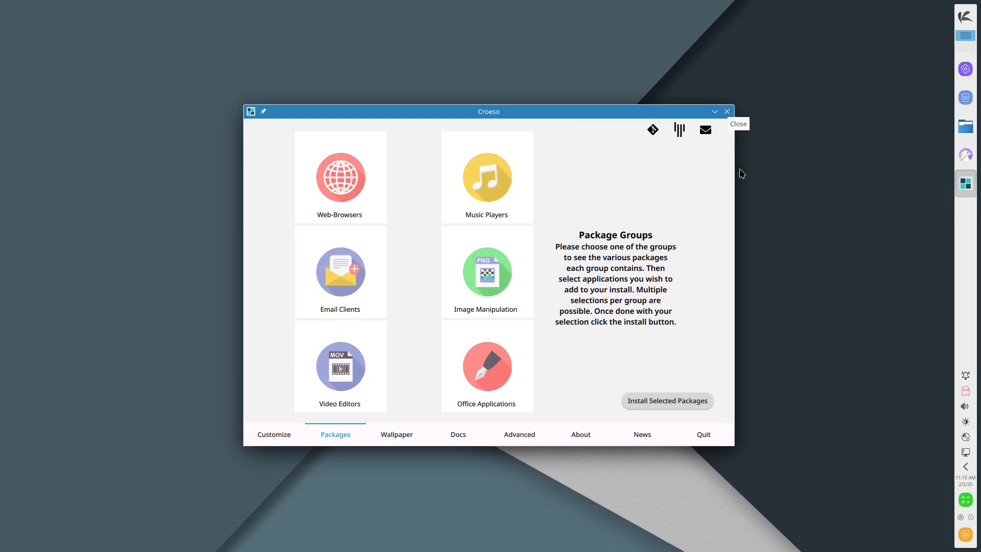
pyautogui.click(727, 112)
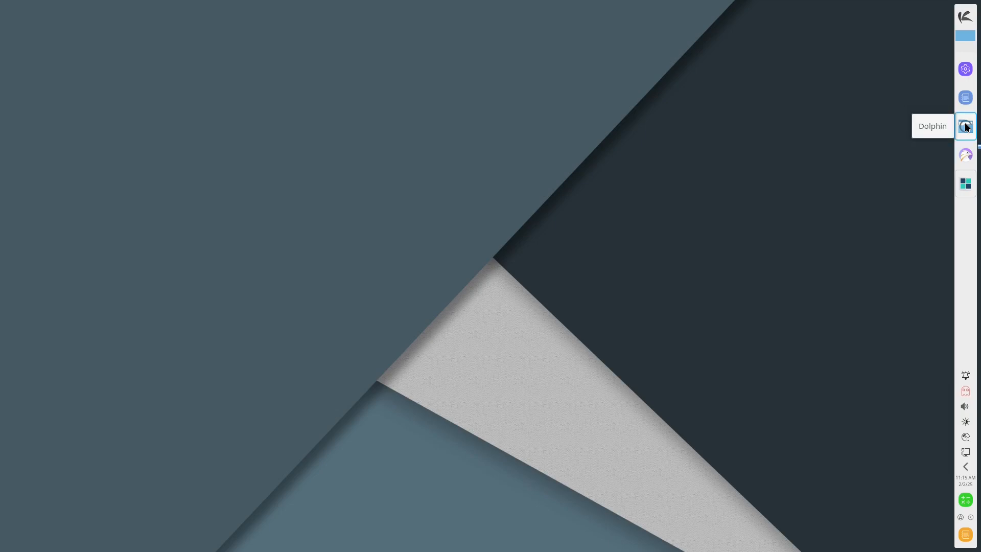
pyautogui.click(965, 126)
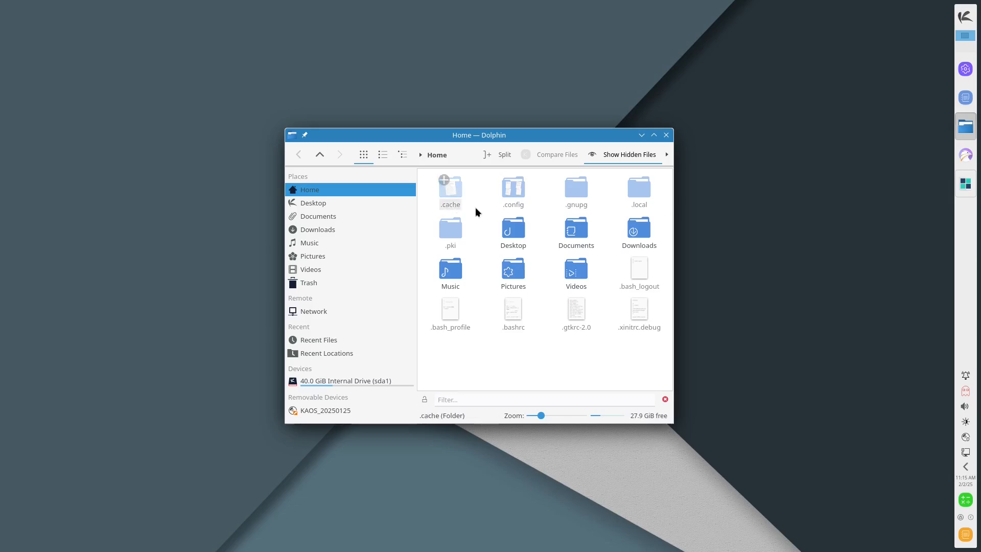
pyautogui.click(543, 363)
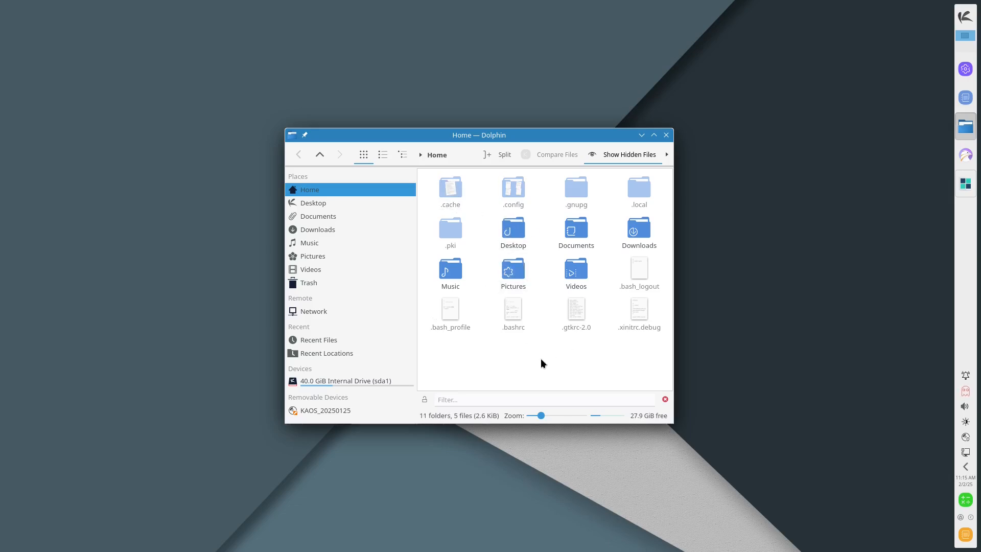
pyautogui.moveTo(666, 135)
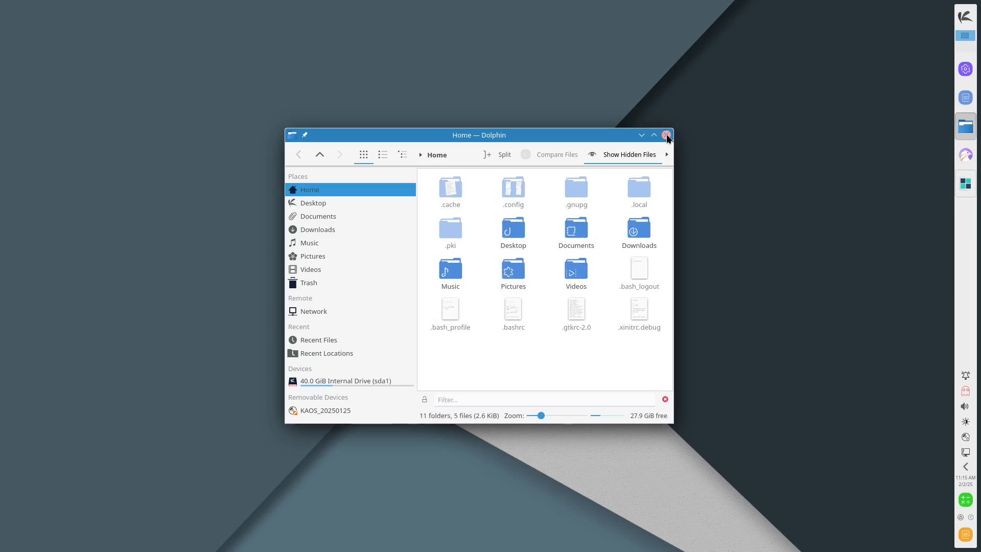
pyautogui.click(666, 135)
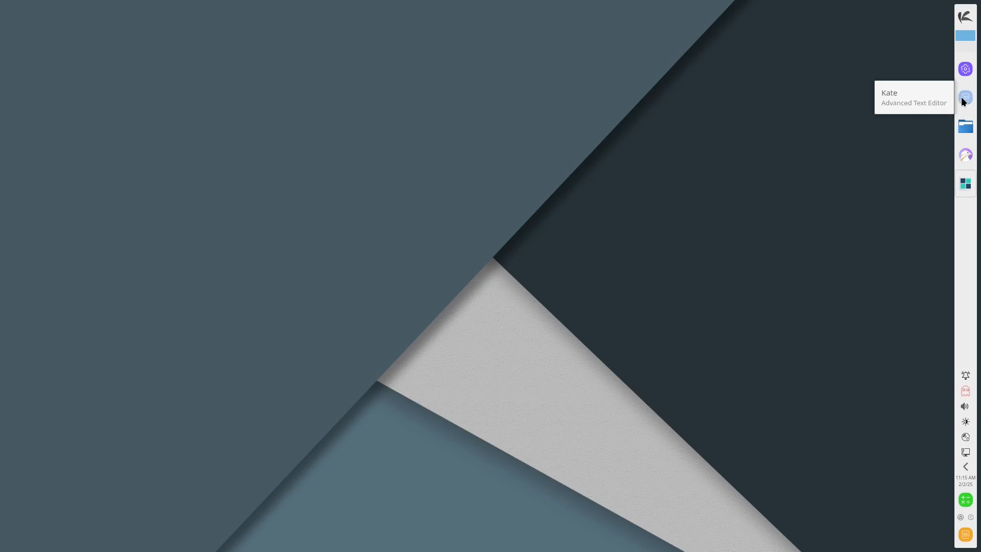
pyautogui.click(965, 97)
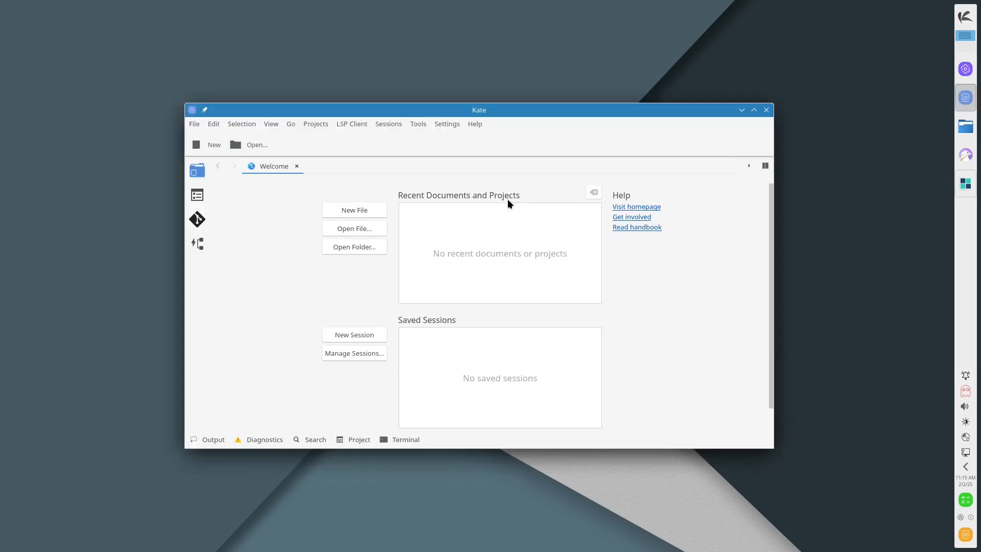
pyautogui.moveTo(276, 227)
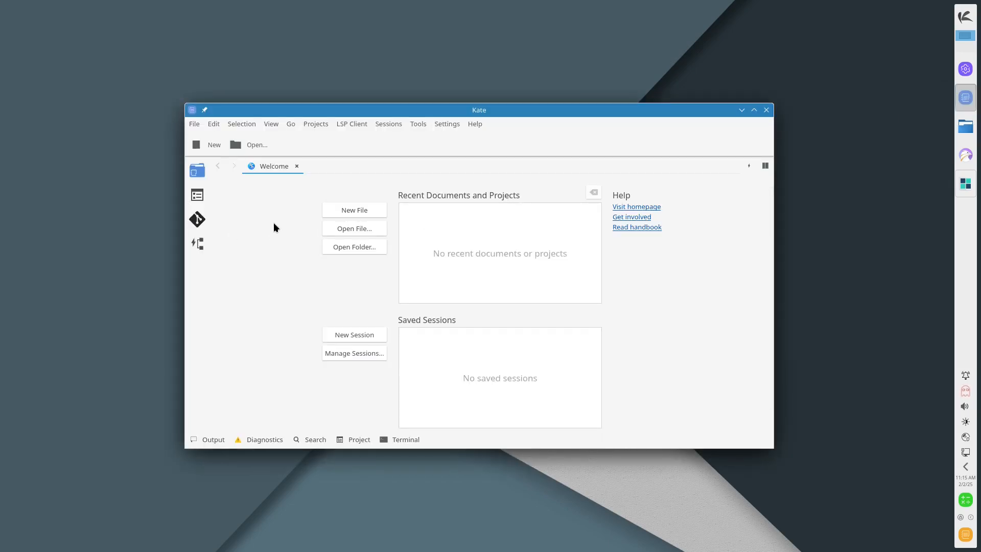
pyautogui.click(355, 210)
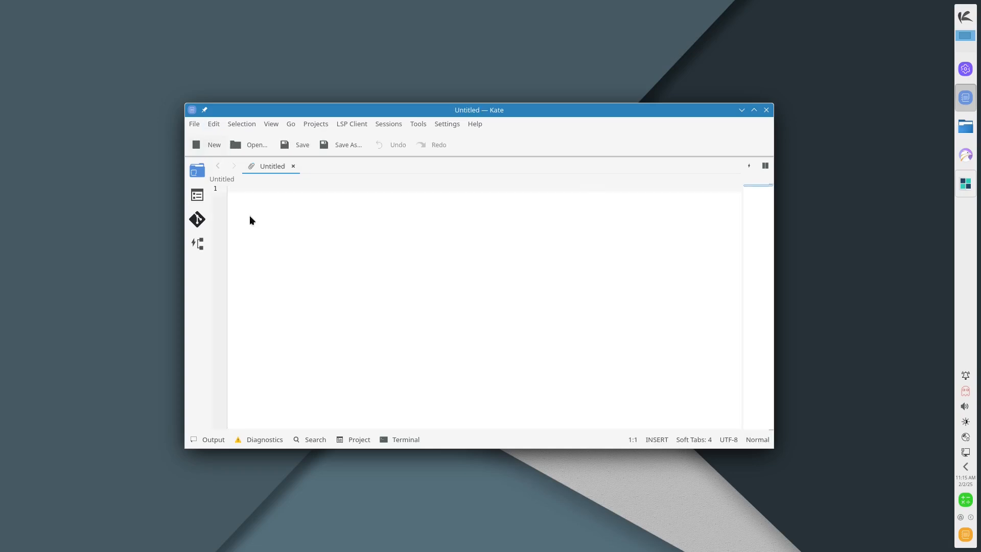
pyautogui.write('jsjf')
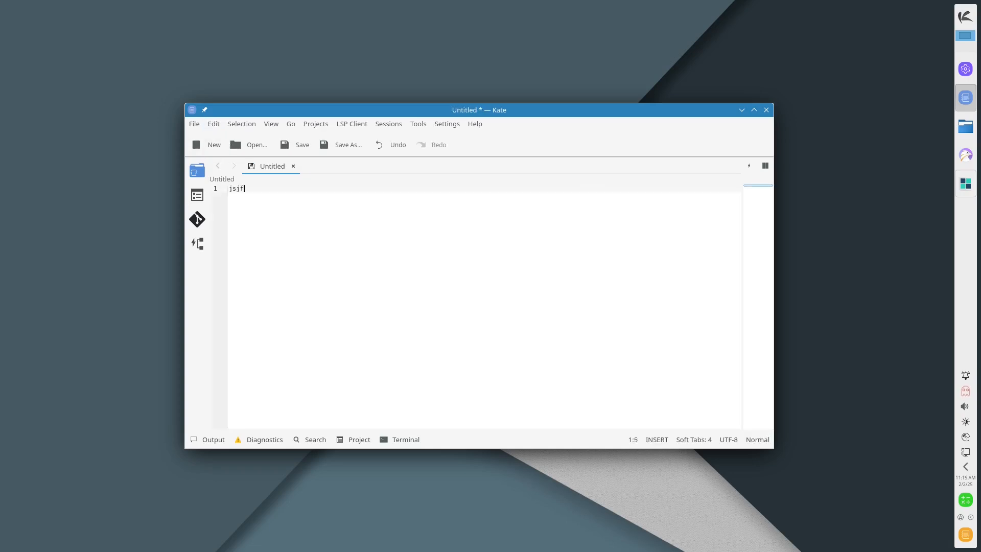
pyautogui.write('jg')
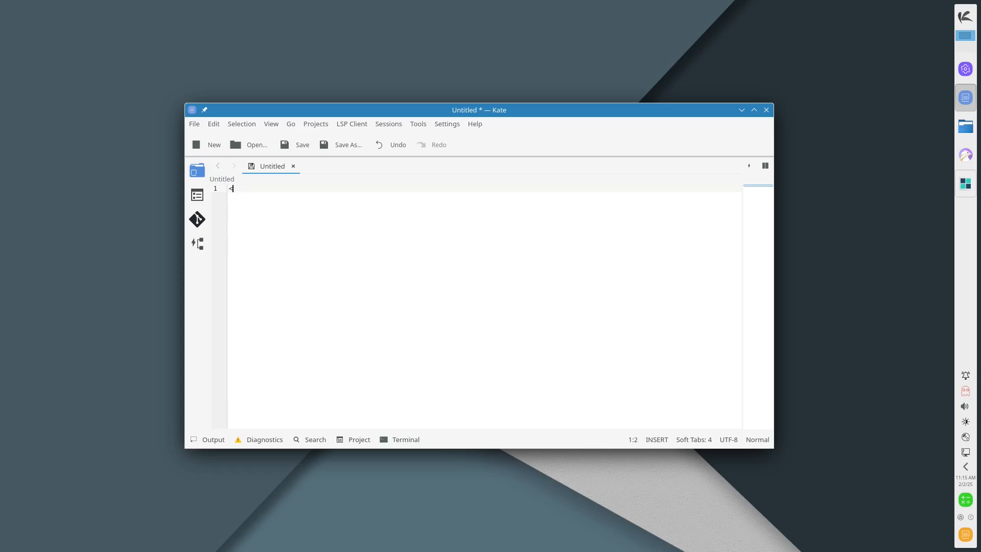
pyautogui.write('/code')
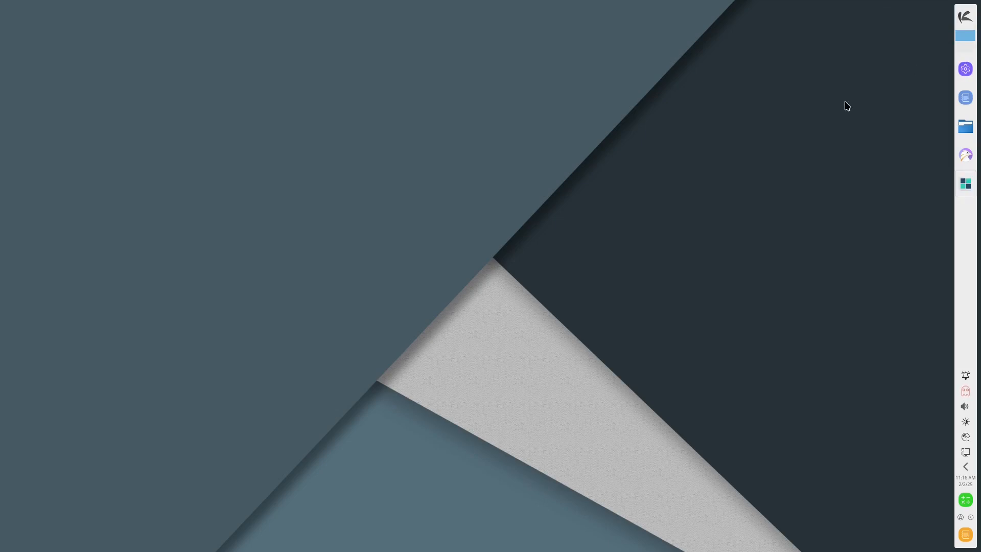
pyautogui.moveTo(811, 257)
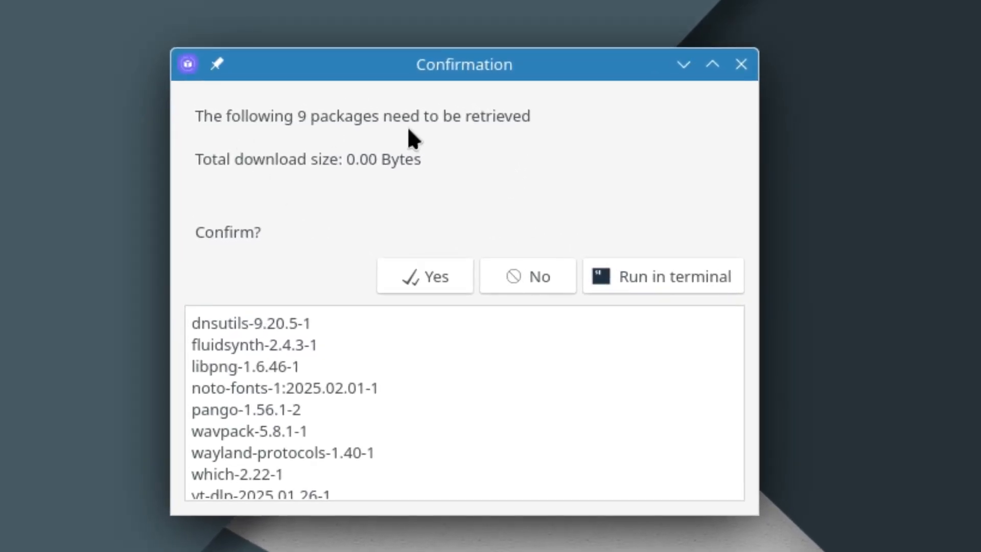
pyautogui.moveTo(320, 193)
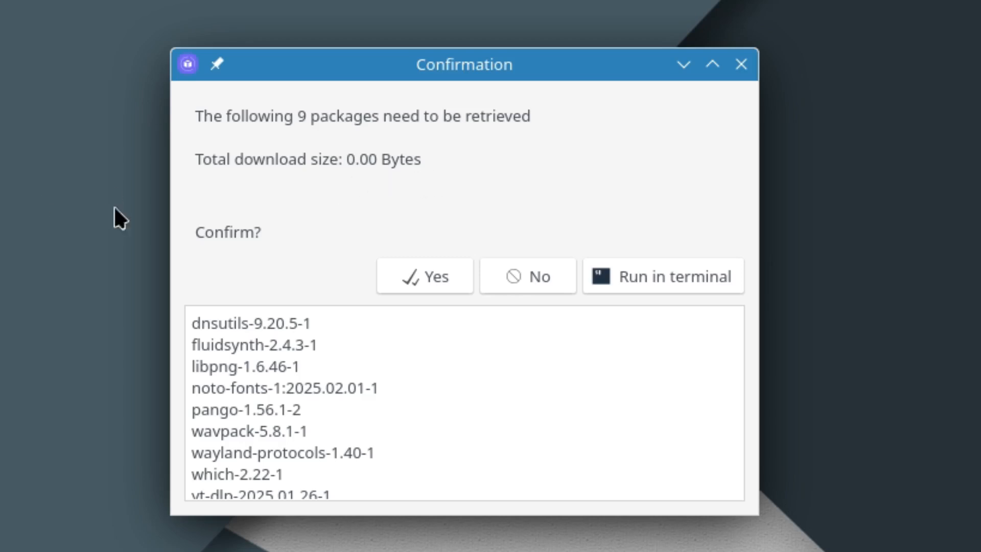
# - Confirm the nine-package upgrade, authorize it with the password, and close the finished report
pyautogui.click(425, 276)
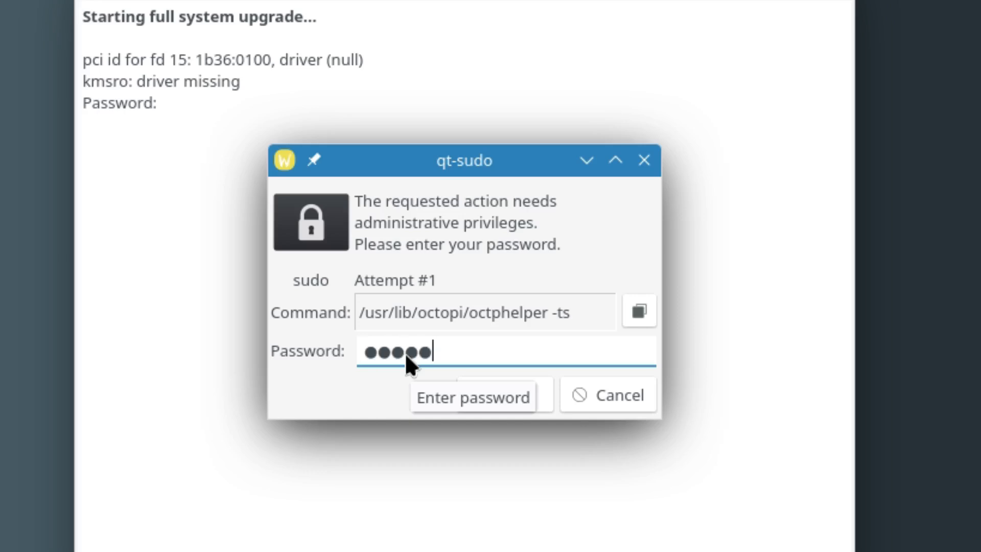
pyautogui.write('*')
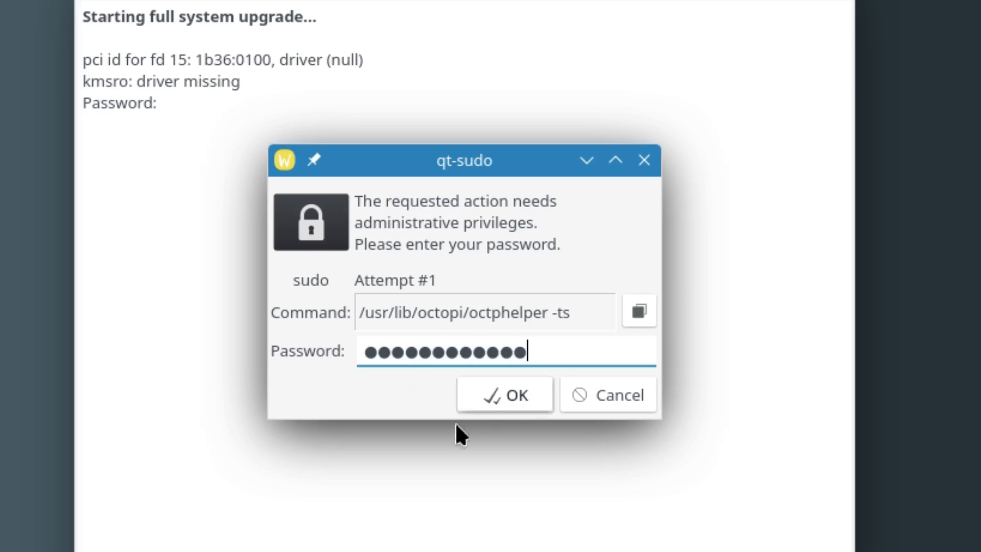
pyautogui.click(505, 394)
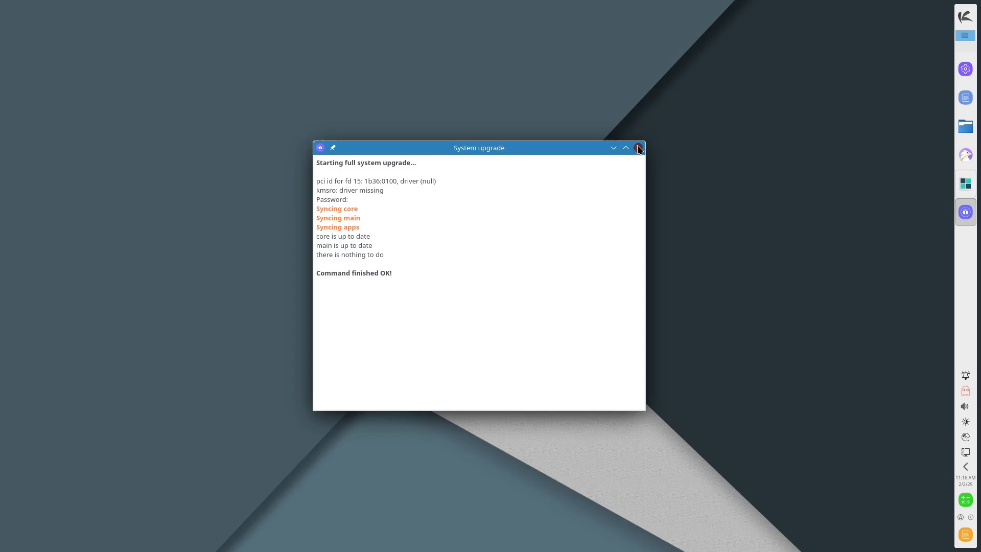
pyautogui.click(638, 148)
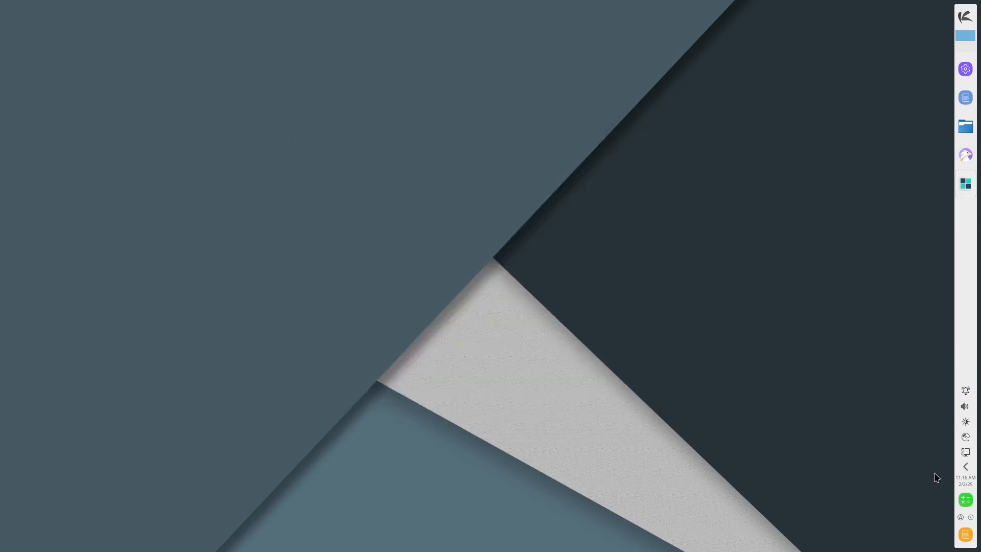
# - Launch Octopi from the application launcher's System category
pyautogui.click(965, 17)
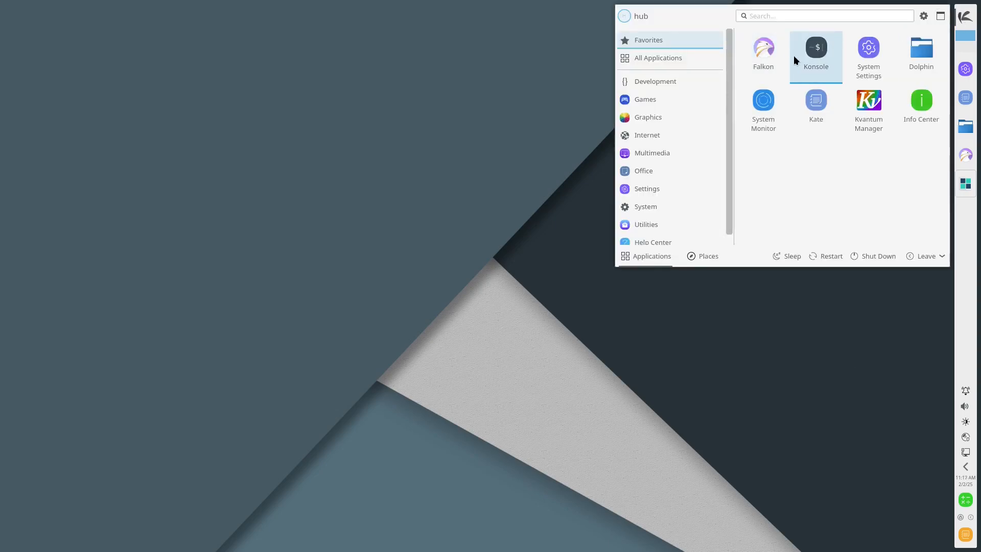
pyautogui.click(645, 225)
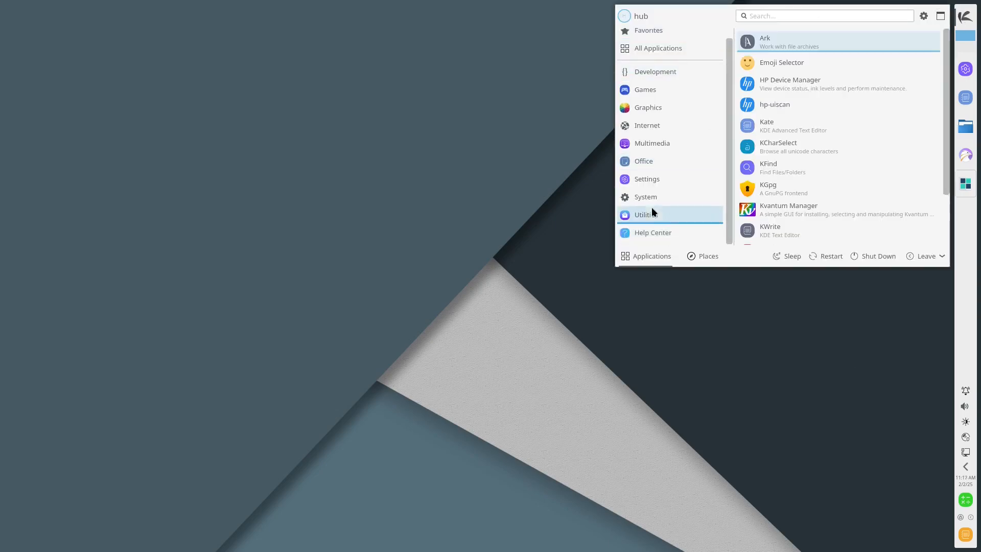
pyautogui.click(646, 197)
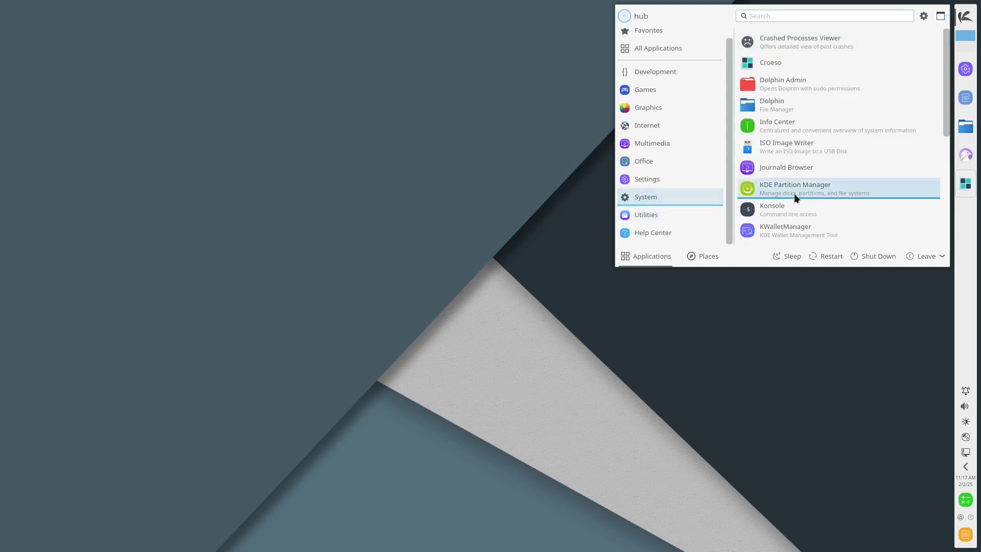
pyautogui.scroll(-3)
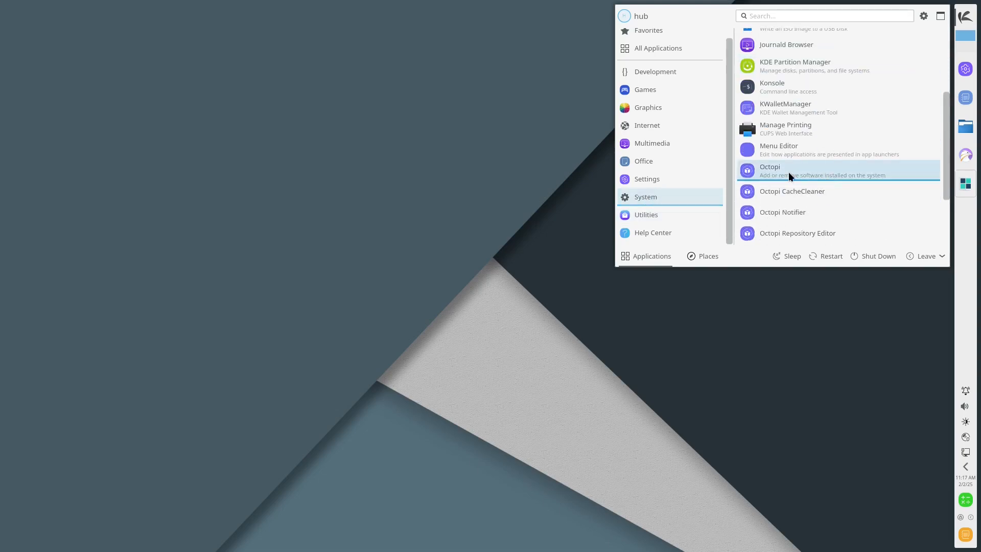
pyautogui.click(770, 170)
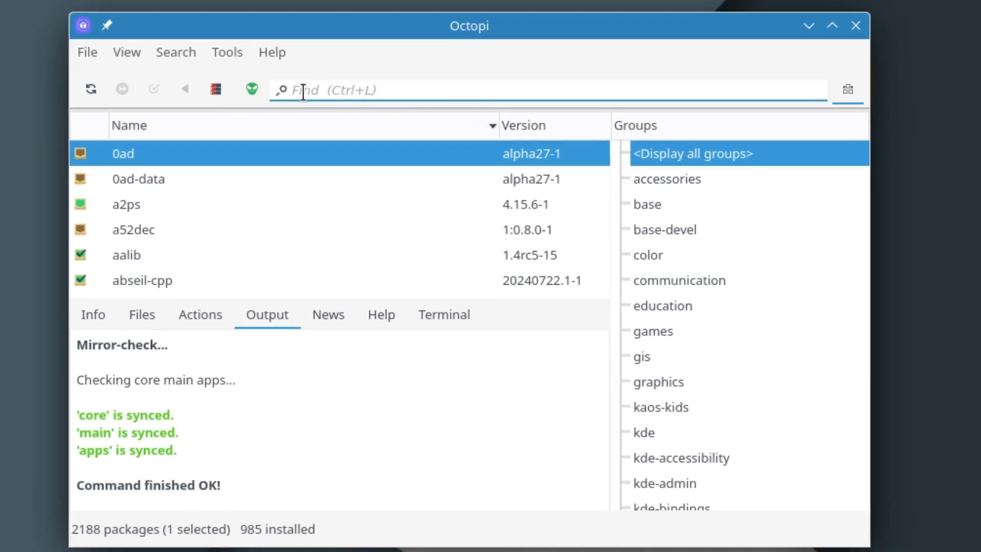
# - Install htop in Octopi with sudo authentication, then search for neofetch
pyautogui.write('htop')
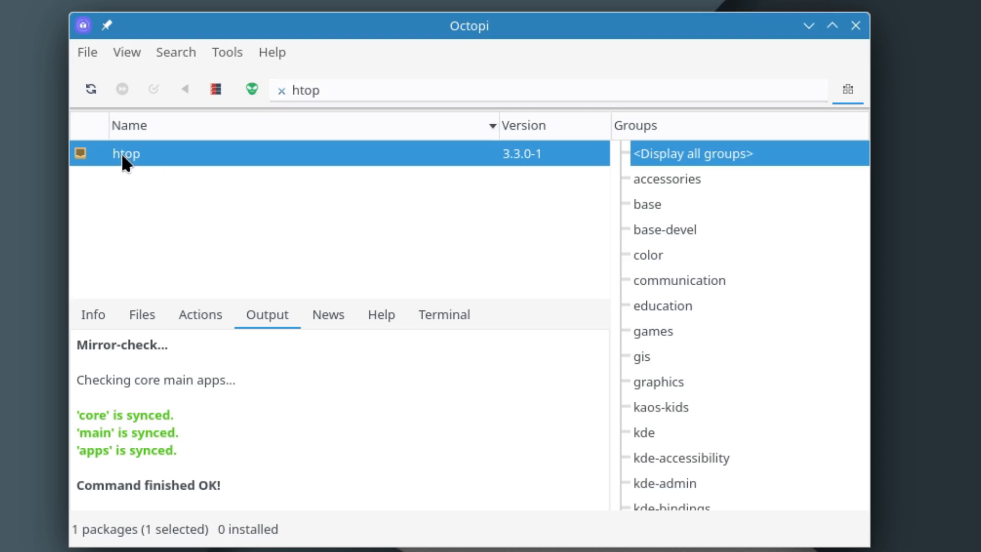
pyautogui.moveTo(318, 207)
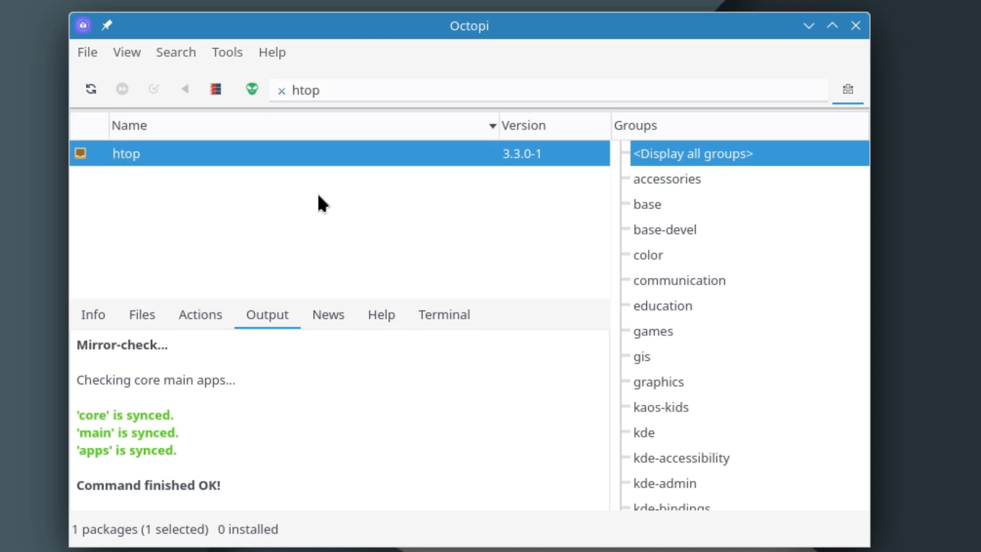
pyautogui.moveTo(123, 156)
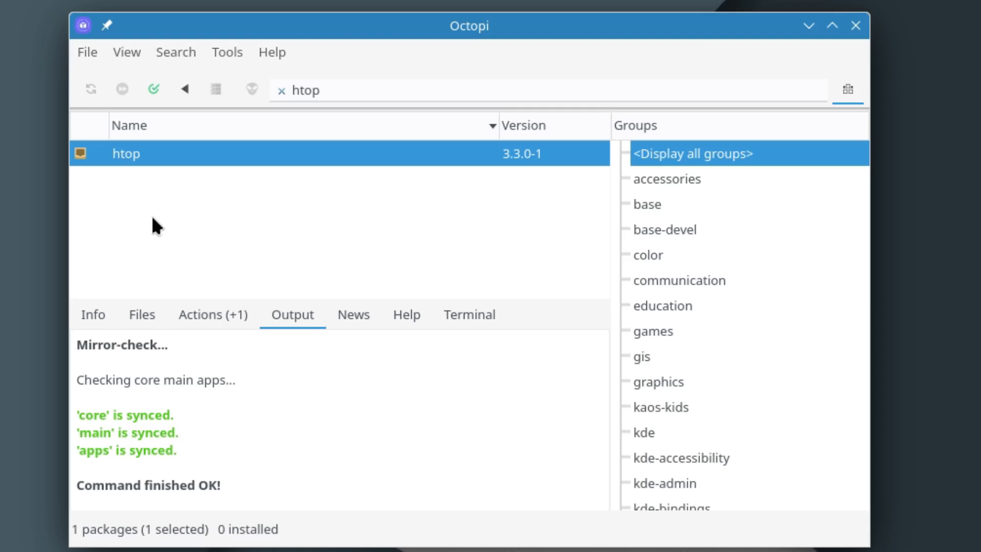
pyautogui.moveTo(302, 412)
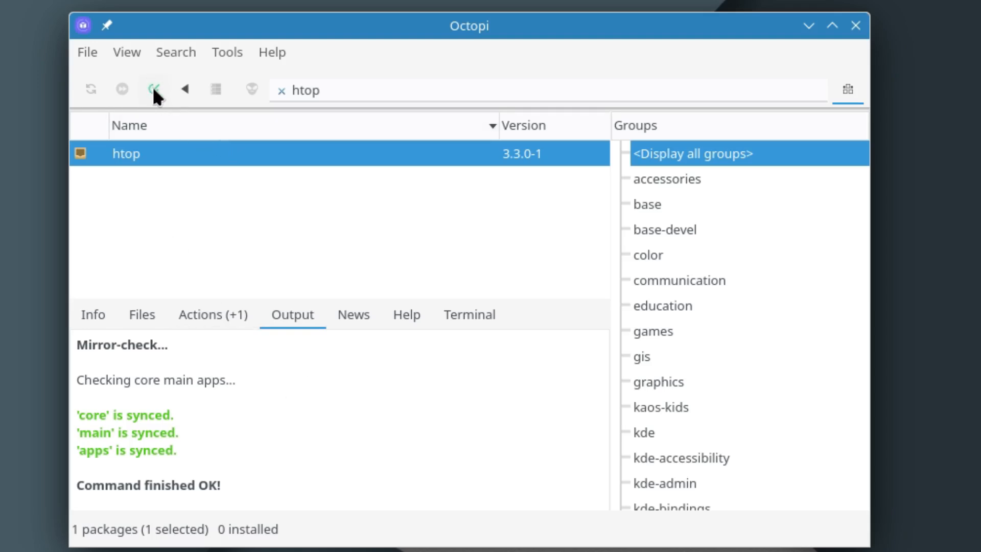
pyautogui.click(154, 89)
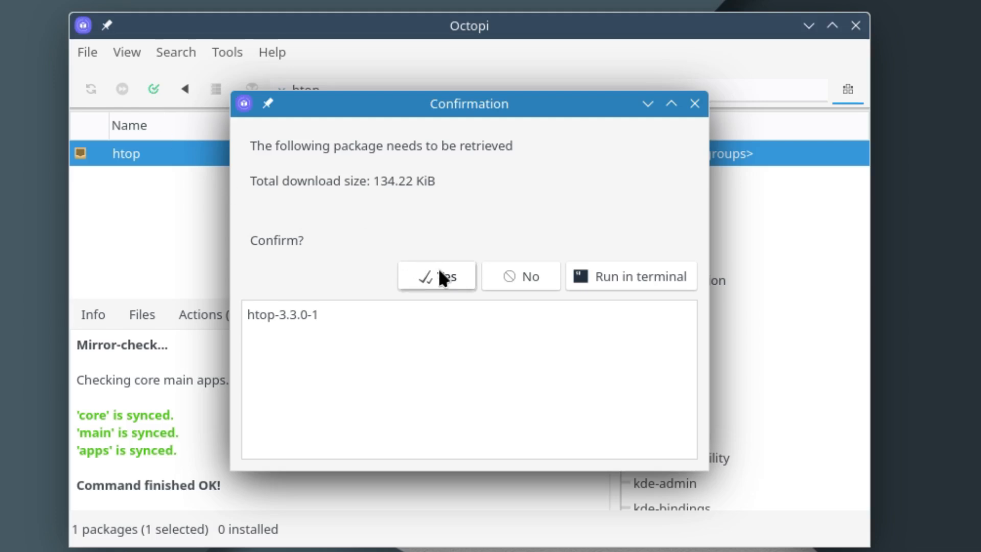
pyautogui.click(437, 275)
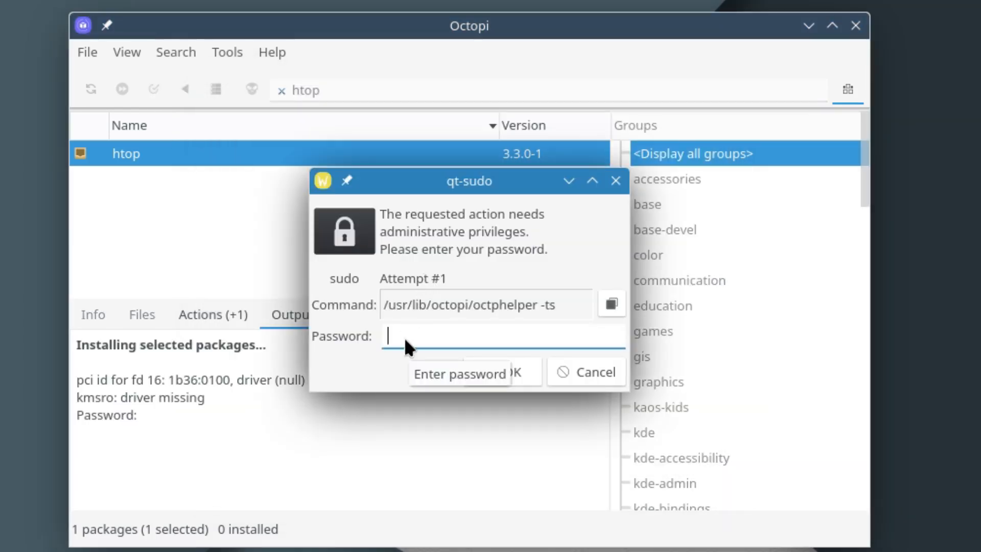
pyautogui.write('••••')
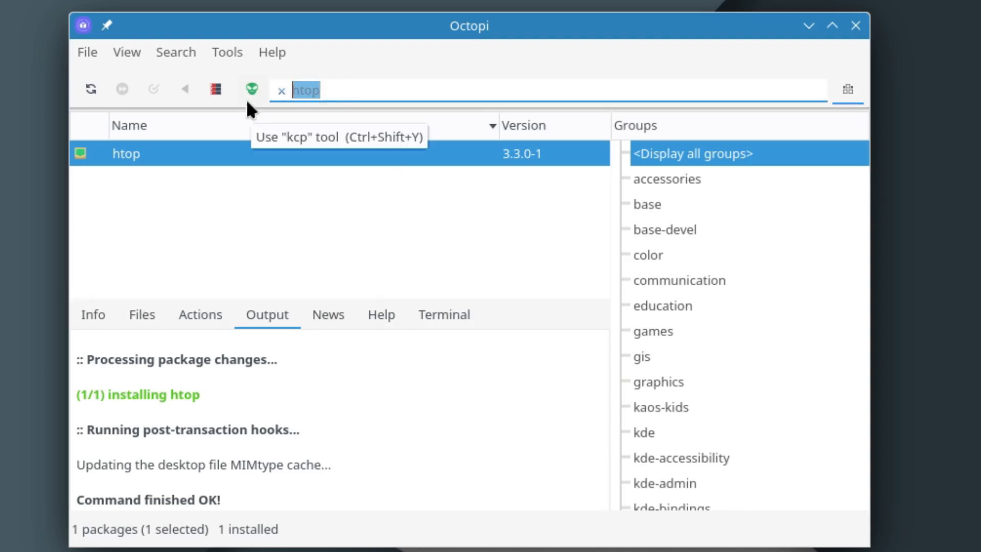
pyautogui.write('neofet')
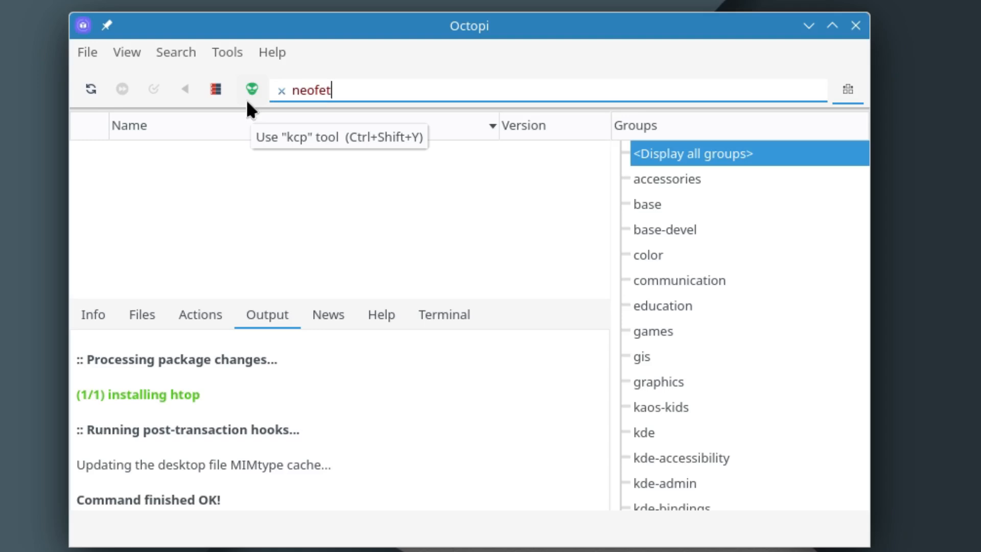
pyautogui.write('ch')
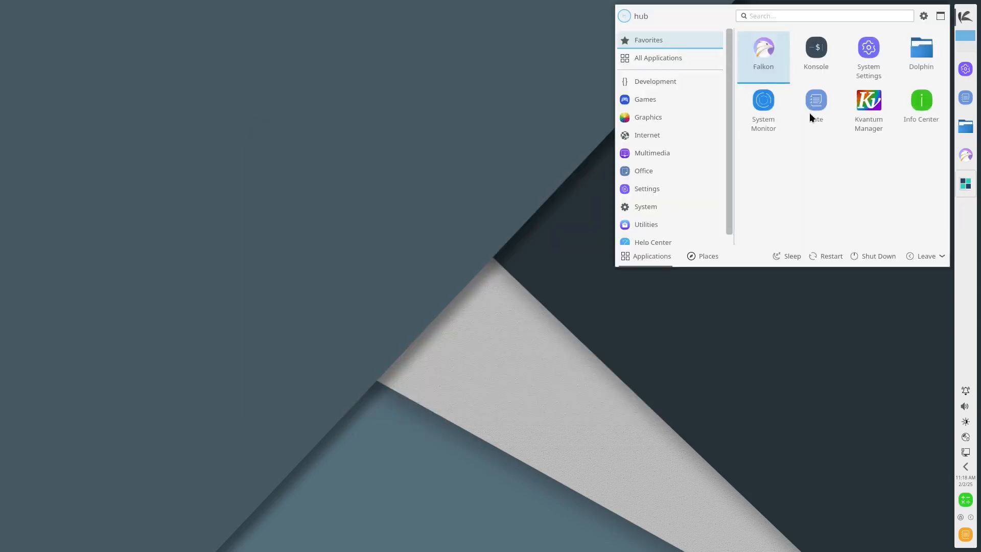
# - In Konsole run htop and neofetch, then install VLC via sudo pacman, answering y
pyautogui.click(815, 47)
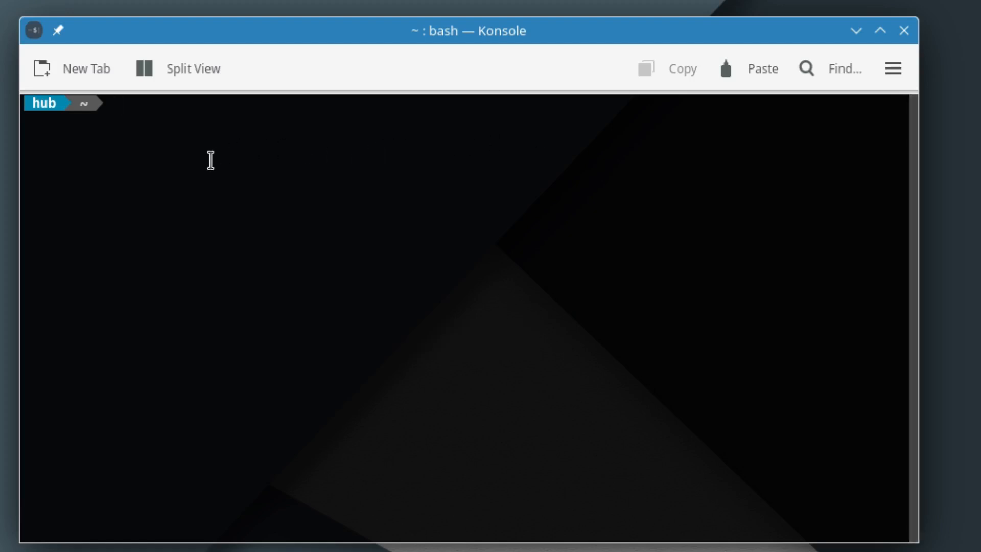
pyautogui.write('htop')
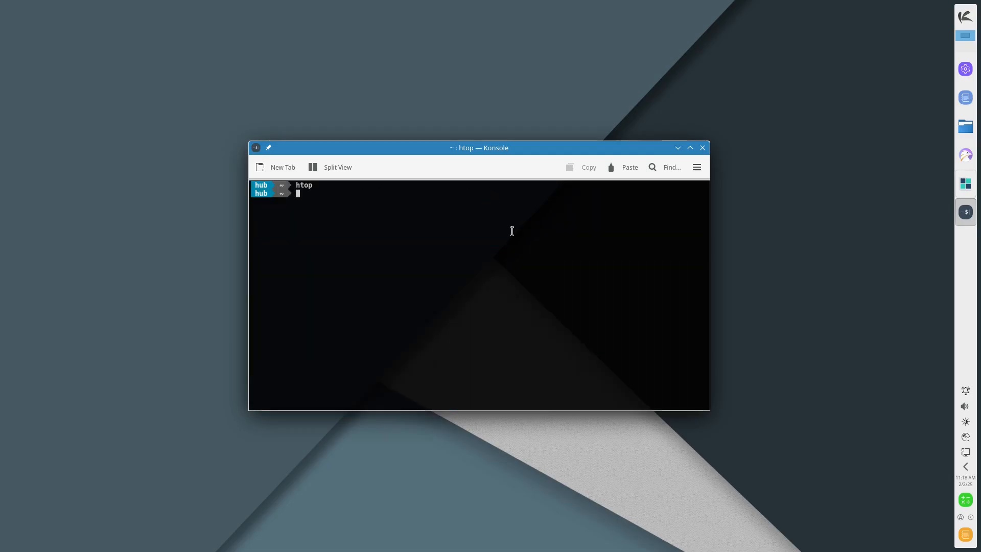
pyautogui.write('neofetch')
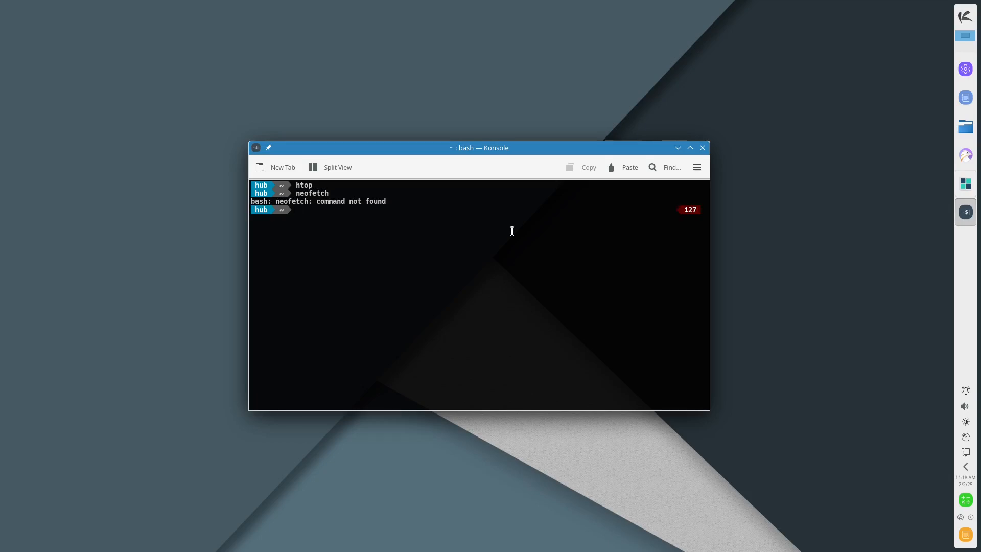
pyautogui.moveTo(690, 147)
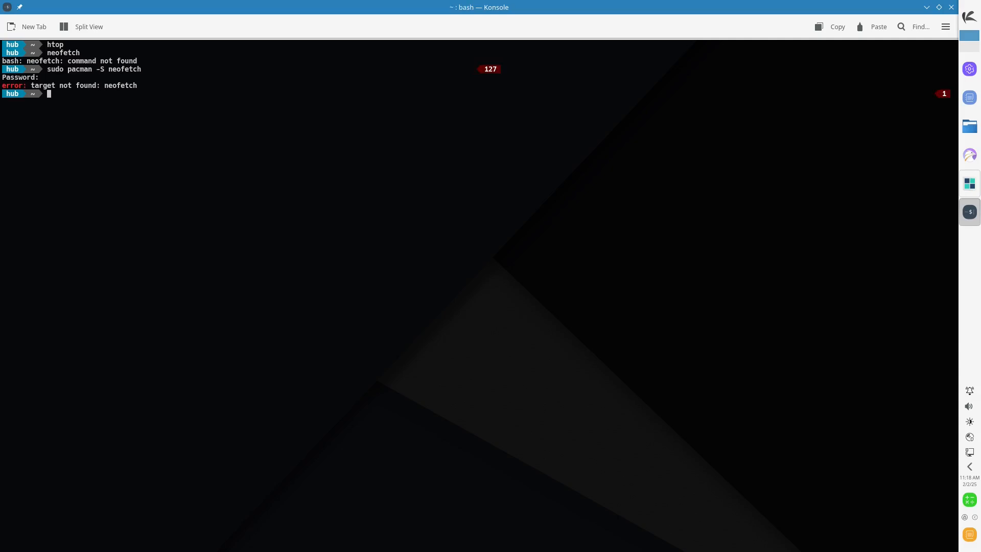
pyautogui.write('sudo pacman -S n')
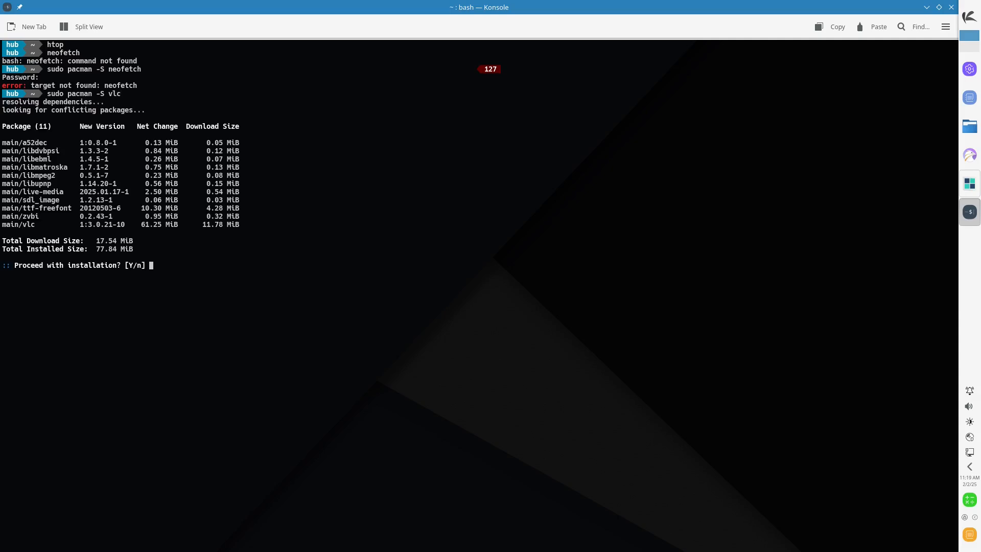
pyautogui.write('y')
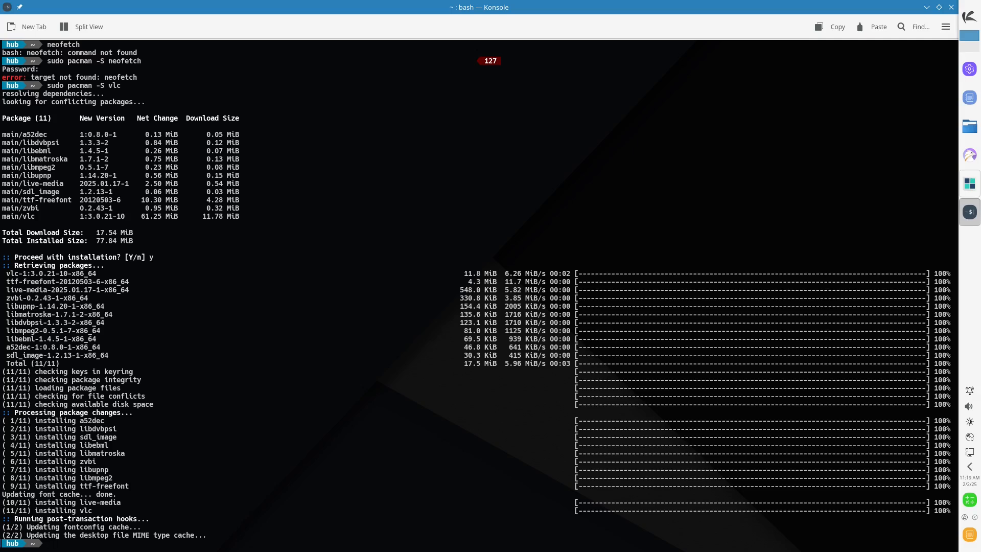
pyautogui.moveTo(566, 4)
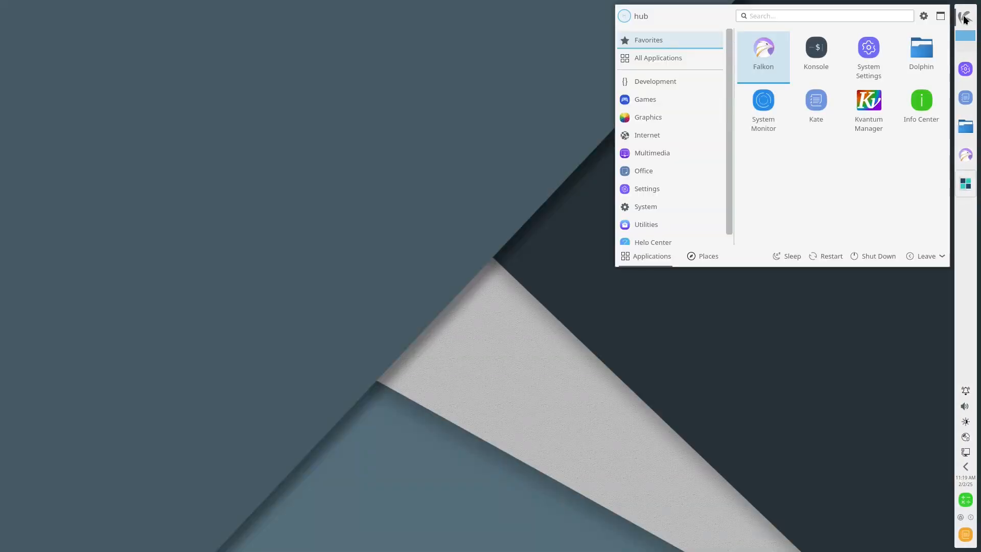
# - Open the launcher and show the Multimedia category listing Elisa, Haruna and mpv
pyautogui.click(652, 153)
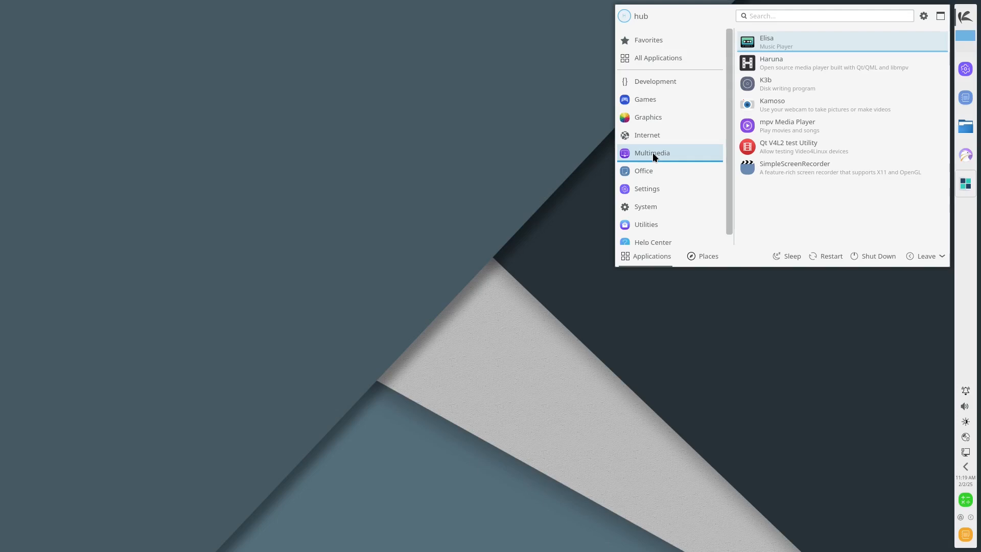
pyautogui.click(647, 189)
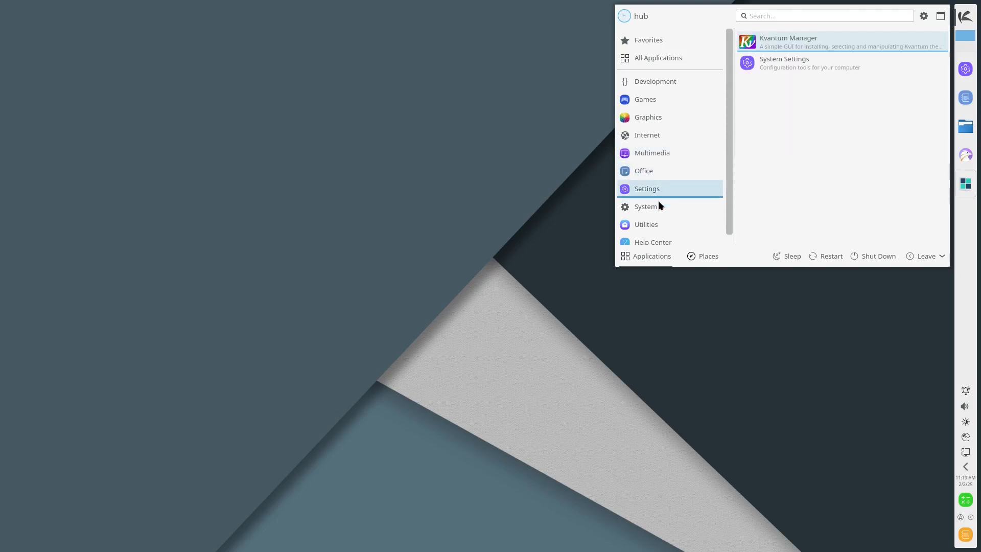
pyautogui.click(652, 153)
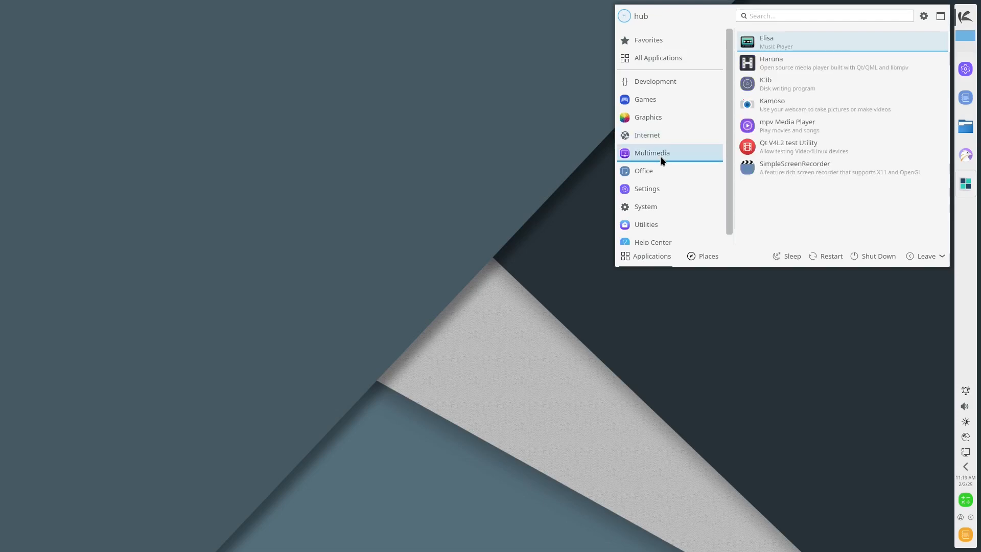
pyautogui.moveTo(655, 157)
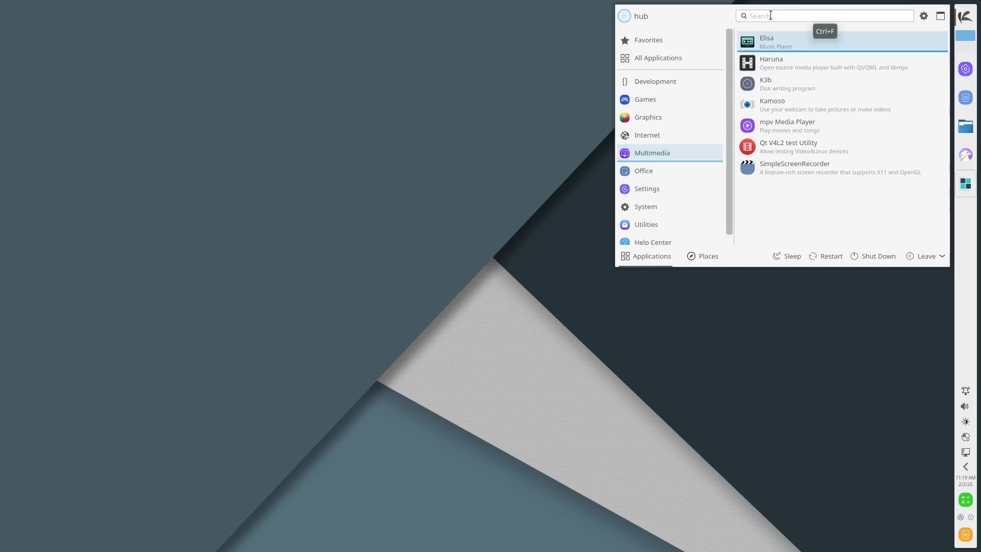
# - Run VLC from the 'vlc' launcher search, accept its network access policy, then close it
pyautogui.write('vlc')
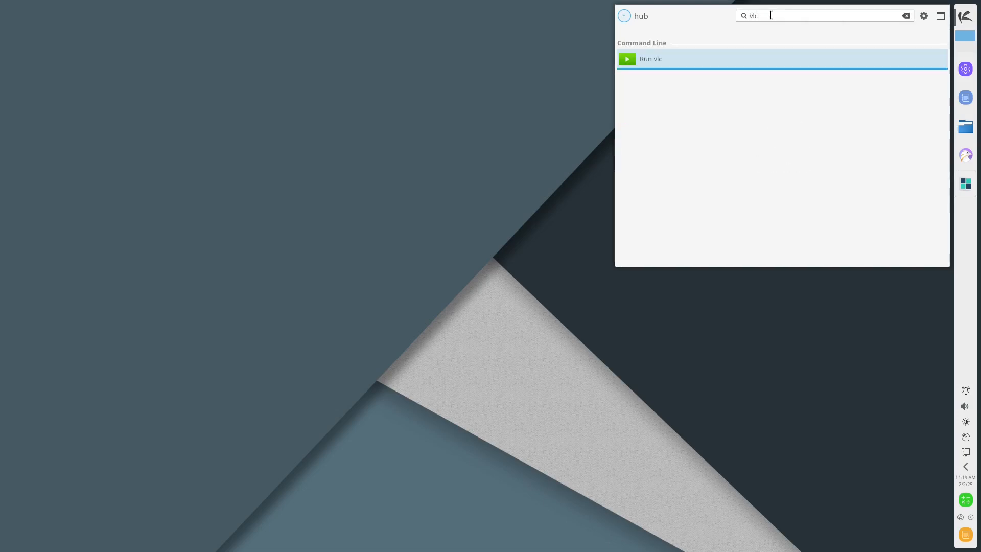
pyautogui.moveTo(675, 60)
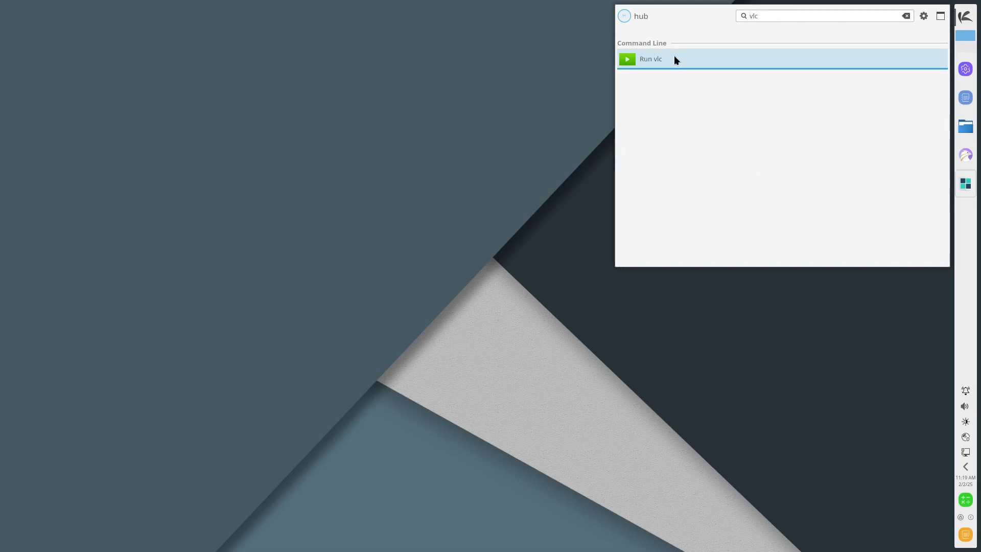
pyautogui.click(650, 58)
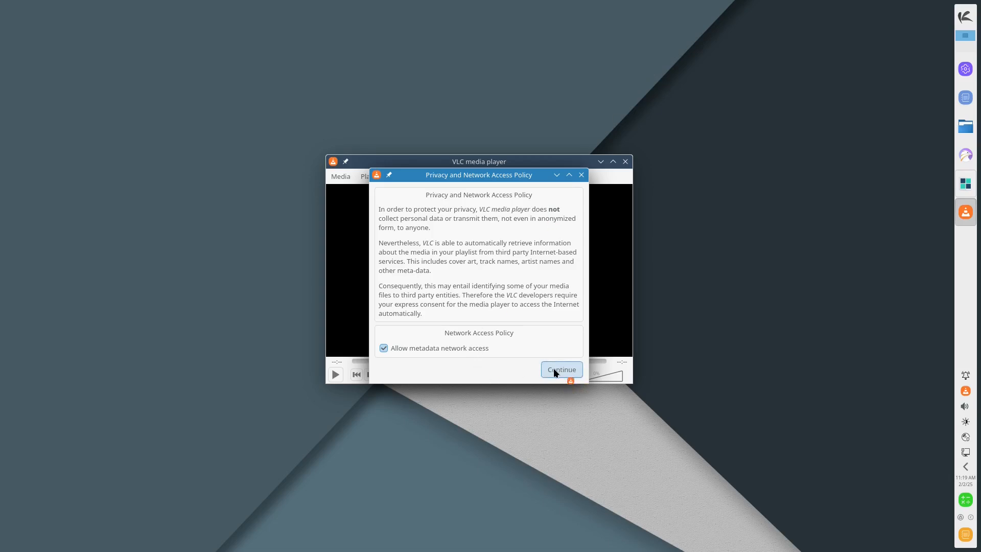
pyautogui.click(561, 370)
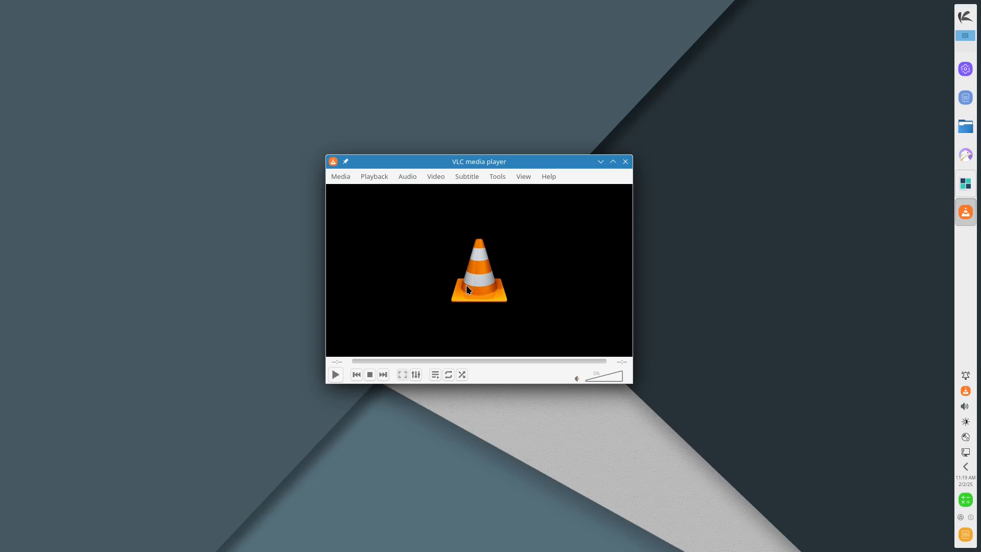
pyautogui.moveTo(469, 286)
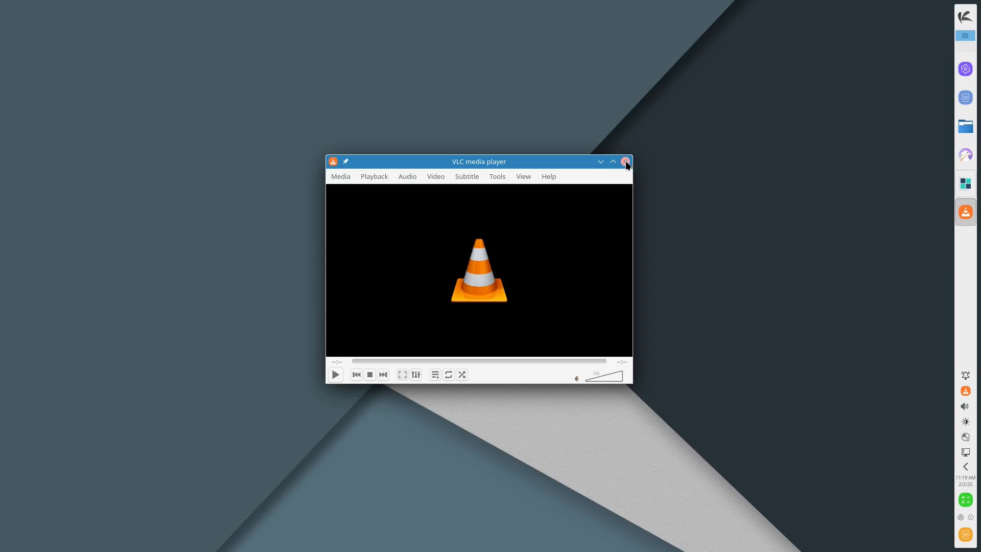
pyautogui.click(966, 15)
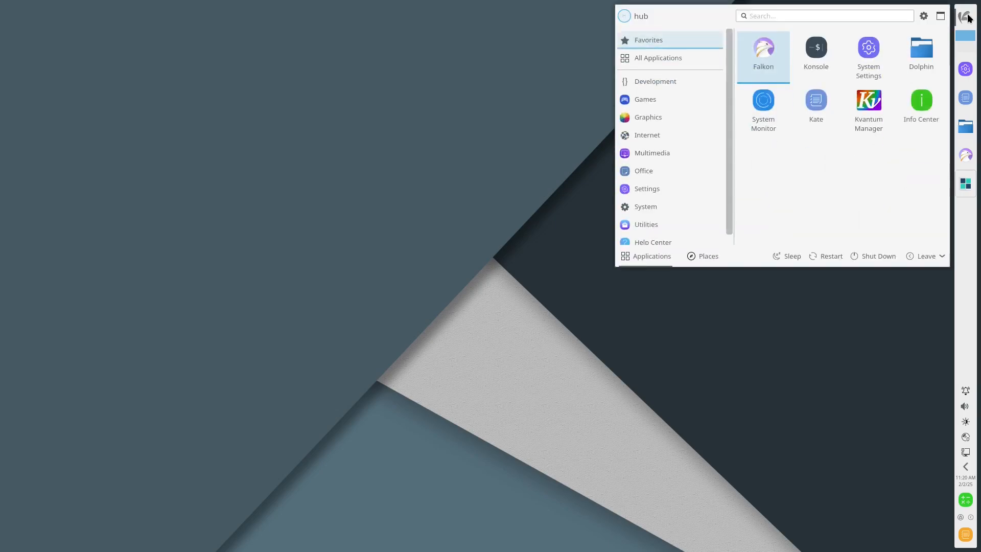
# - Open System Settings on Quick Settings and scroll the category sidebar down to System
pyautogui.click(868, 47)
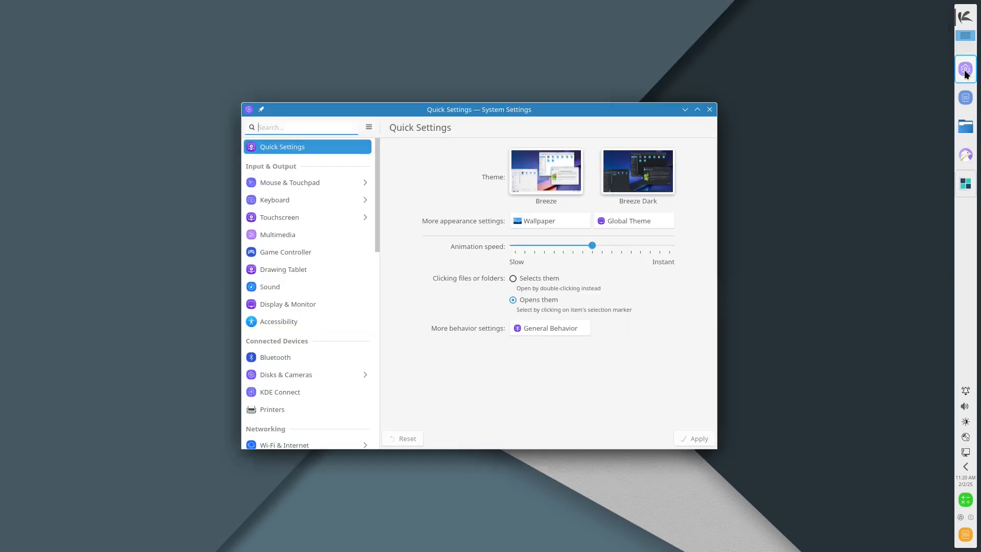
pyautogui.moveTo(388, 258)
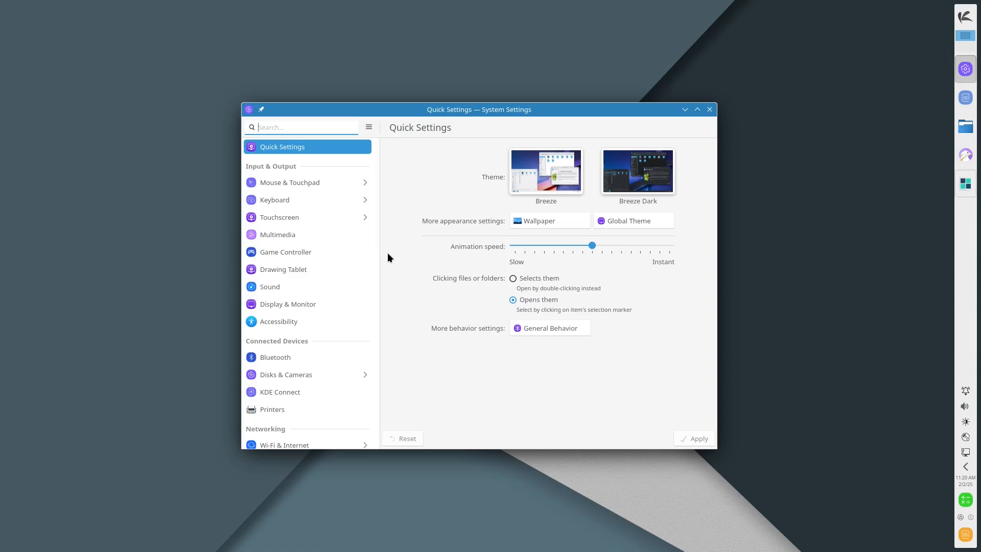
pyautogui.moveTo(304, 215)
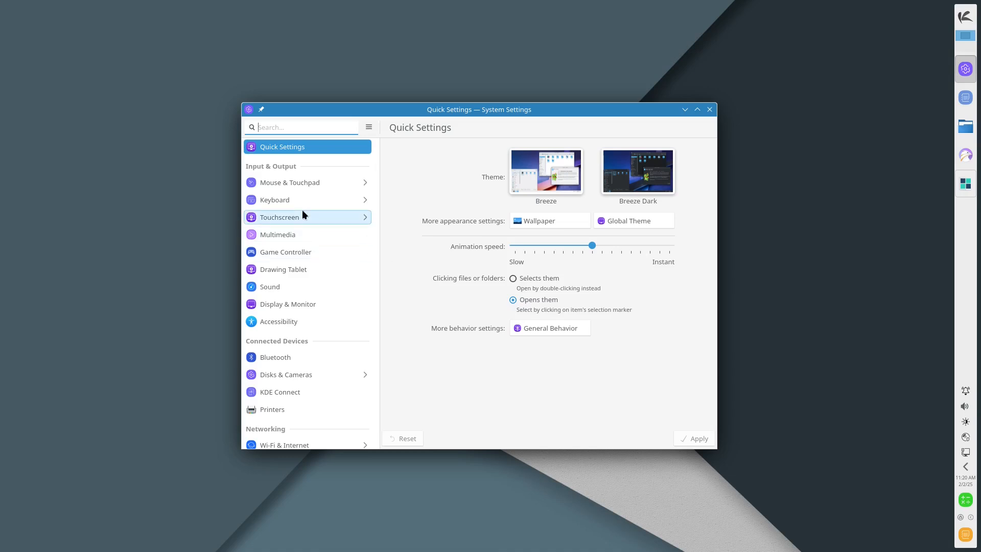
pyautogui.scroll(-3)
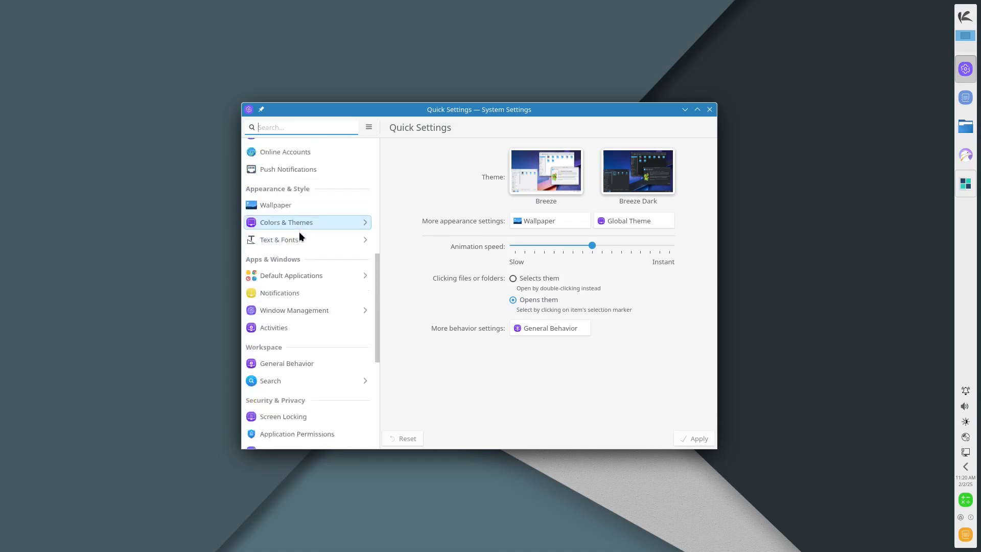
pyautogui.scroll(-3)
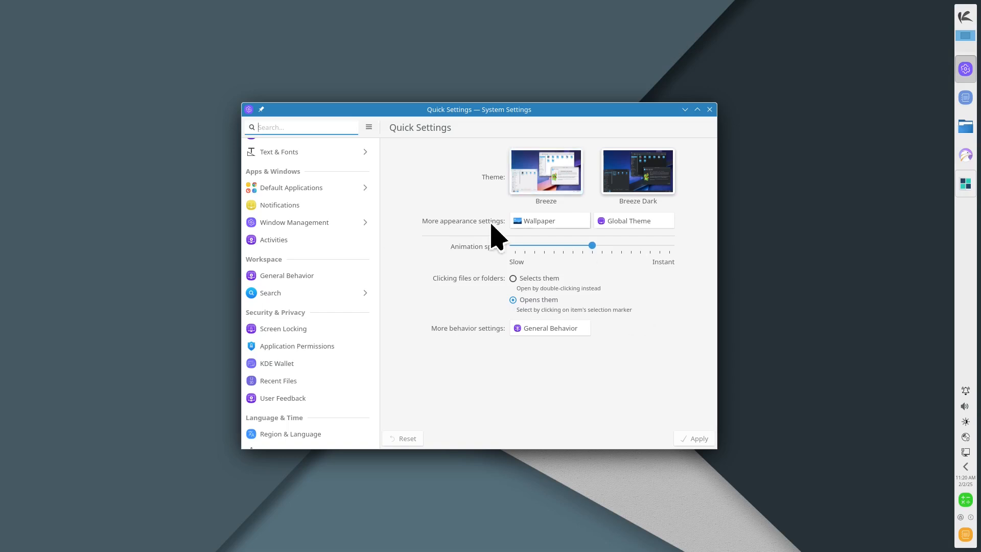
pyautogui.moveTo(456, 328)
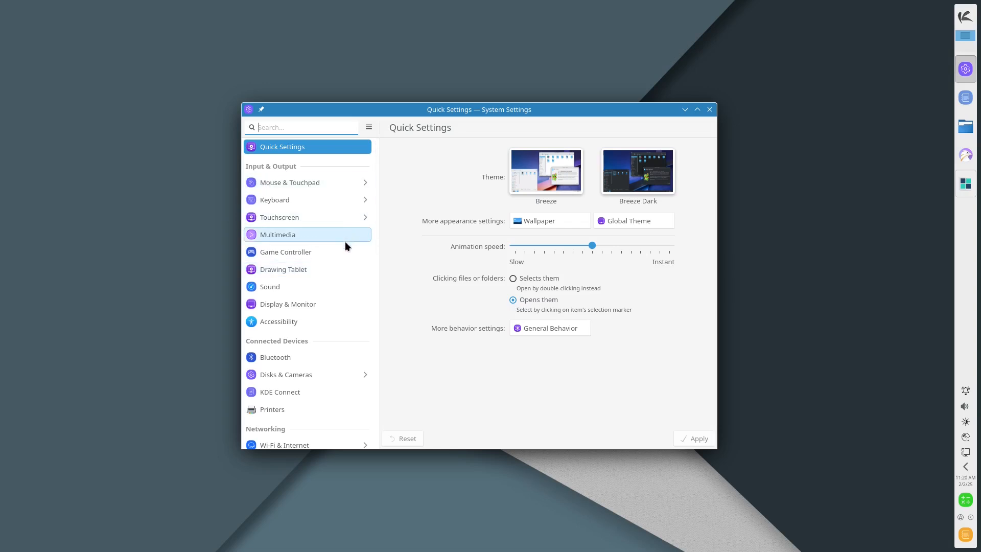
pyautogui.scroll(-3)
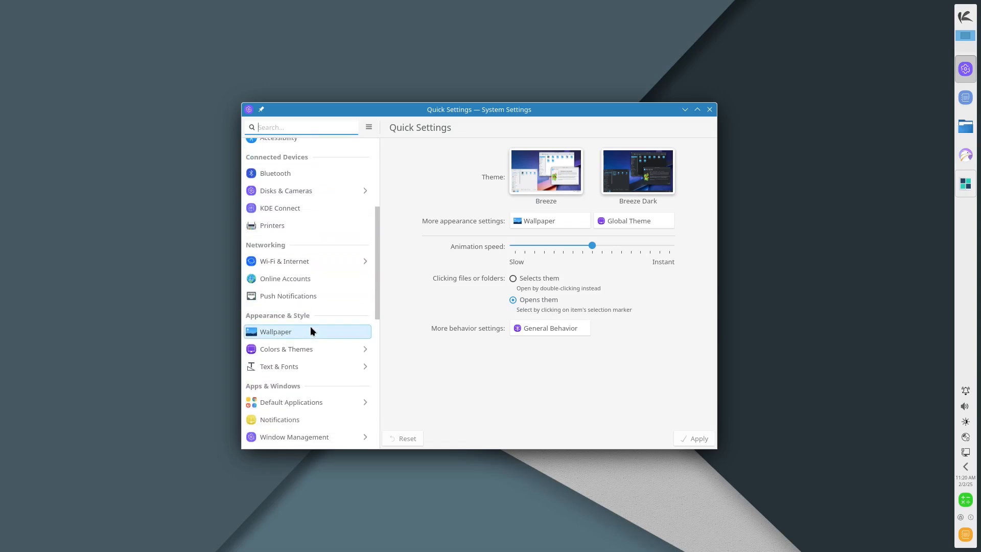
pyautogui.scroll(-3)
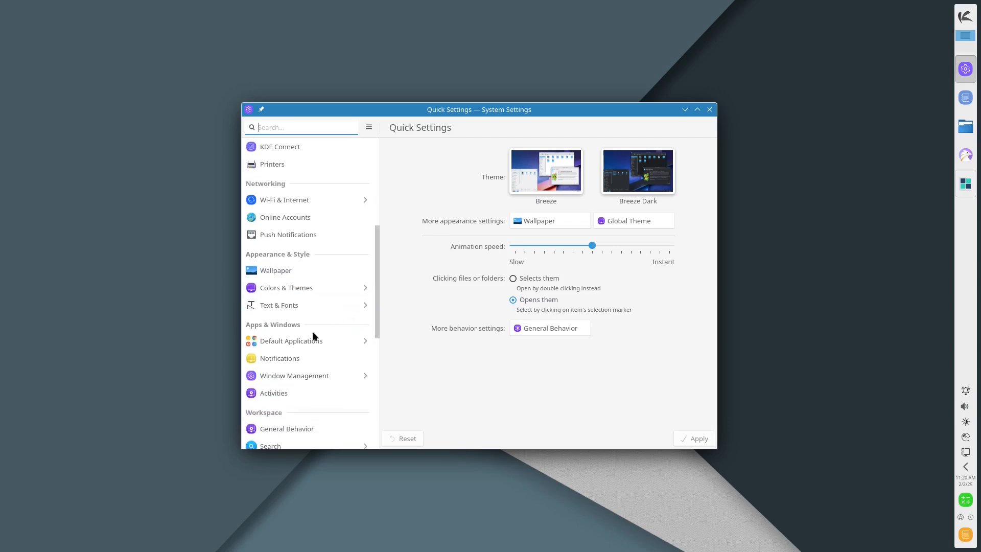
pyautogui.scroll(-3)
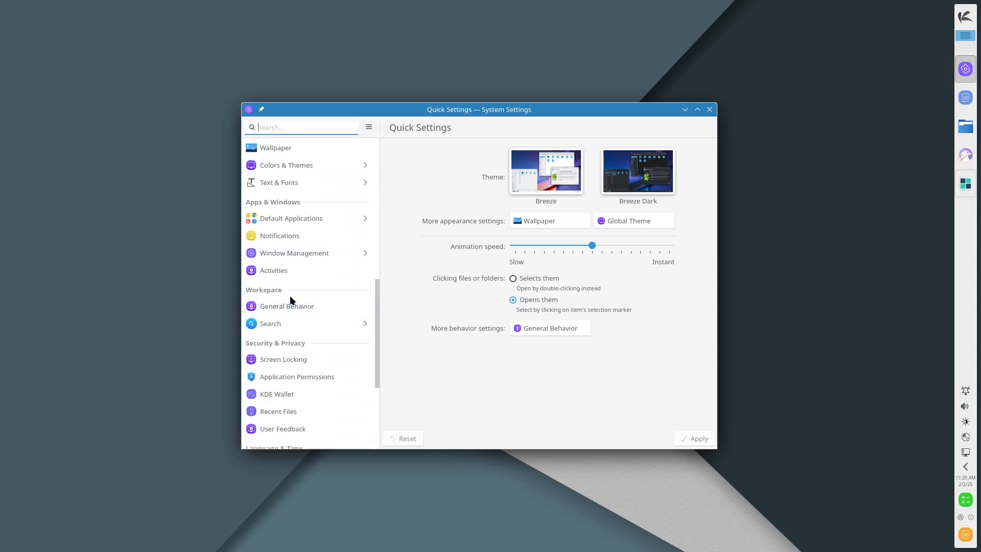
pyautogui.scroll(-3)
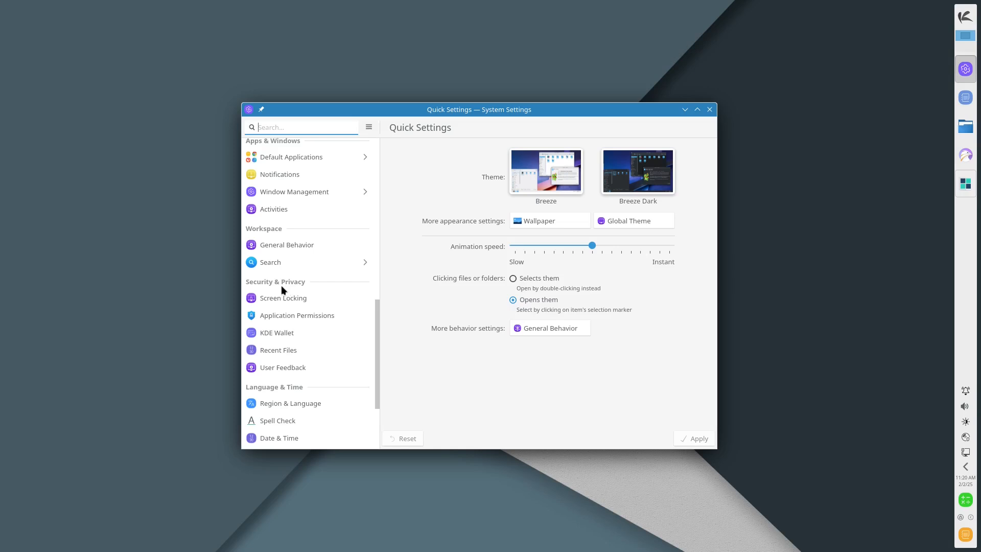
pyautogui.scroll(-3)
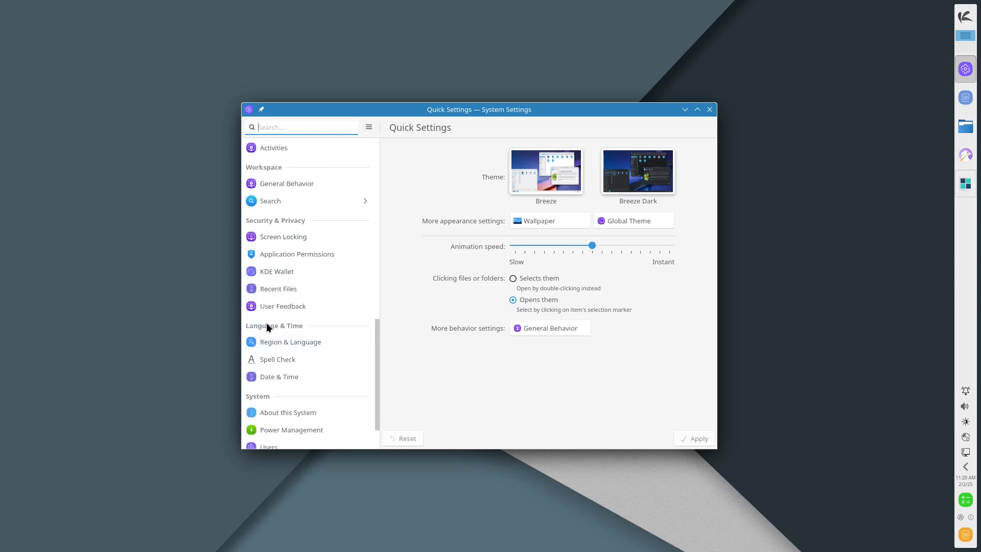
pyautogui.scroll(-3)
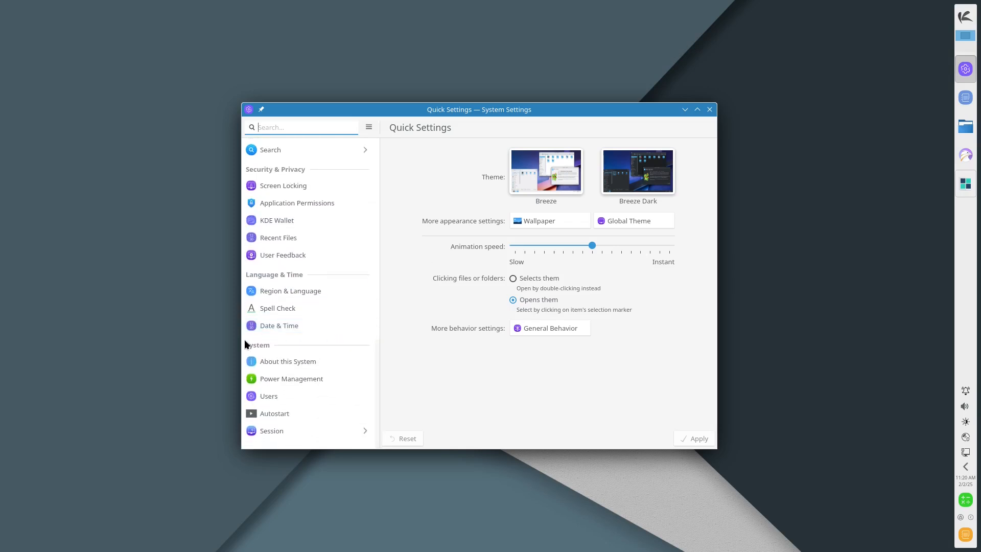
# - Open About this System to view KaOS 2025 software versions and QEMU hardware details
pyautogui.click(288, 362)
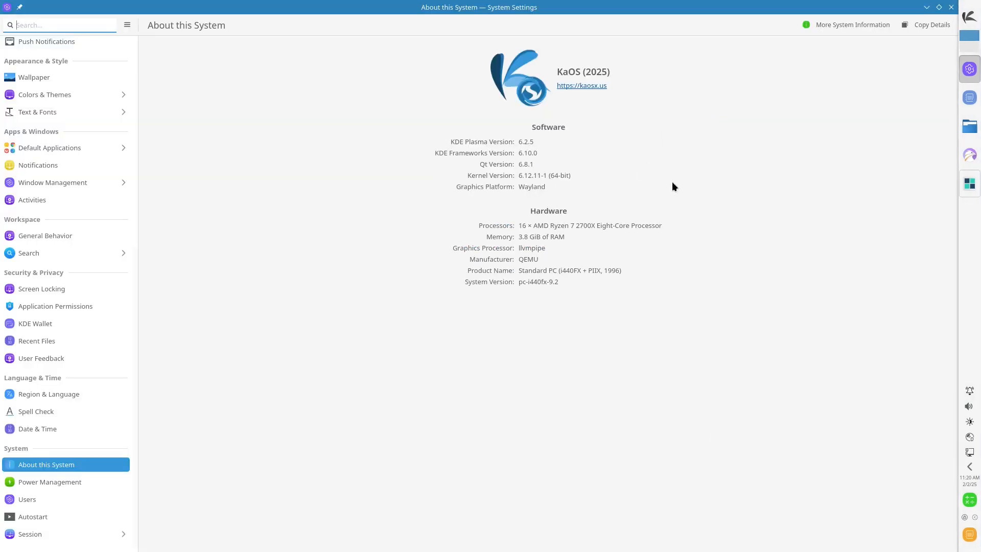
pyautogui.moveTo(577, 153)
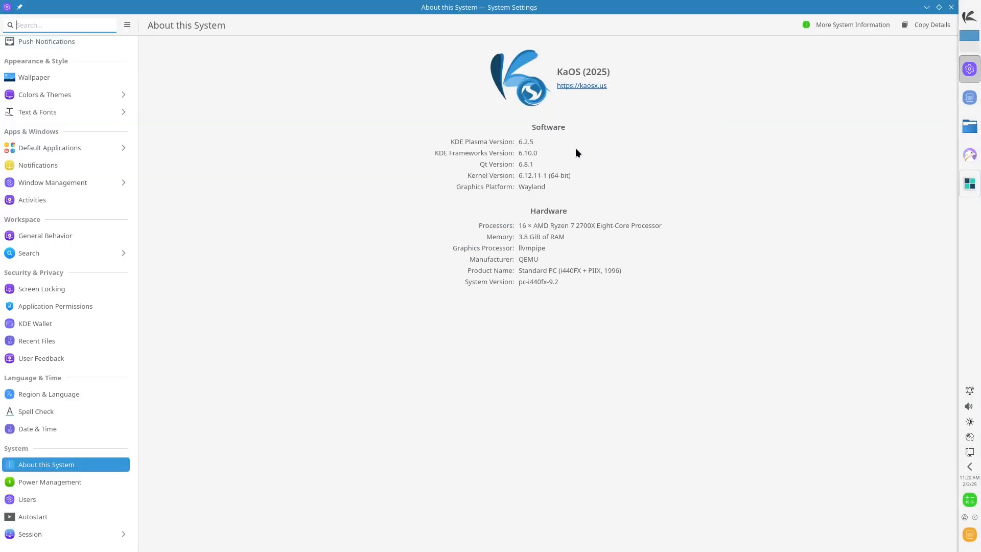
pyautogui.moveTo(513, 147)
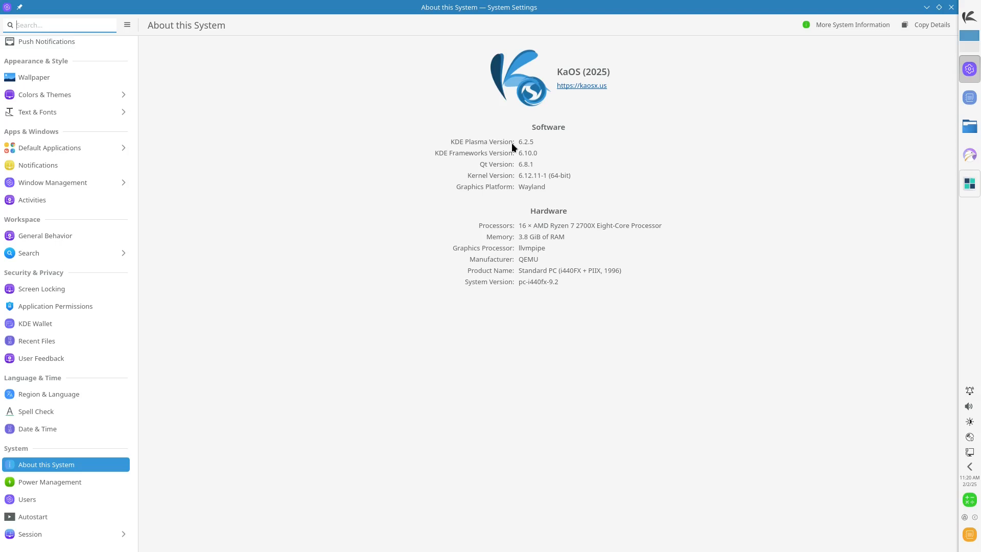
pyautogui.moveTo(540, 147)
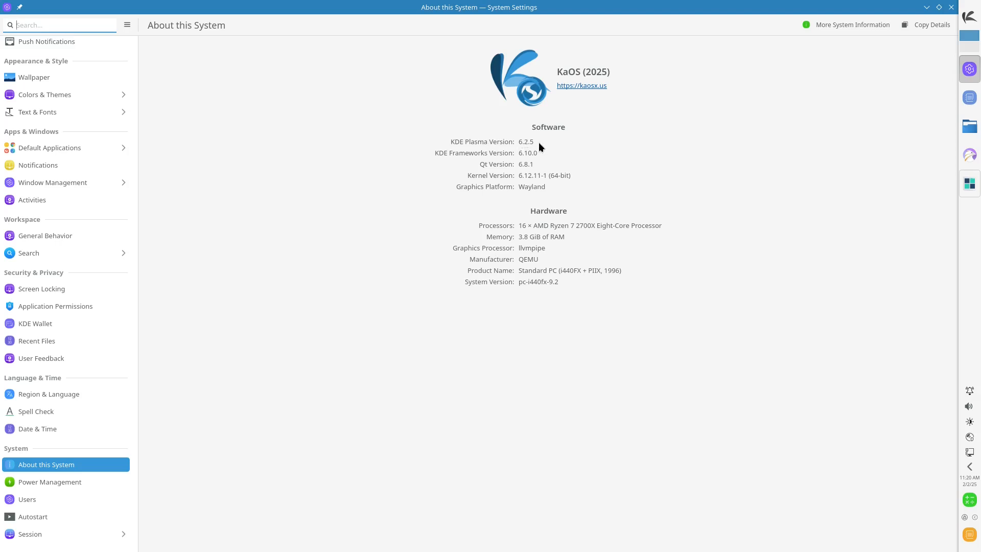
pyautogui.moveTo(568, 287)
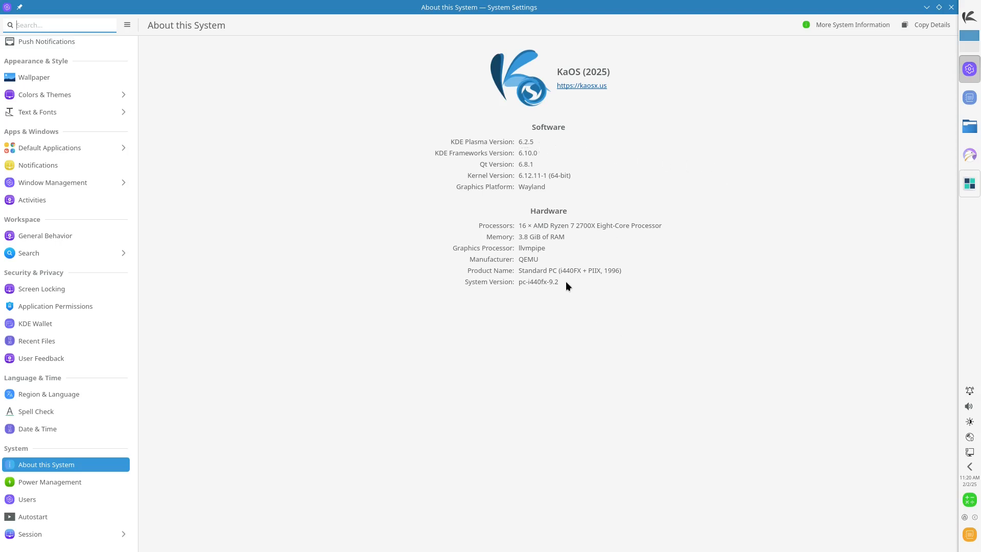
pyautogui.moveTo(625, 329)
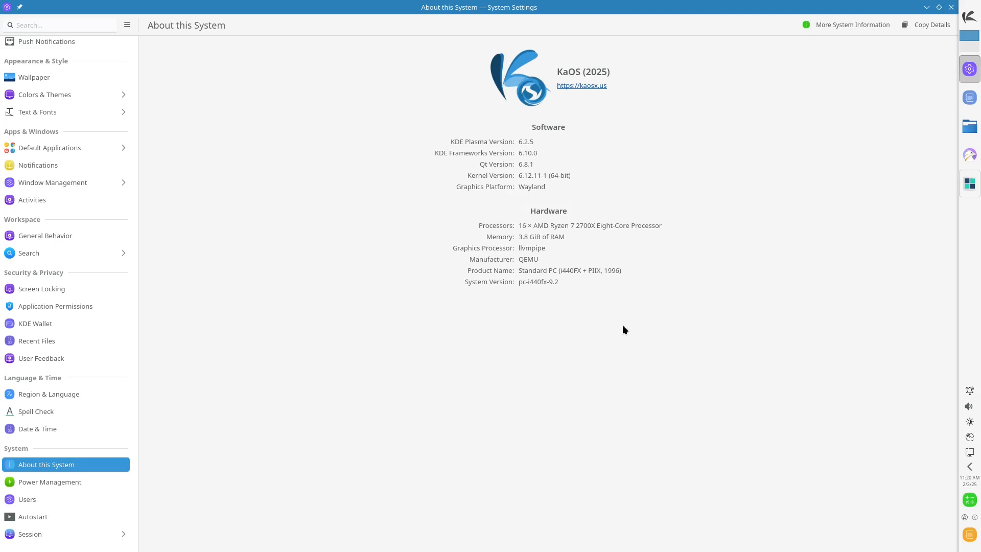
pyautogui.moveTo(657, 345)
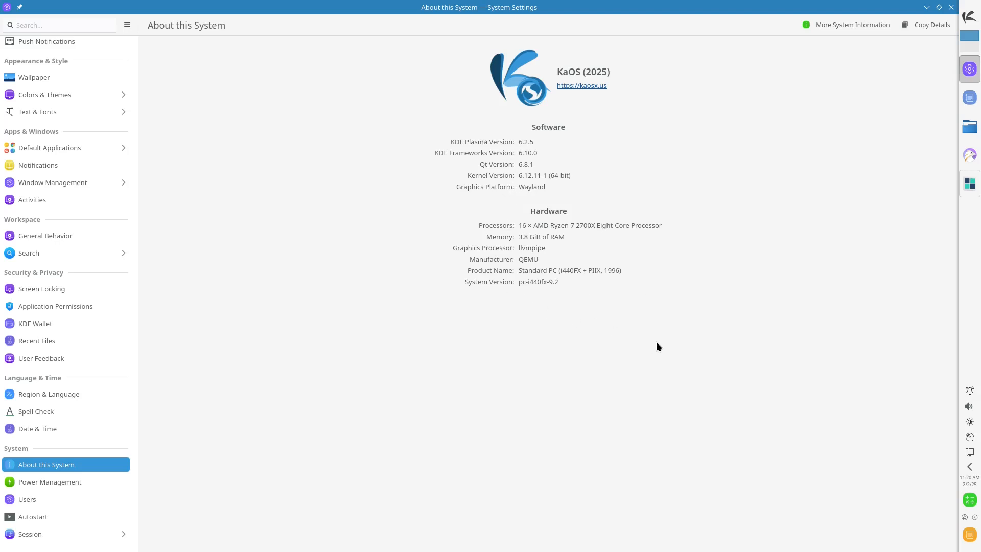
pyautogui.moveTo(941, 30)
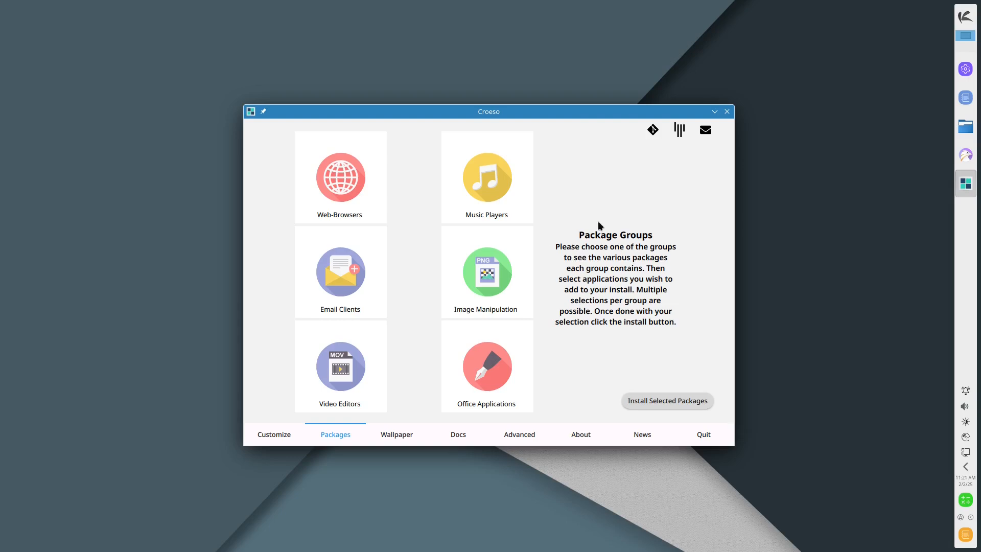
pyautogui.moveTo(592, 207)
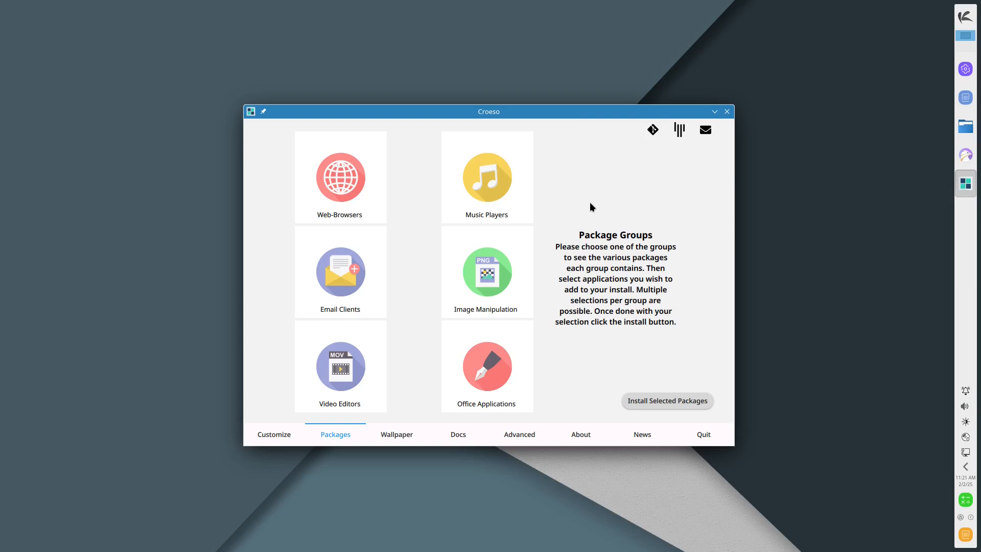
pyautogui.moveTo(587, 210)
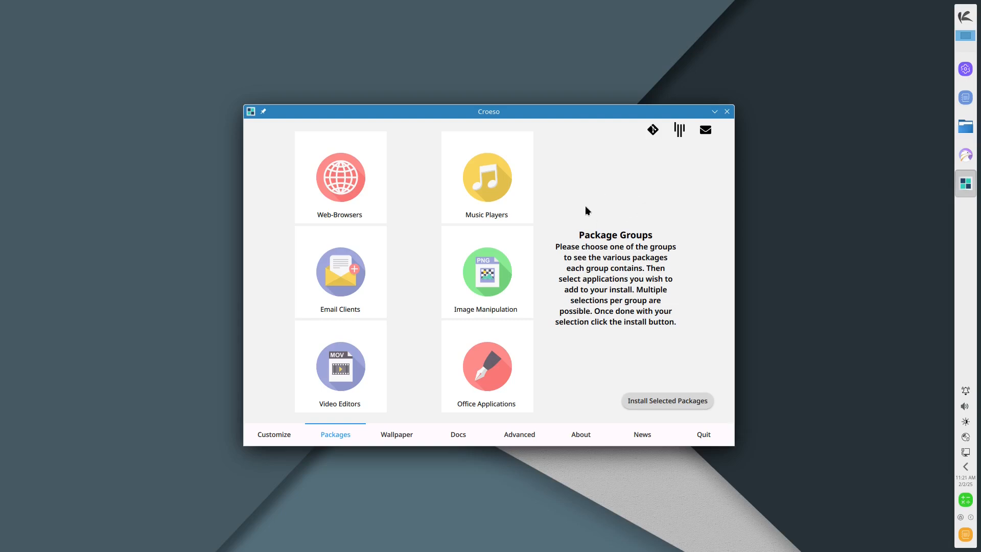
pyautogui.moveTo(610, 308)
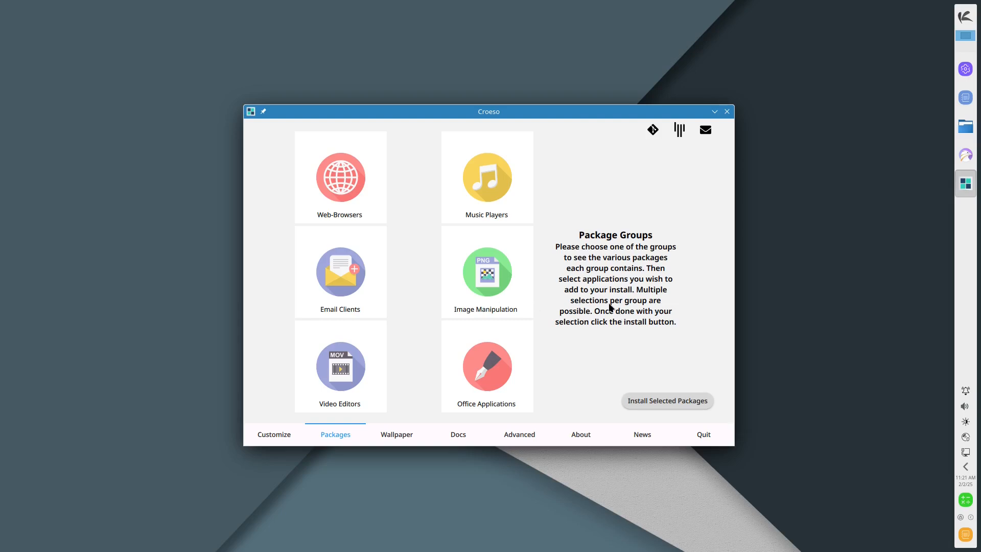
pyautogui.moveTo(726, 136)
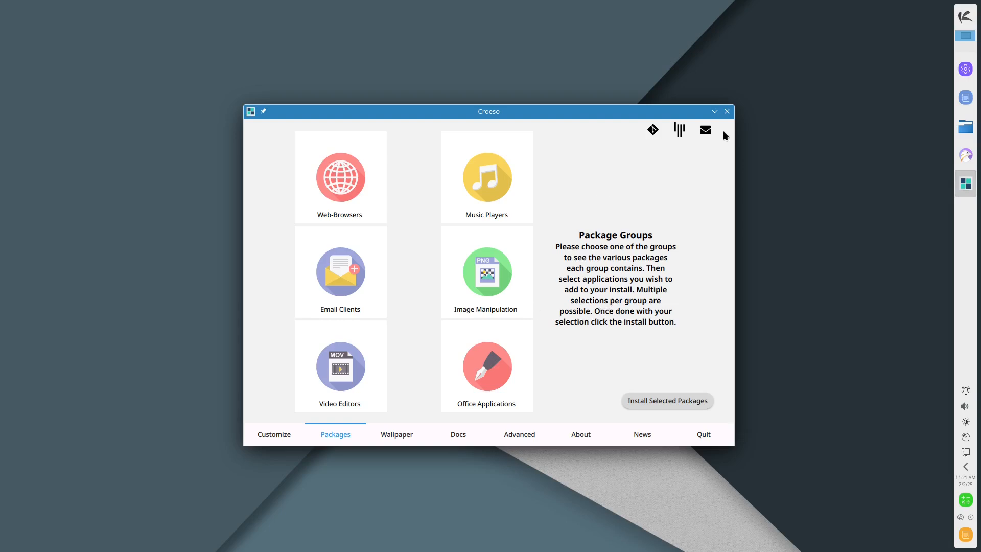
# - Close the Croeso welcome window from its Packages page, leaving the empty desktop
pyautogui.click(727, 111)
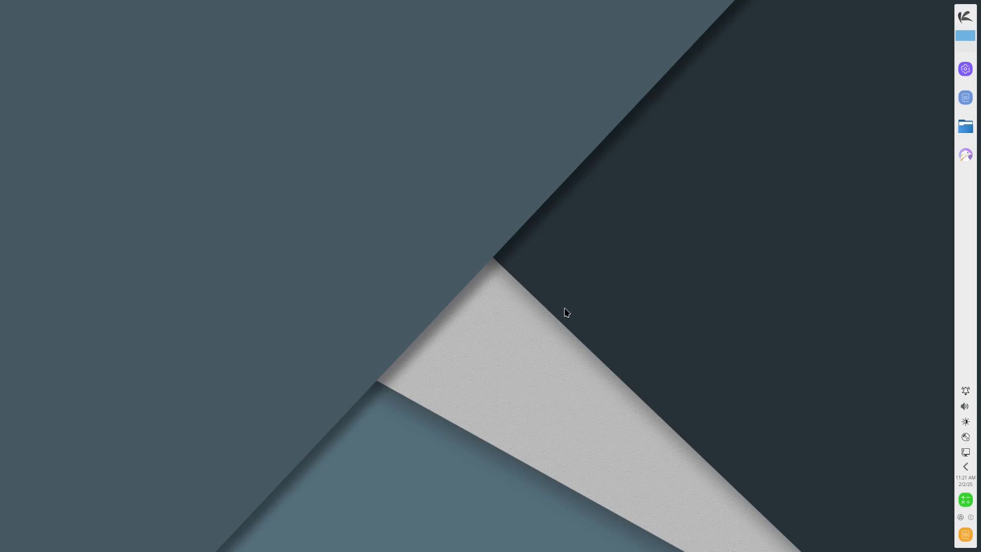
pyautogui.moveTo(621, 216)
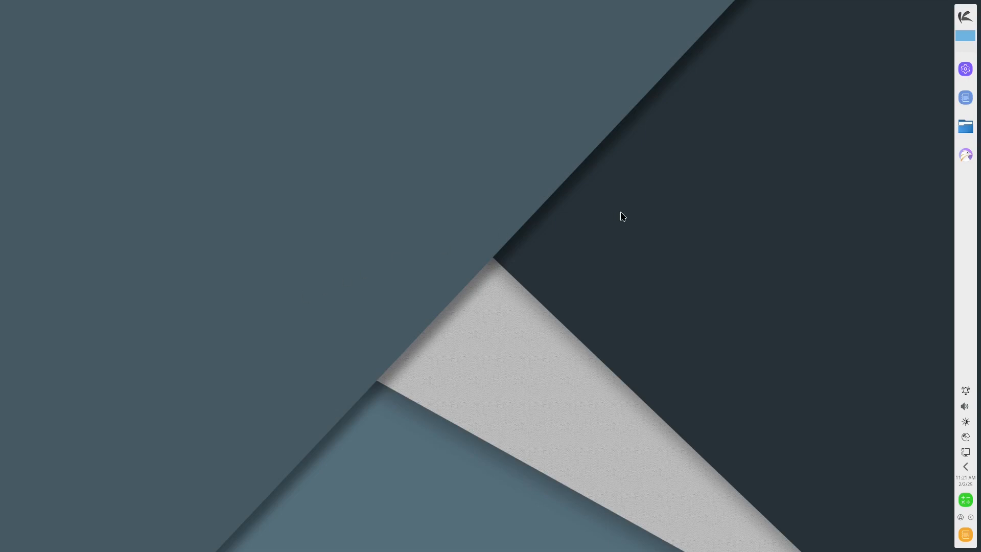
pyautogui.moveTo(722, 375)
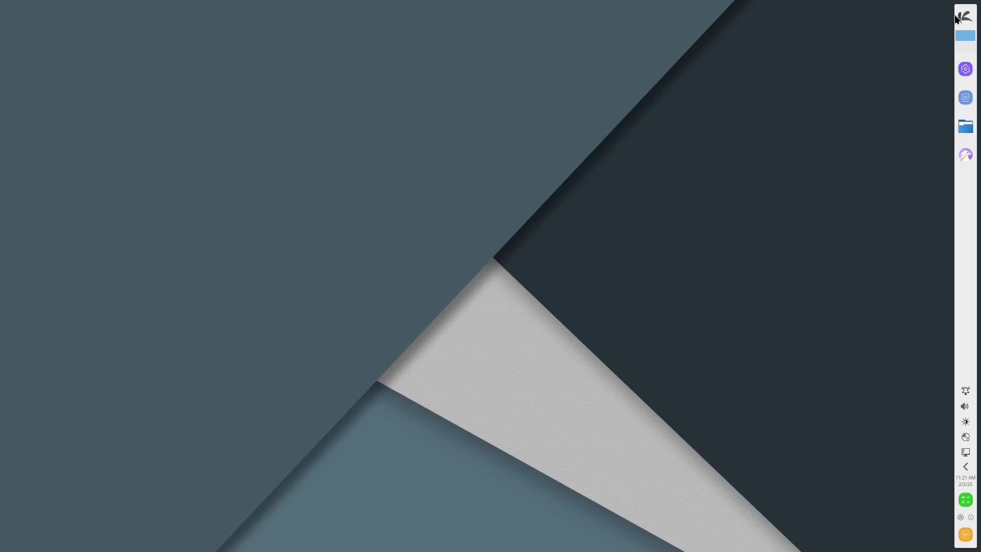
pyautogui.click(965, 17)
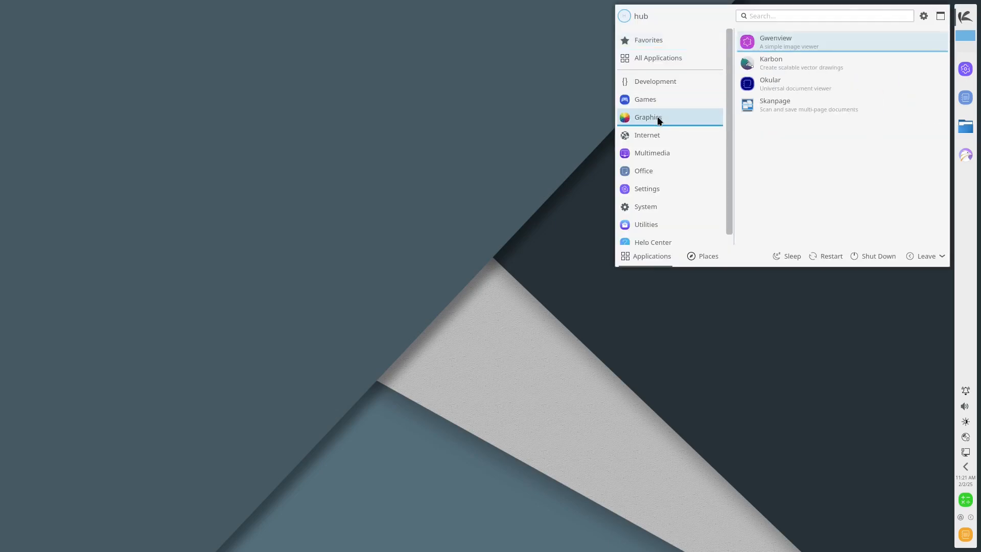
pyautogui.click(652, 153)
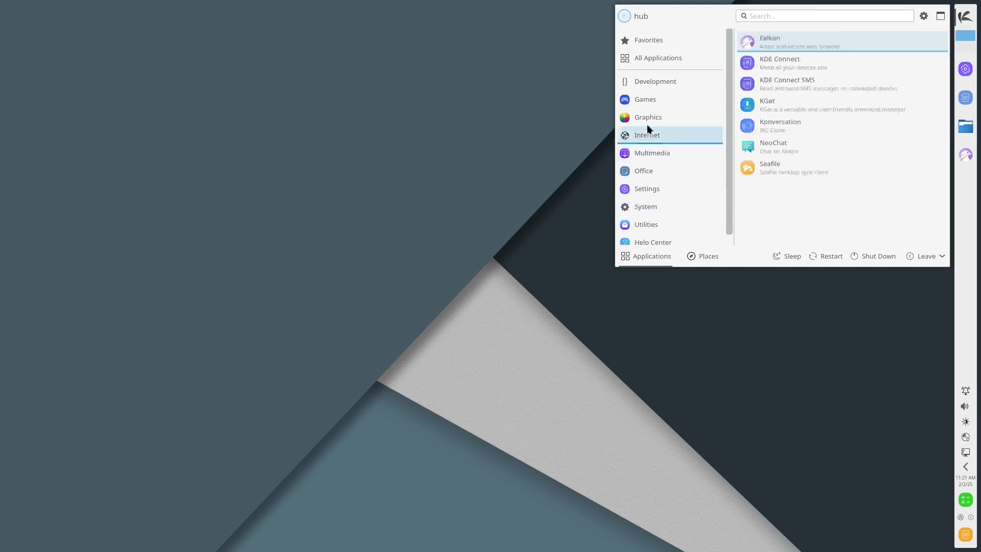
pyautogui.click(655, 82)
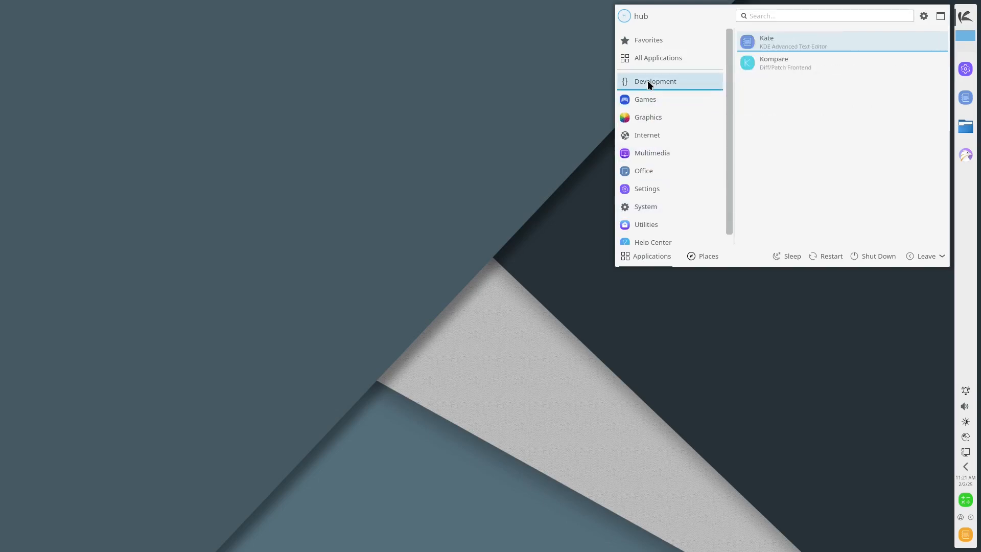
pyautogui.click(648, 107)
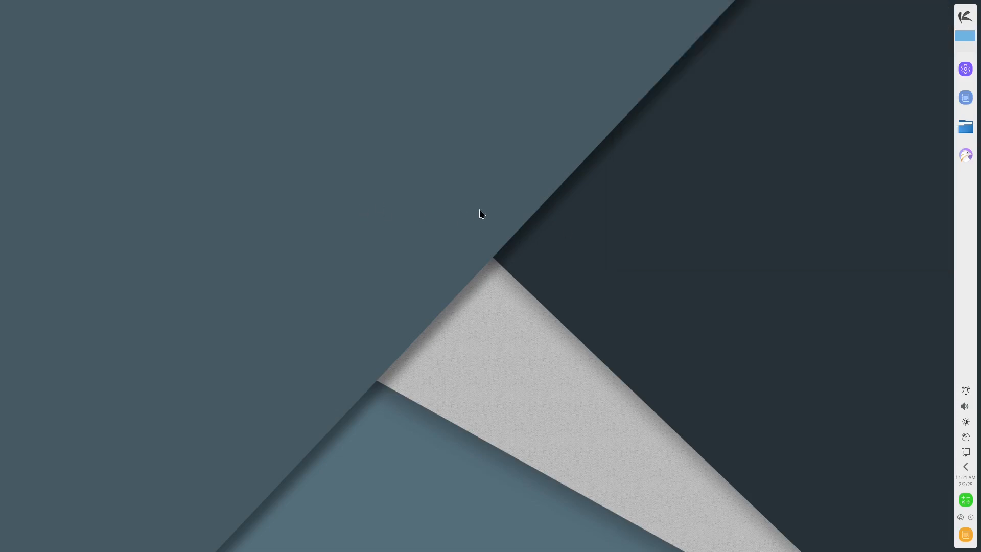
pyautogui.moveTo(396, 207)
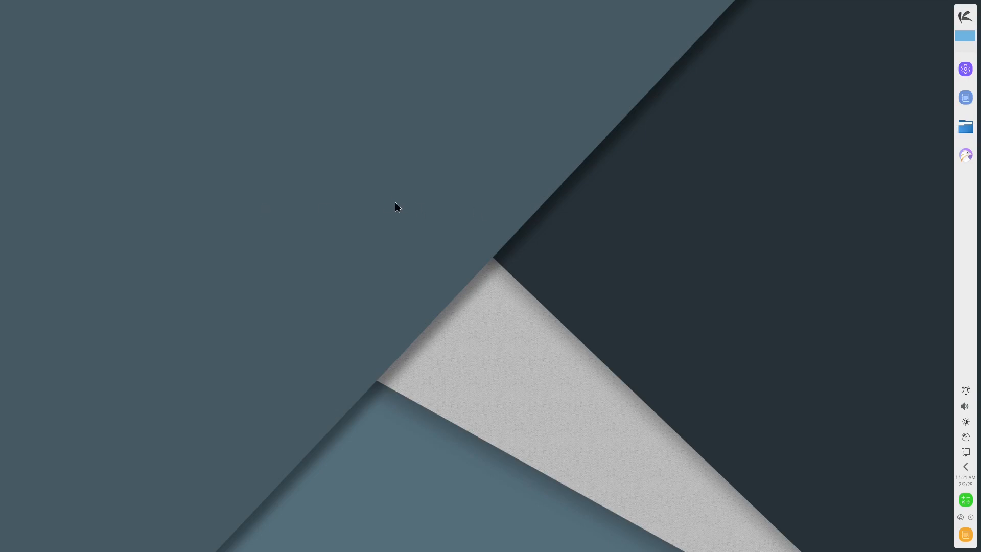
pyautogui.moveTo(348, 212)
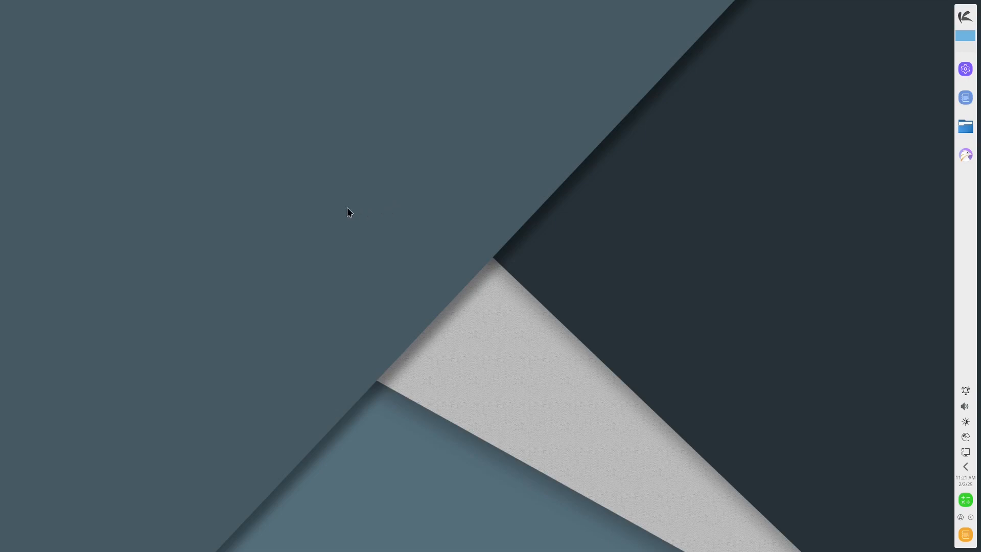
pyautogui.moveTo(590, 419)
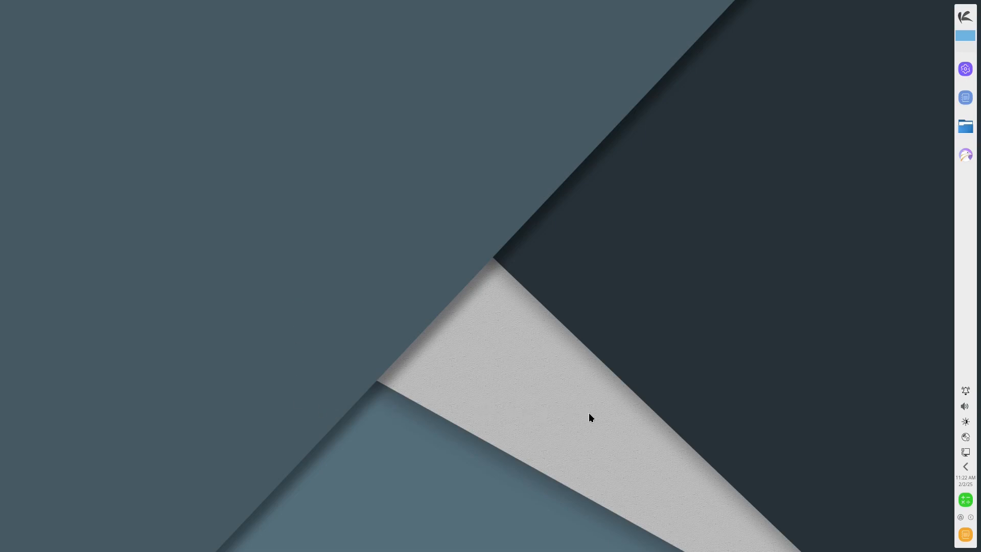